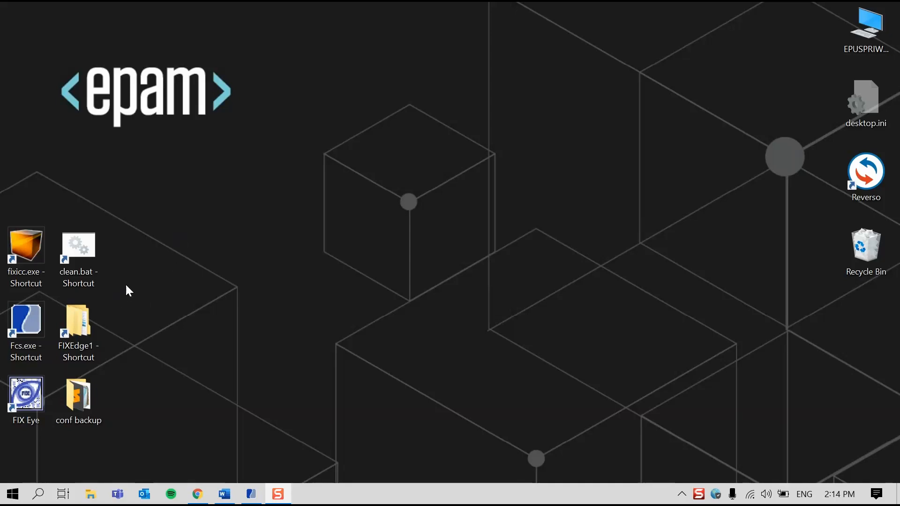
Step: Launch FIX Integrated Control Center from the fixicc.exe desktop shortcut
{"action": "left_click", "coordinate": [26, 247]}
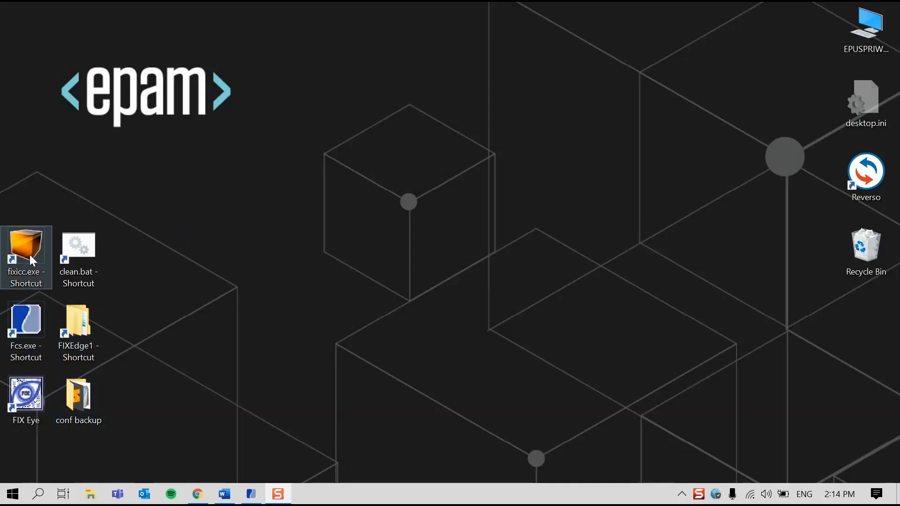
{"action": "double_click", "coordinate": [26, 247]}
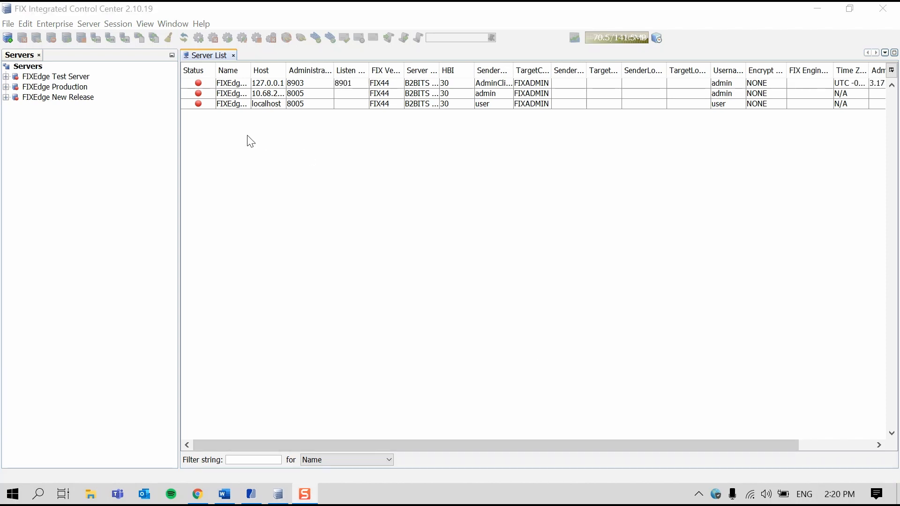
{"action": "mouse_move", "coordinate": [94, 92]}
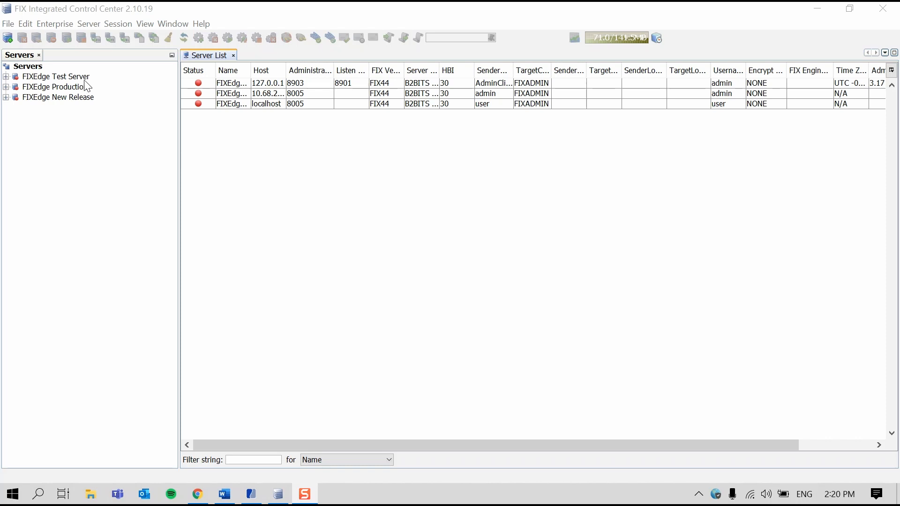
{"action": "left_click", "coordinate": [55, 87]}
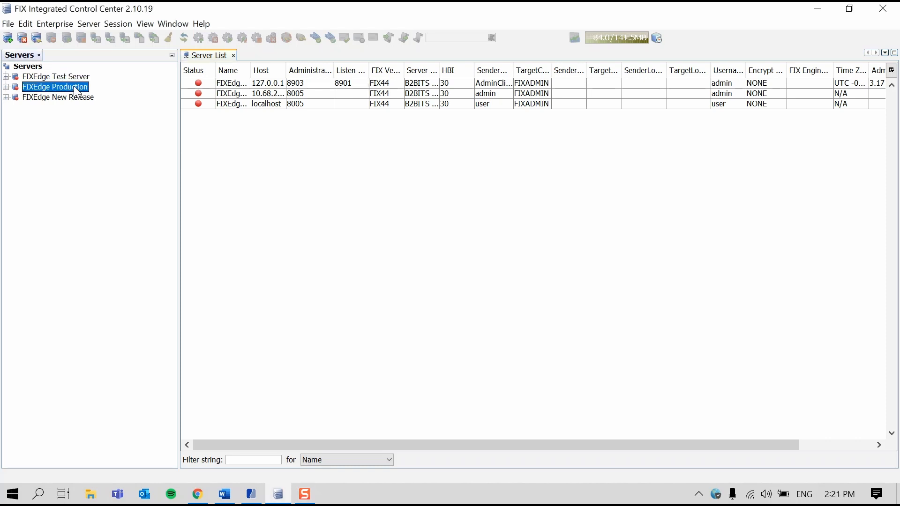
{"action": "left_click", "coordinate": [58, 97]}
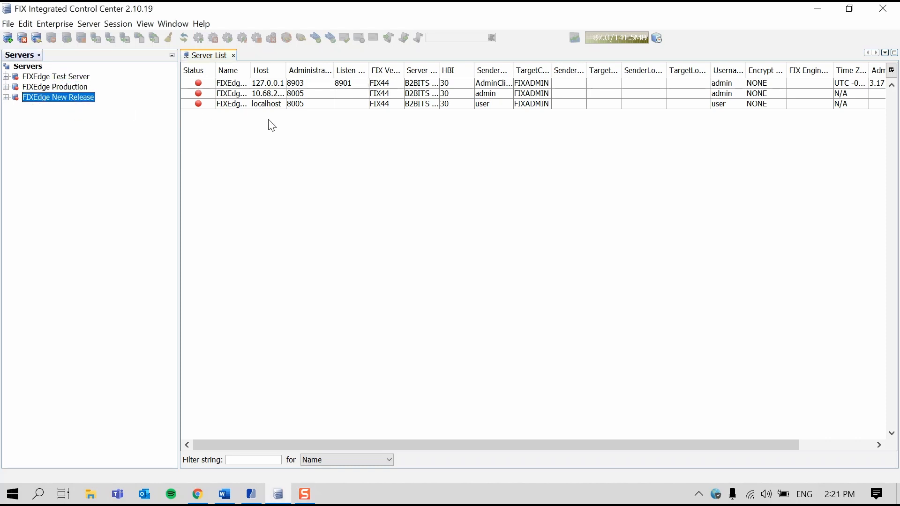
Step: Connect to the FIXEdge Test Server as admin and select its row in the Server List
{"action": "double_click", "coordinate": [56, 77]}
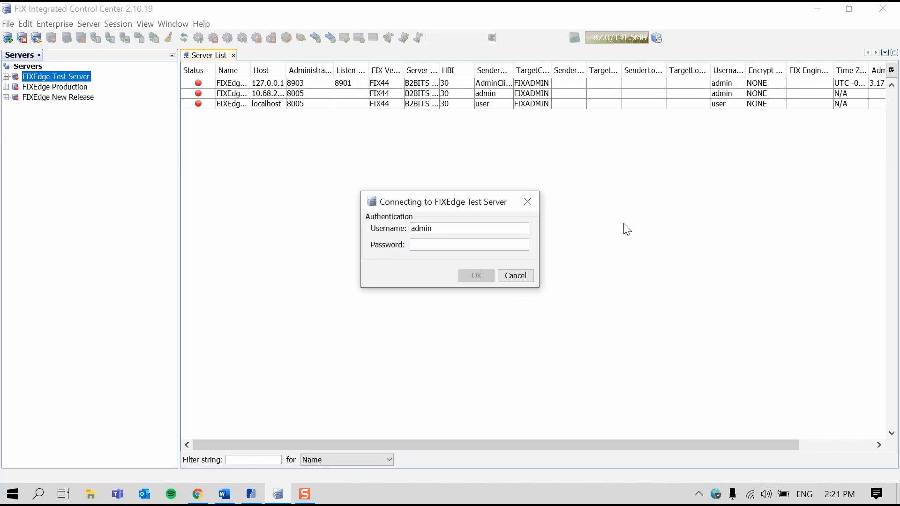
{"action": "left_click", "coordinate": [468, 245]}
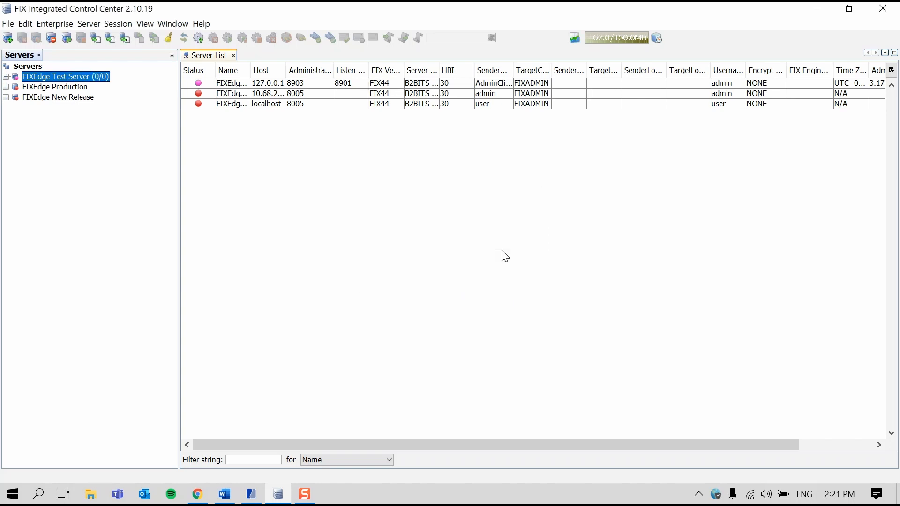
{"action": "mouse_move", "coordinate": [262, 49]}
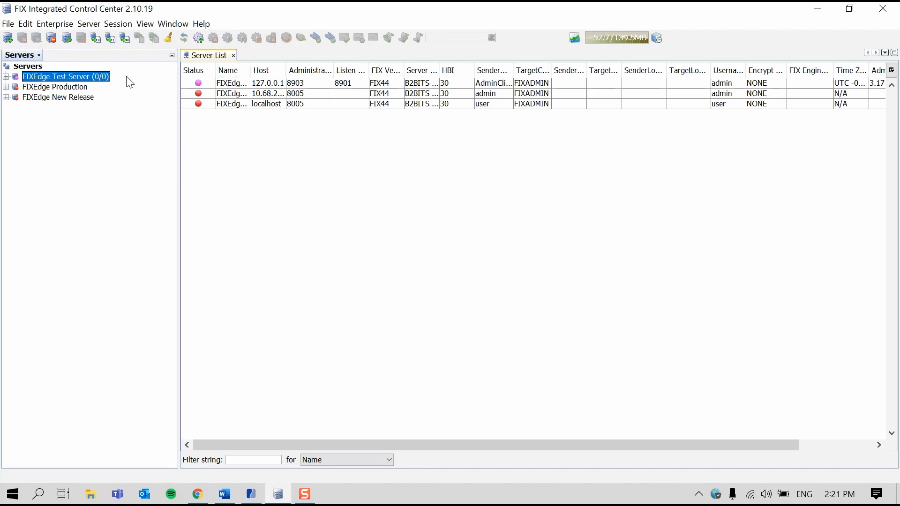
{"action": "mouse_move", "coordinate": [133, 108]}
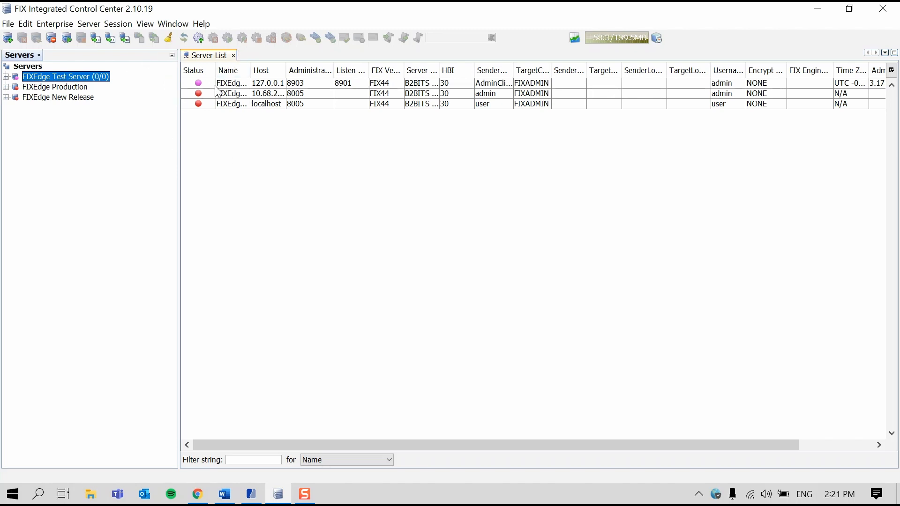
{"action": "left_click", "coordinate": [233, 82]}
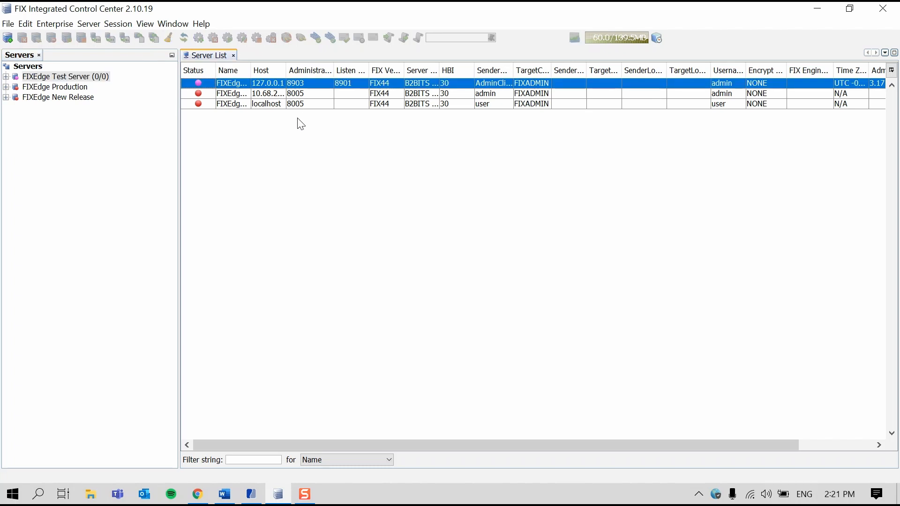
{"action": "mouse_move", "coordinate": [288, 133]}
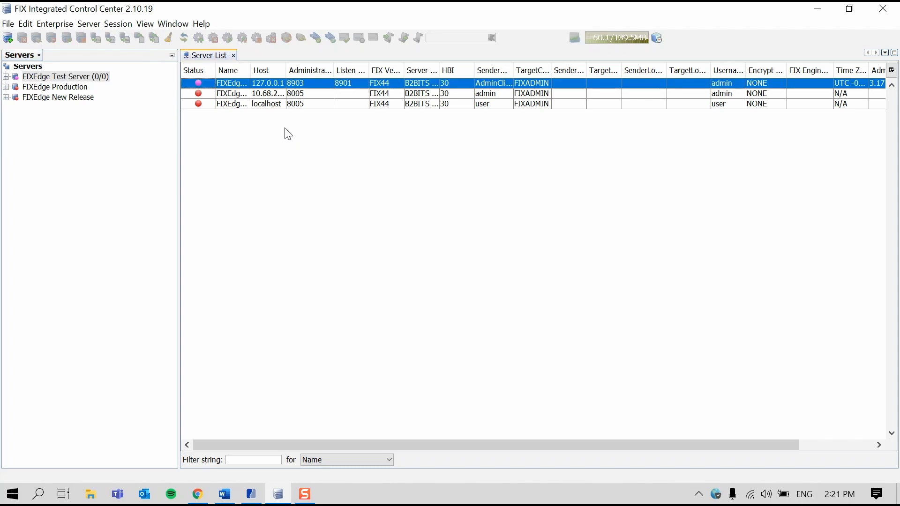
{"action": "mouse_move", "coordinate": [253, 151]}
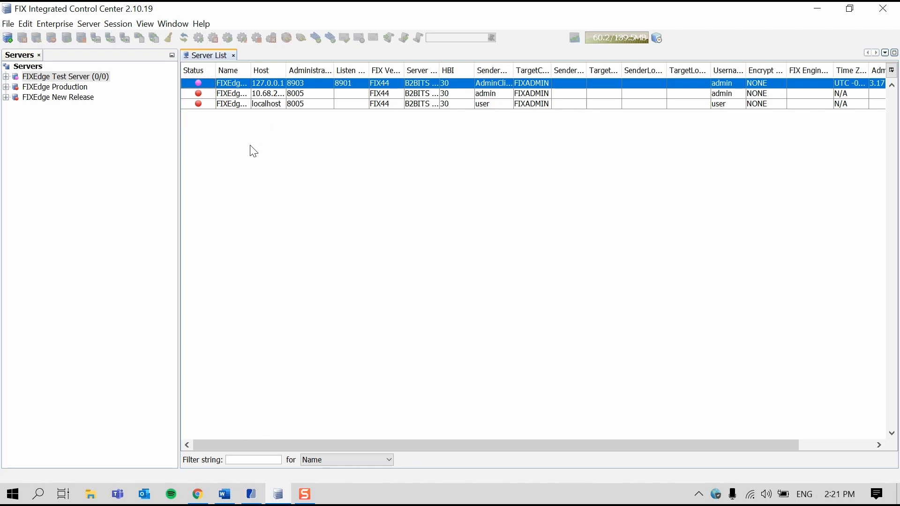
{"action": "mouse_move", "coordinate": [144, 115]}
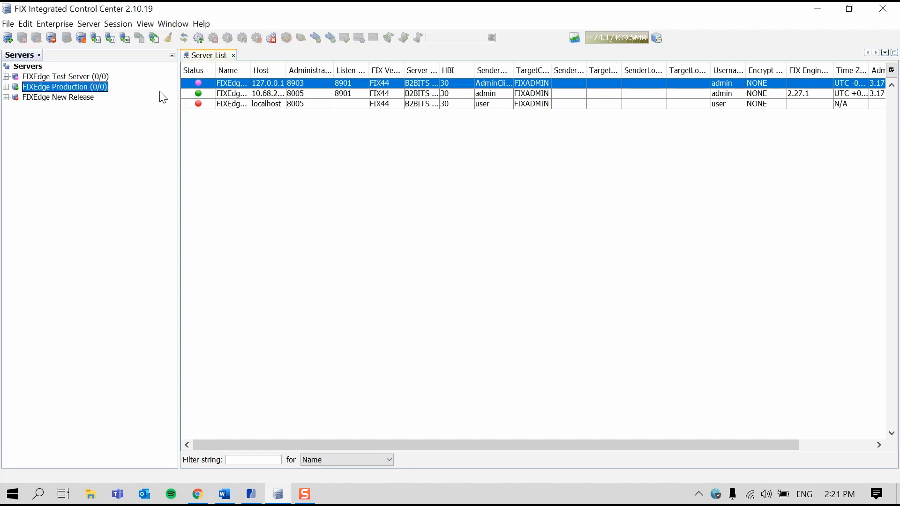
Step: Connect to FIXEdge Production and select it in the Server List
{"action": "left_click", "coordinate": [268, 93]}
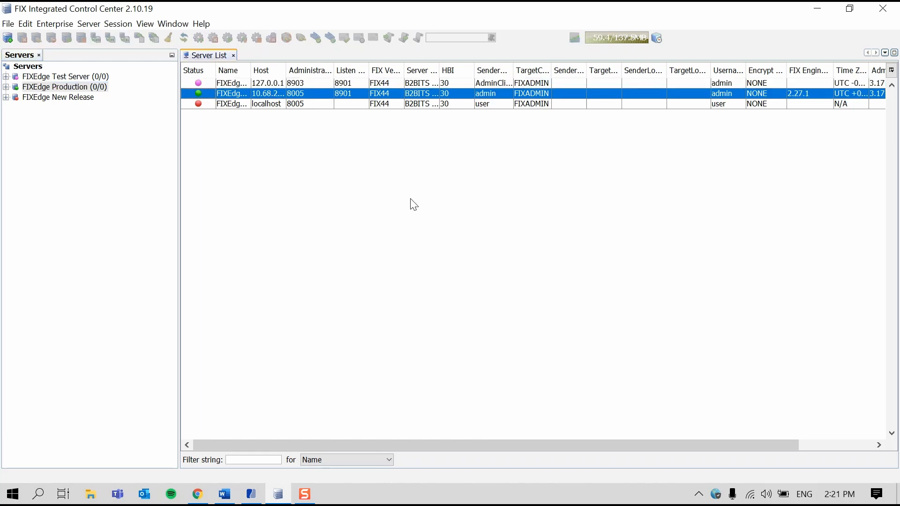
{"action": "mouse_move", "coordinate": [197, 140]}
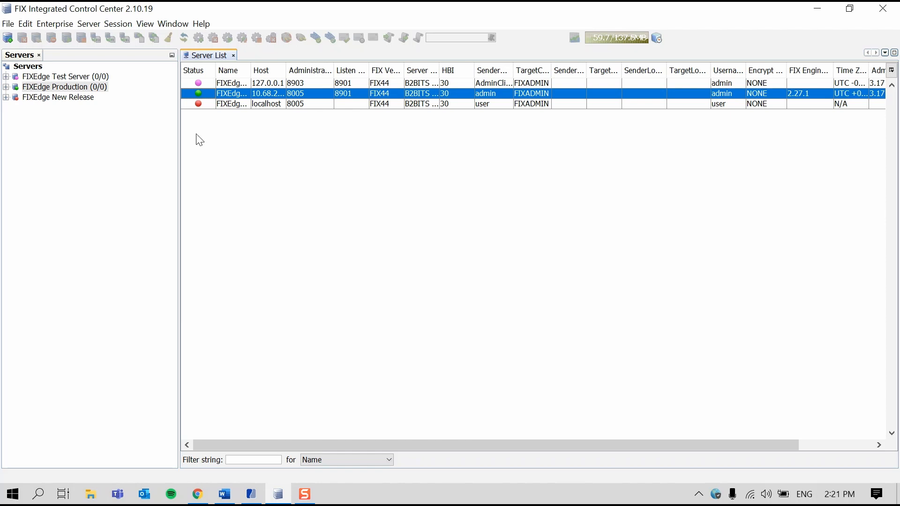
{"action": "mouse_move", "coordinate": [217, 111]}
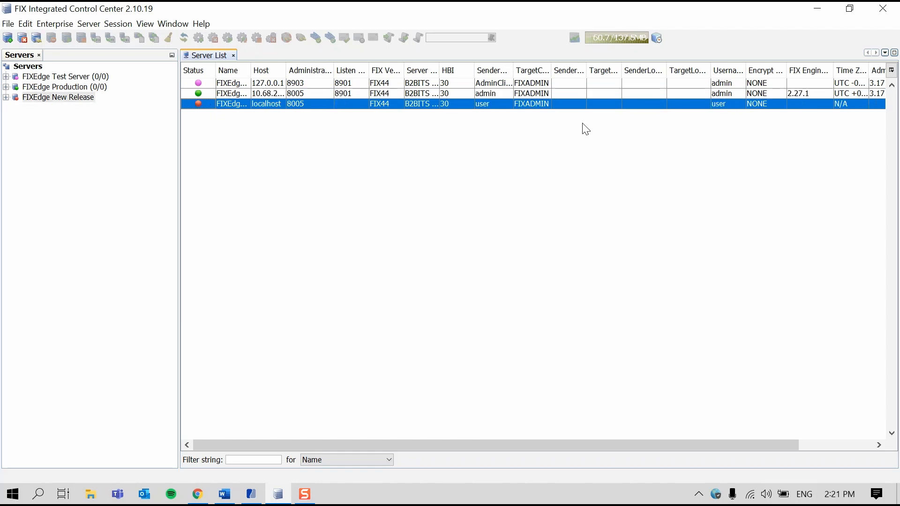
{"action": "mouse_move", "coordinate": [191, 118]}
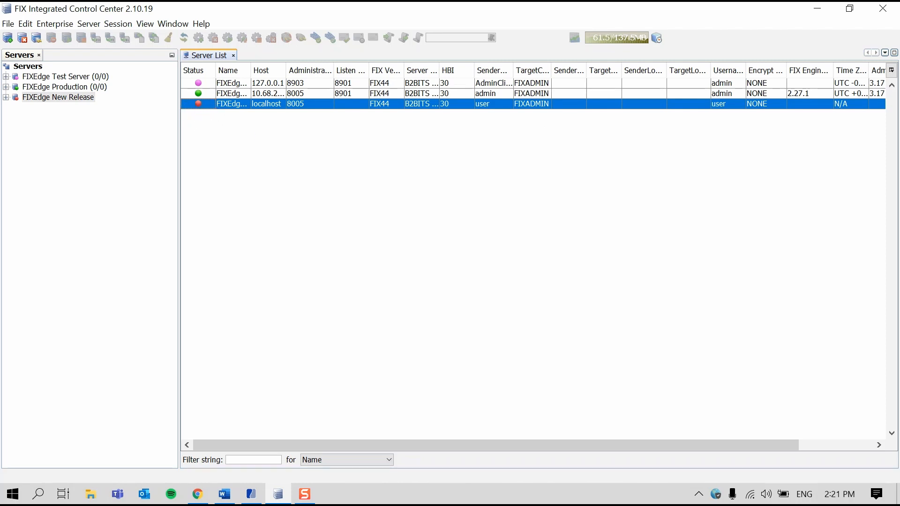
{"action": "left_click", "coordinate": [54, 77]}
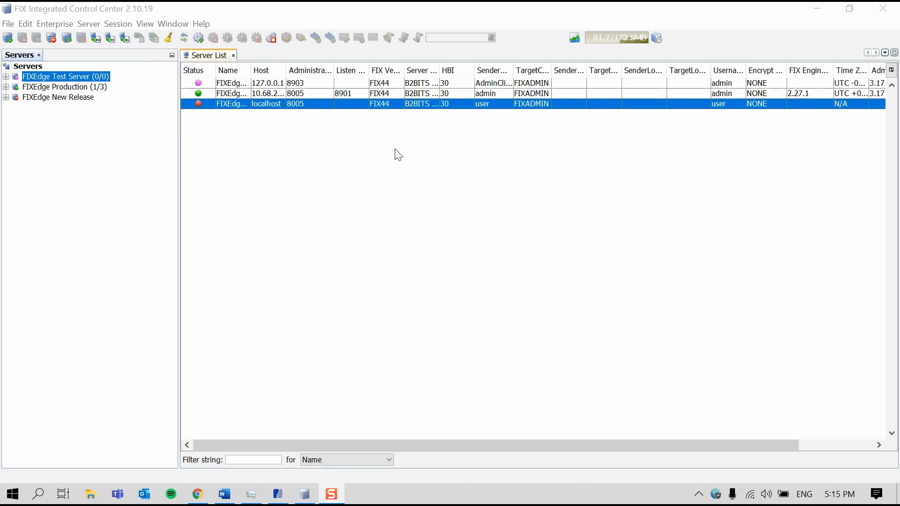
{"action": "mouse_move", "coordinate": [404, 156]}
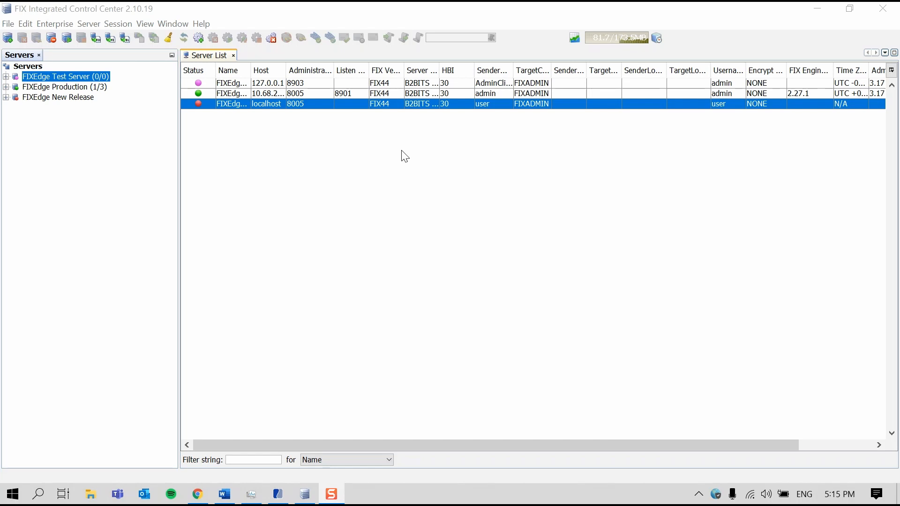
{"action": "mouse_move", "coordinate": [395, 163]}
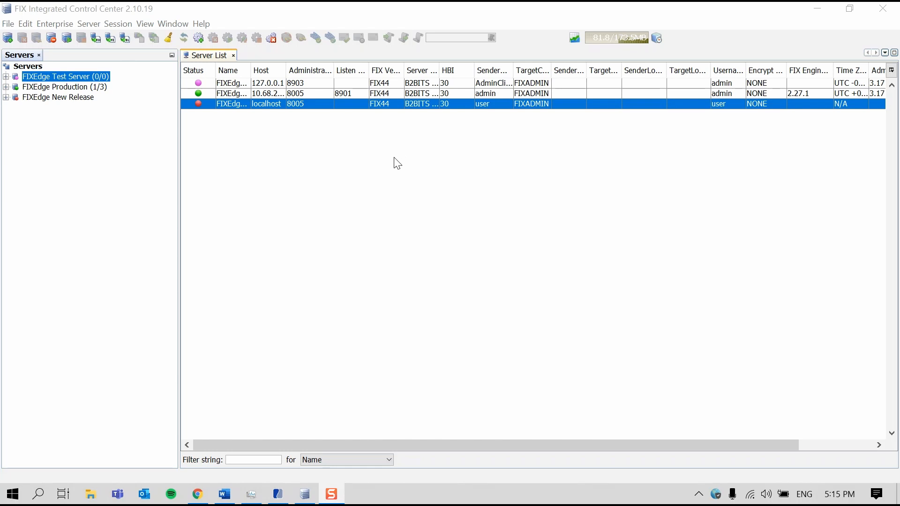
{"action": "mouse_move", "coordinate": [390, 180]}
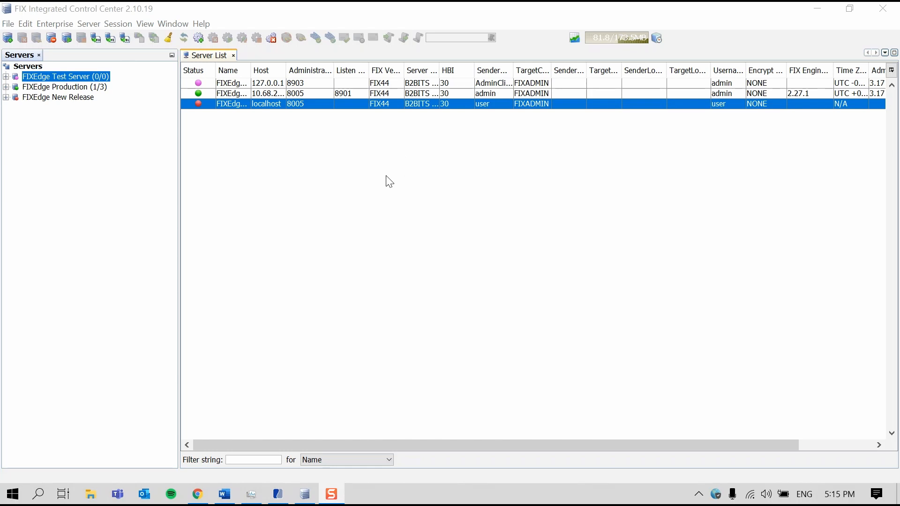
{"action": "mouse_move", "coordinate": [82, 64]}
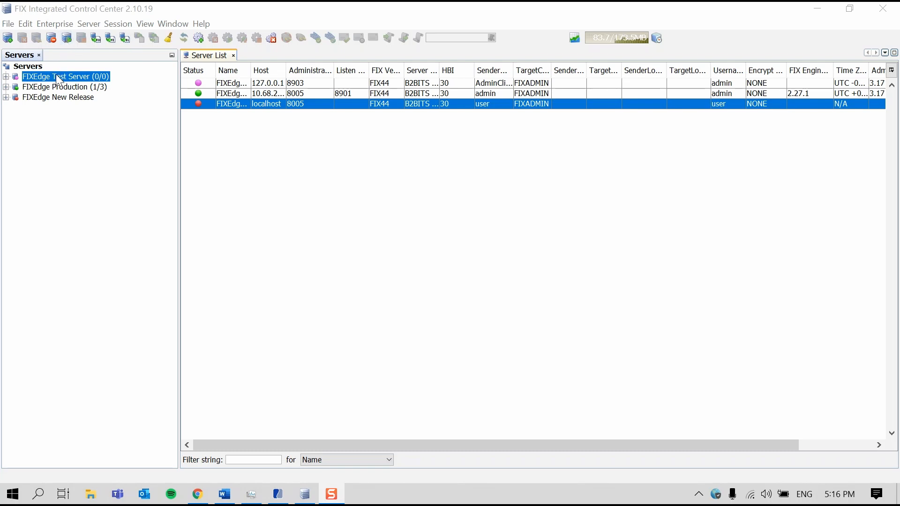
Step: Start the FIXEdge Test Server via Start Server and select its running row
{"action": "right_click", "coordinate": [56, 76]}
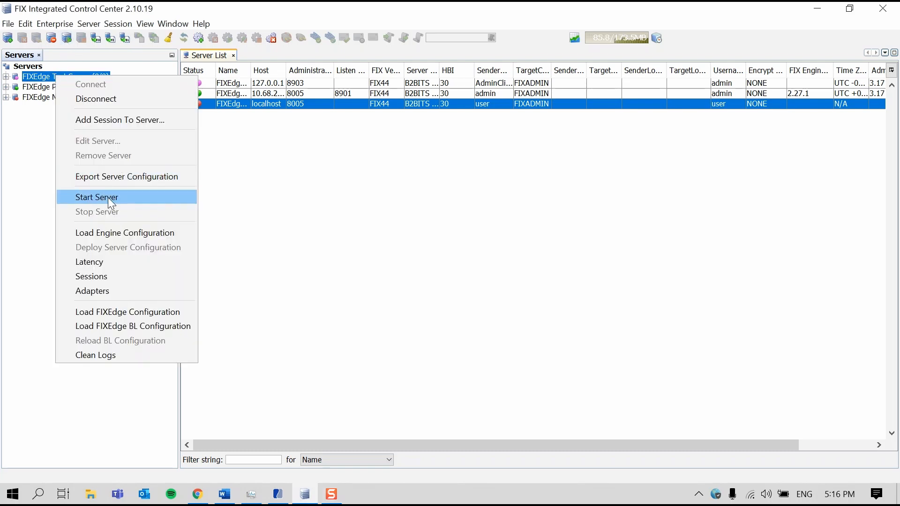
{"action": "left_click", "coordinate": [96, 197]}
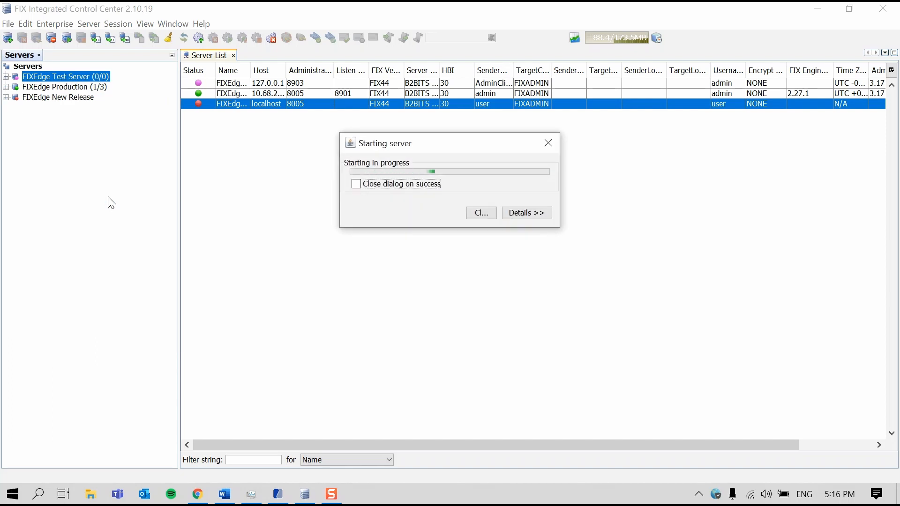
{"action": "left_click", "coordinate": [356, 183]}
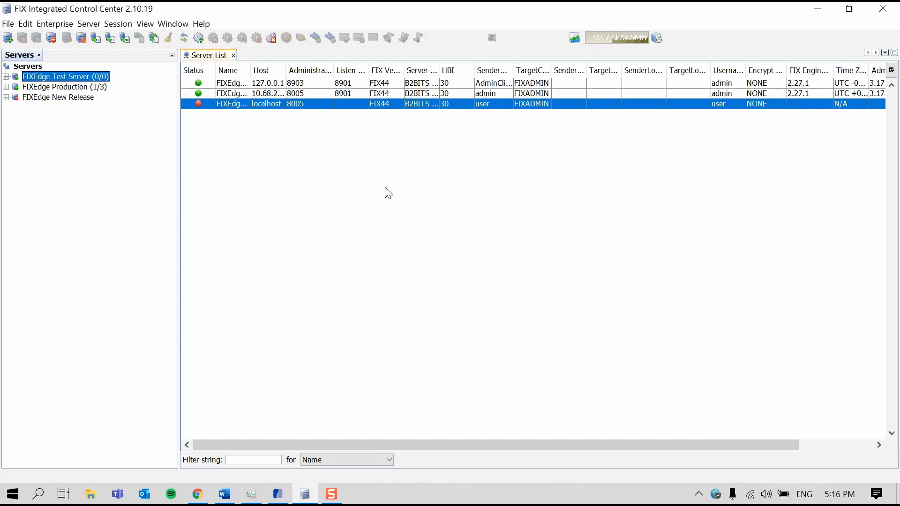
{"action": "mouse_move", "coordinate": [385, 177]}
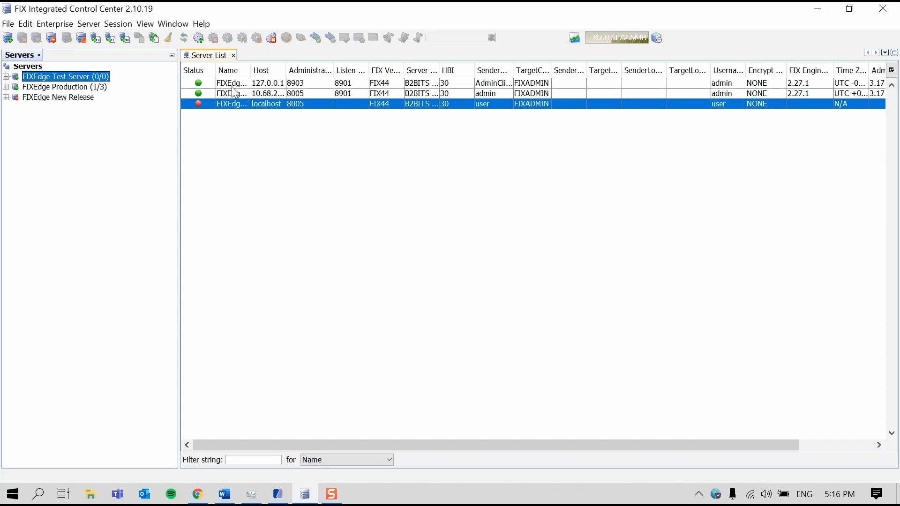
{"action": "left_click", "coordinate": [233, 82]}
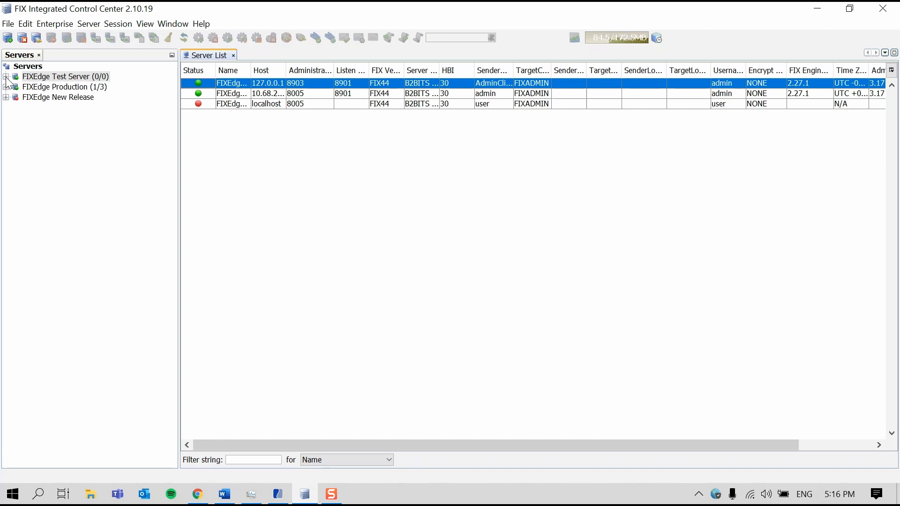
{"action": "left_click", "coordinate": [6, 77]}
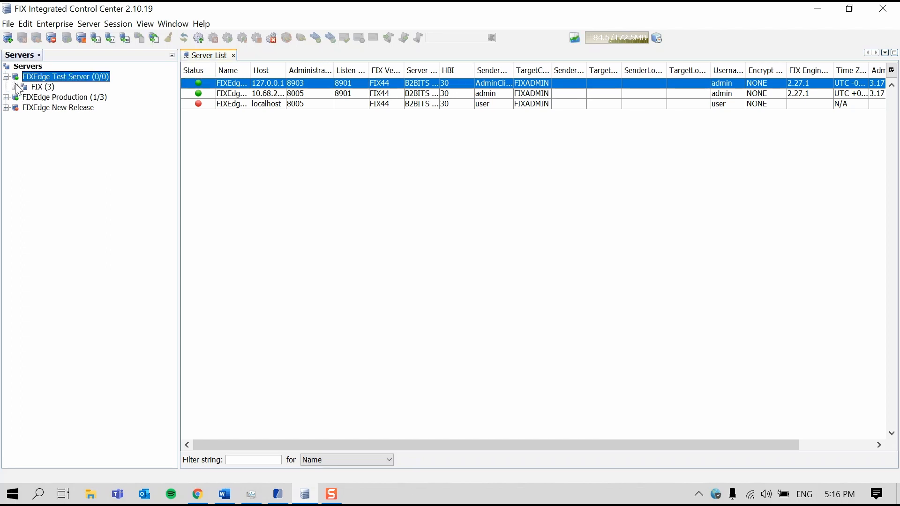
{"action": "left_click", "coordinate": [13, 86]}
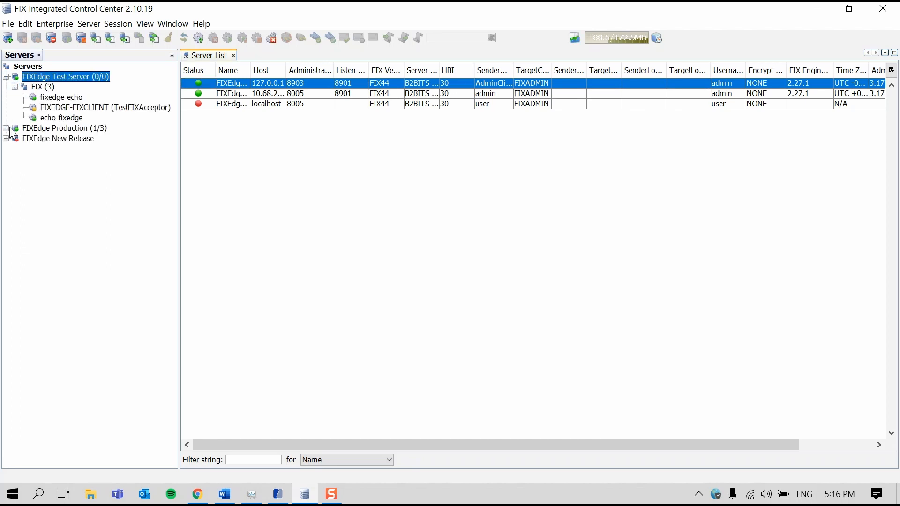
{"action": "left_click", "coordinate": [6, 127]}
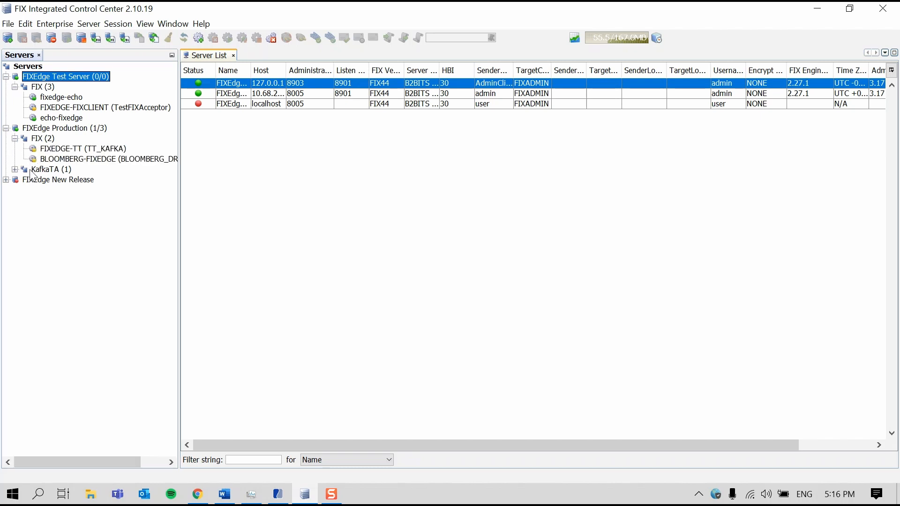
{"action": "mouse_move", "coordinate": [375, 168]}
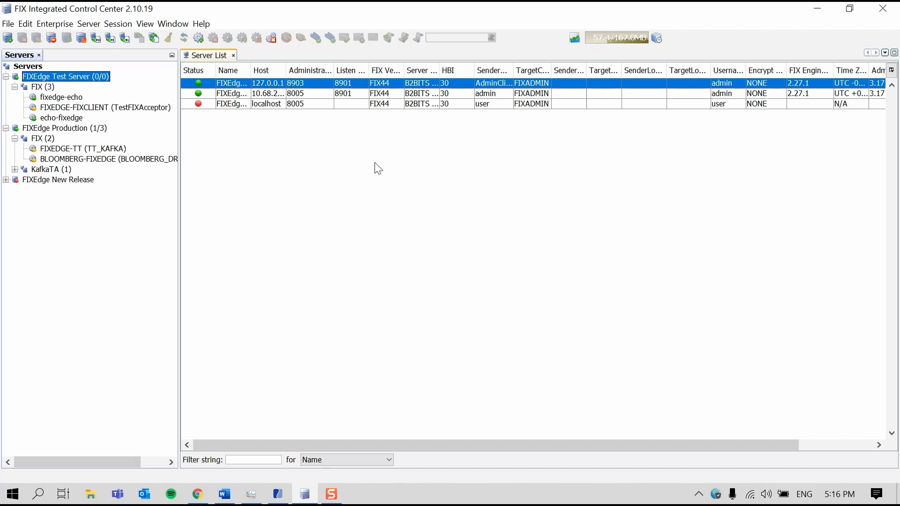
{"action": "mouse_move", "coordinate": [96, 84]}
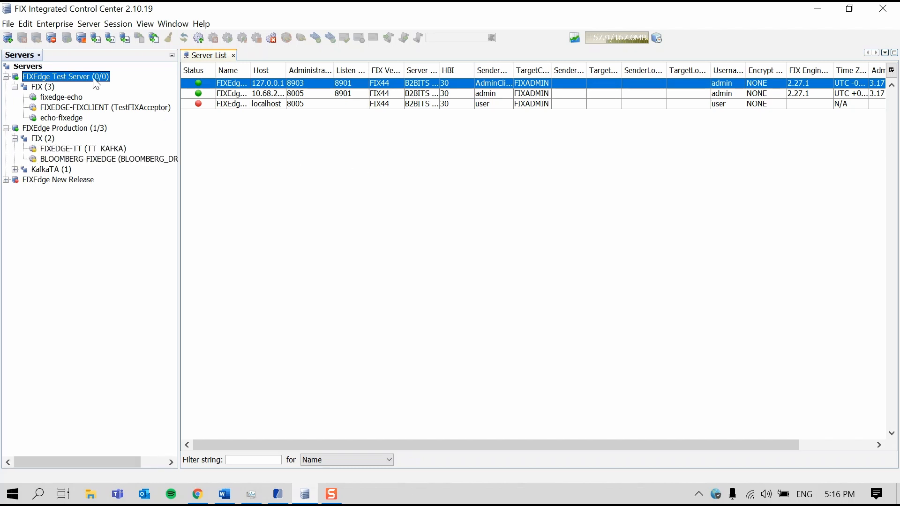
{"action": "mouse_move", "coordinate": [198, 39]}
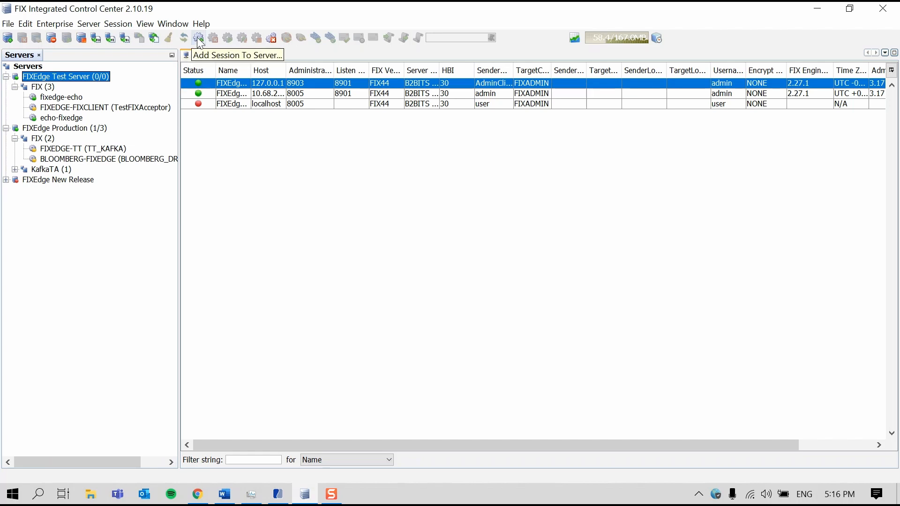
Step: Begin adding a session to the FIXEdge Test Server with Session Type Initiator
{"action": "right_click", "coordinate": [56, 77]}
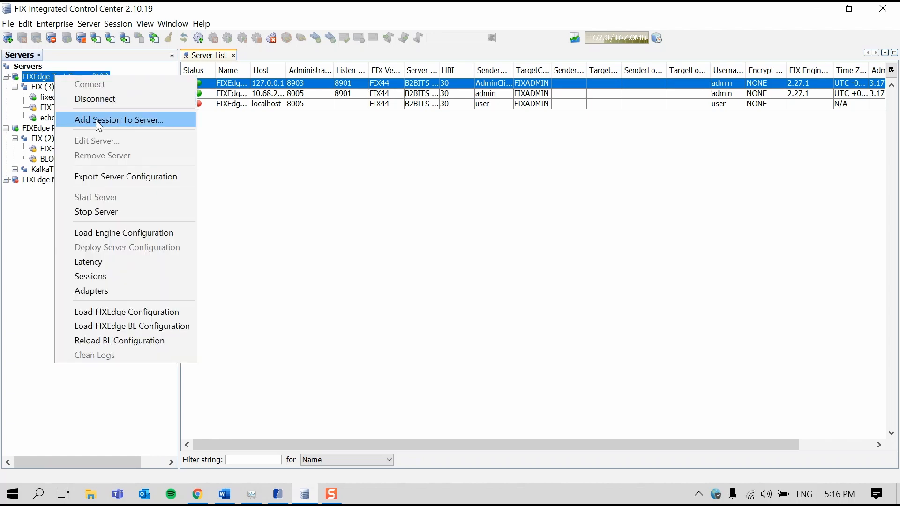
{"action": "left_click", "coordinate": [120, 120]}
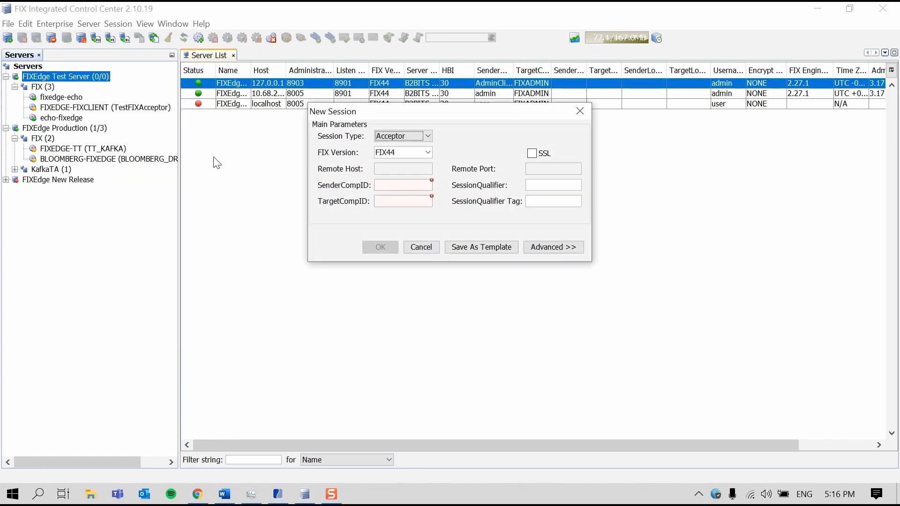
{"action": "left_click", "coordinate": [427, 136]}
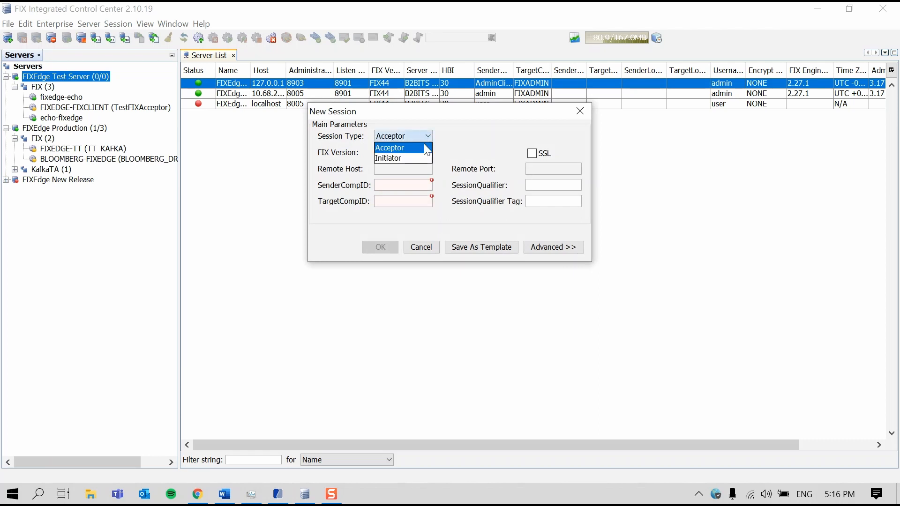
{"action": "left_click", "coordinate": [388, 157]}
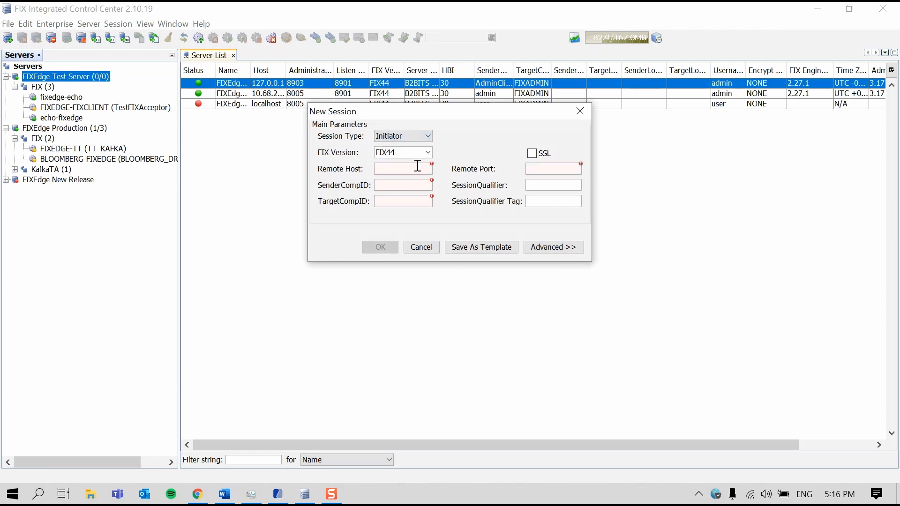
Step: Set Remote Host localhost, Port 9106, SenderCompID FIXEdge-test, TargetCompID Exchange1 and create the session
{"action": "type", "text": "loal"}
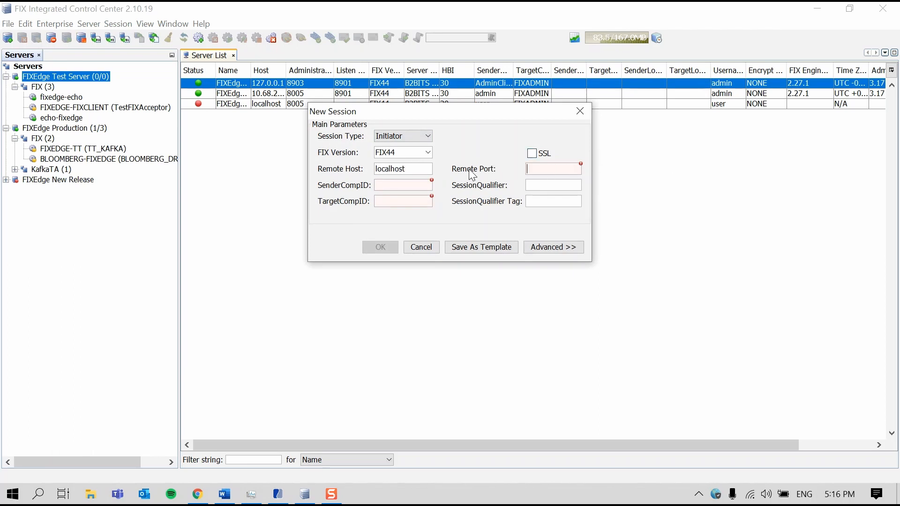
{"action": "mouse_move", "coordinate": [477, 187]}
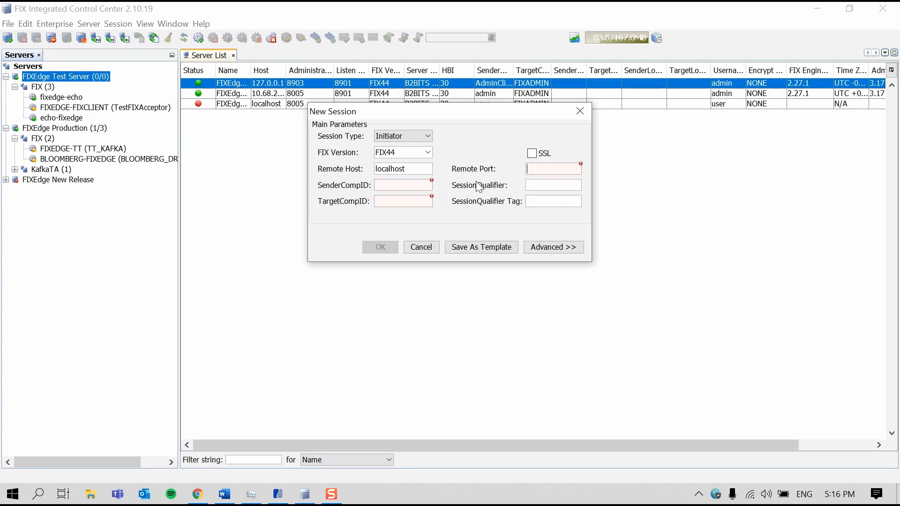
{"action": "type", "text": "9106"}
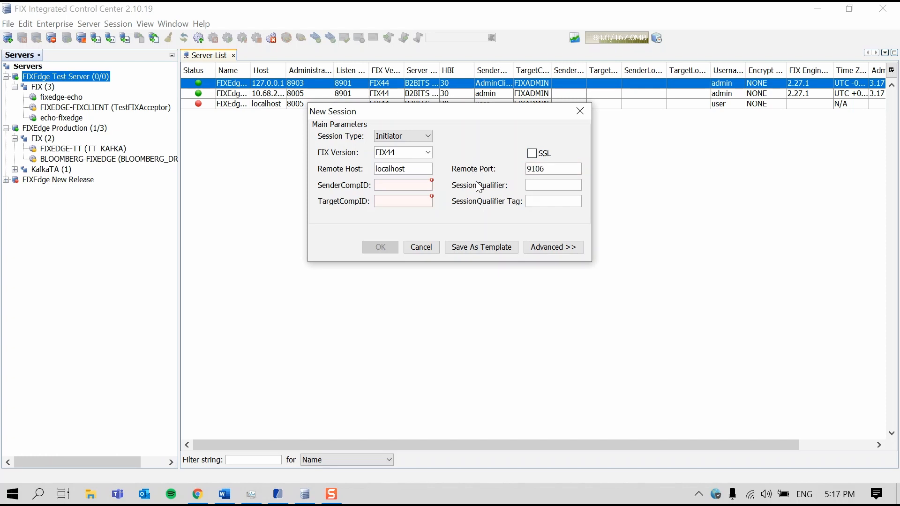
{"action": "type", "text": "FIXEdge"}
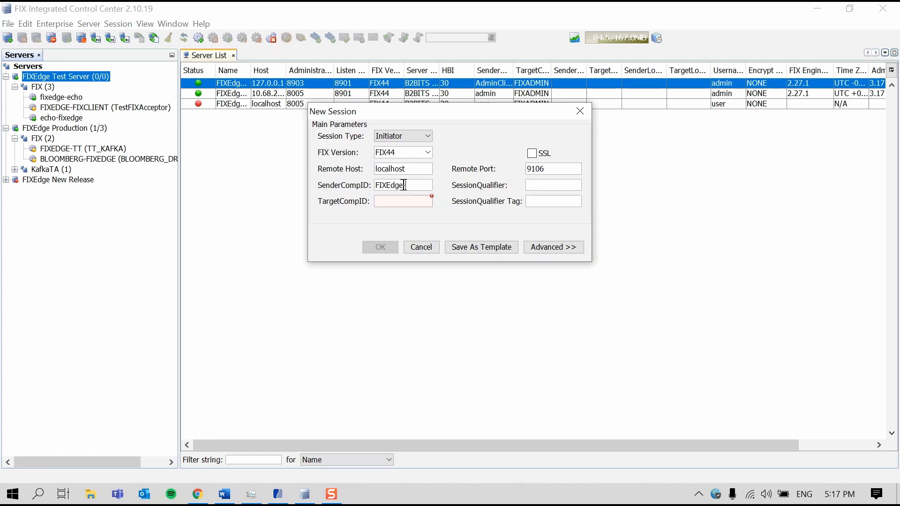
{"action": "type", "text": "Exchange1"}
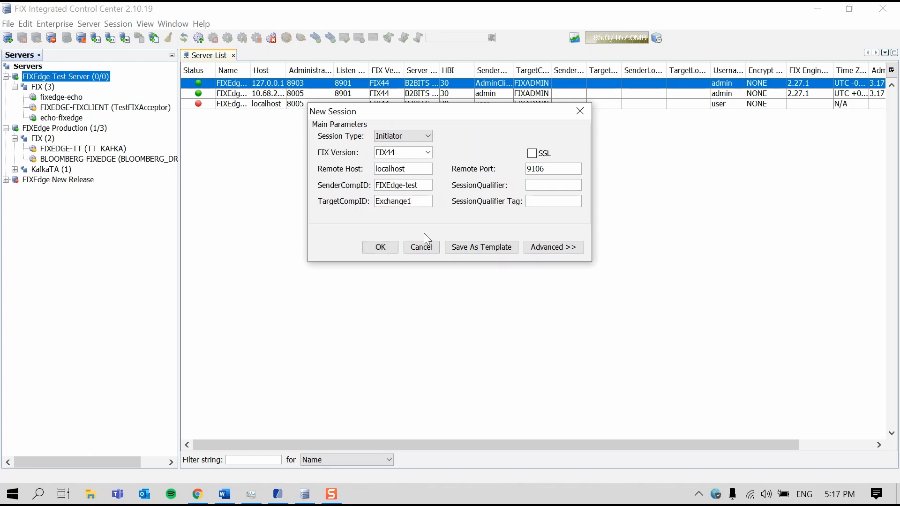
{"action": "left_click", "coordinate": [380, 248]}
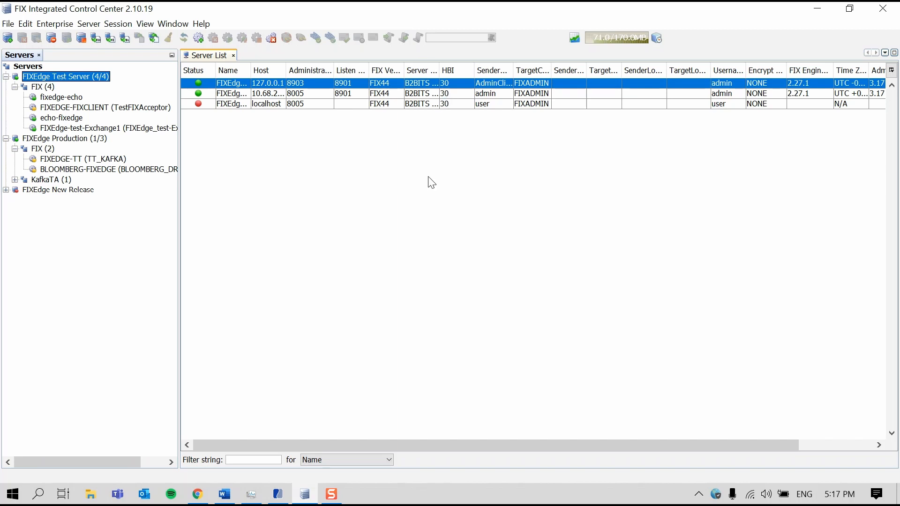
{"action": "mouse_move", "coordinate": [387, 184]}
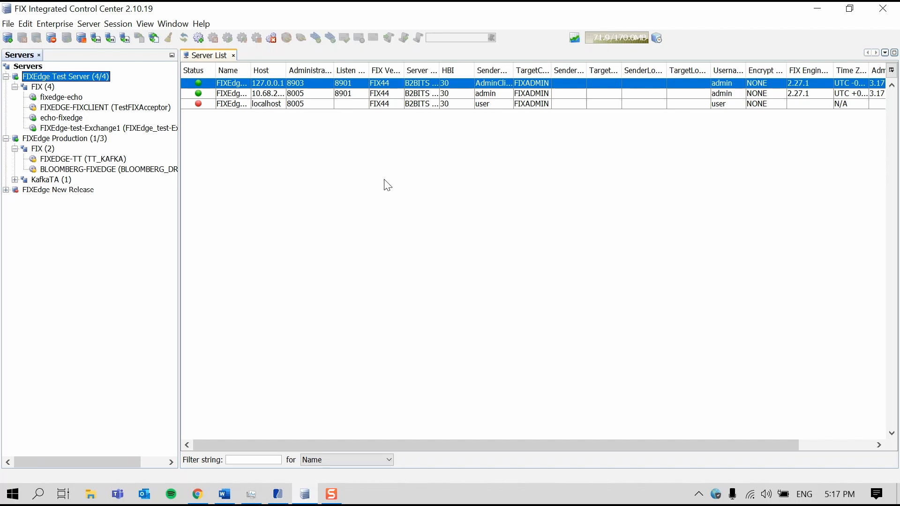
{"action": "mouse_move", "coordinate": [240, 114]}
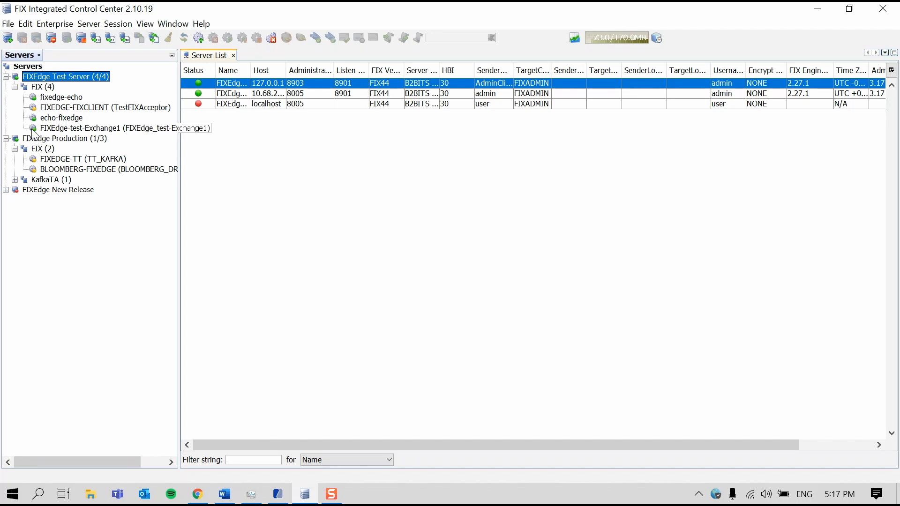
{"action": "mouse_move", "coordinate": [33, 133]}
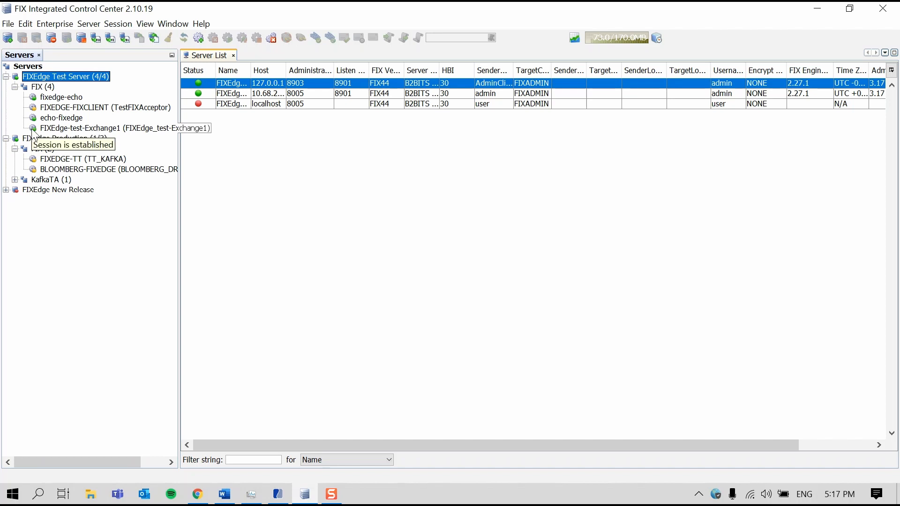
{"action": "mouse_move", "coordinate": [264, 149]}
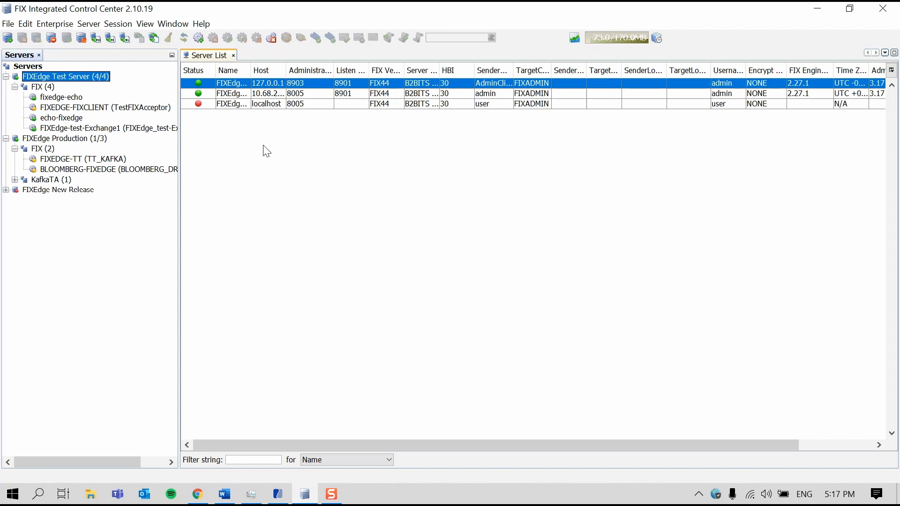
{"action": "mouse_move", "coordinate": [130, 133]}
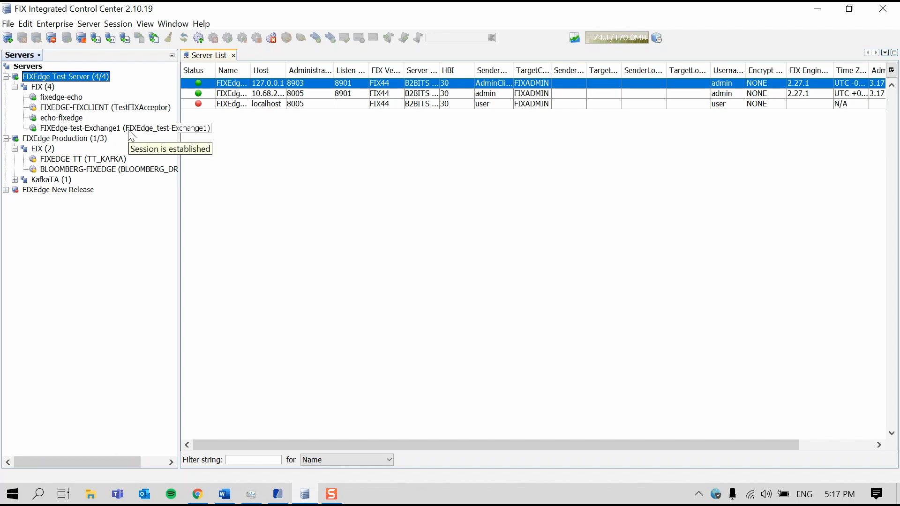
Step: Show the session properties of FIXEdge-test-Exchange1 from the Servers tree
{"action": "double_click", "coordinate": [71, 127]}
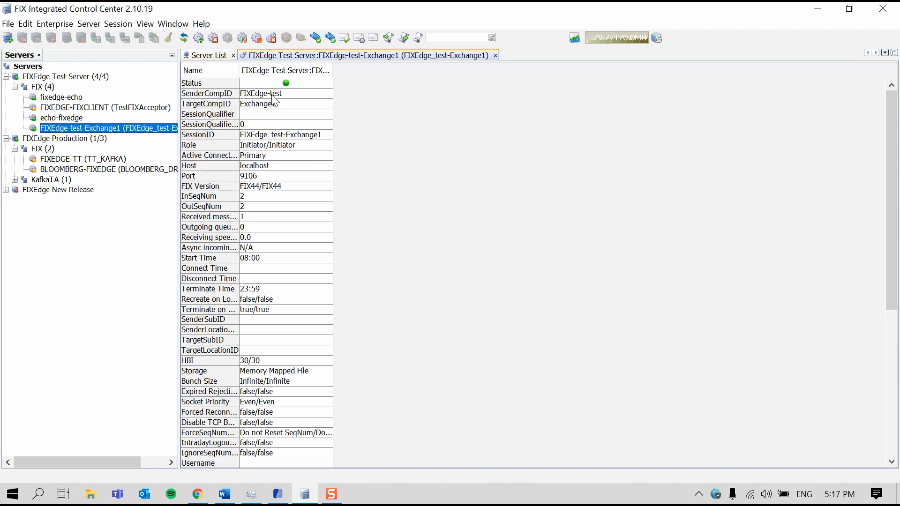
{"action": "mouse_move", "coordinate": [275, 142]}
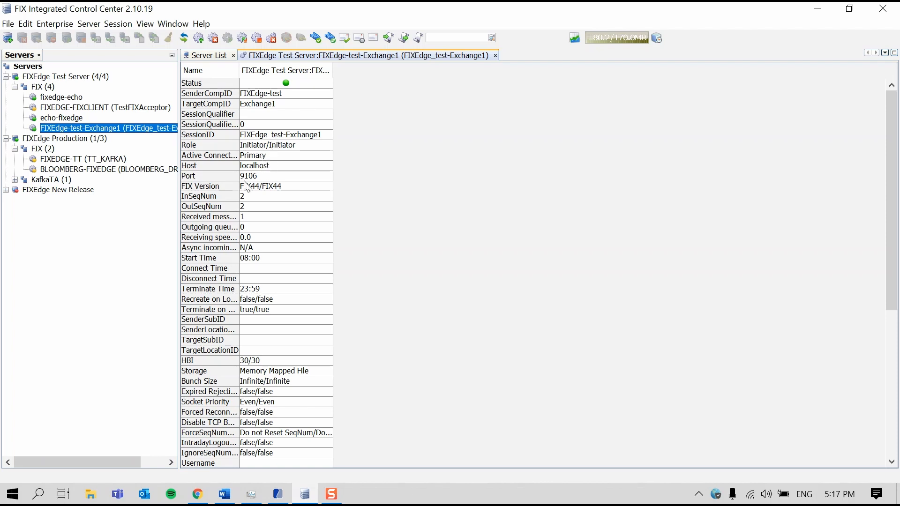
{"action": "mouse_move", "coordinate": [248, 210]}
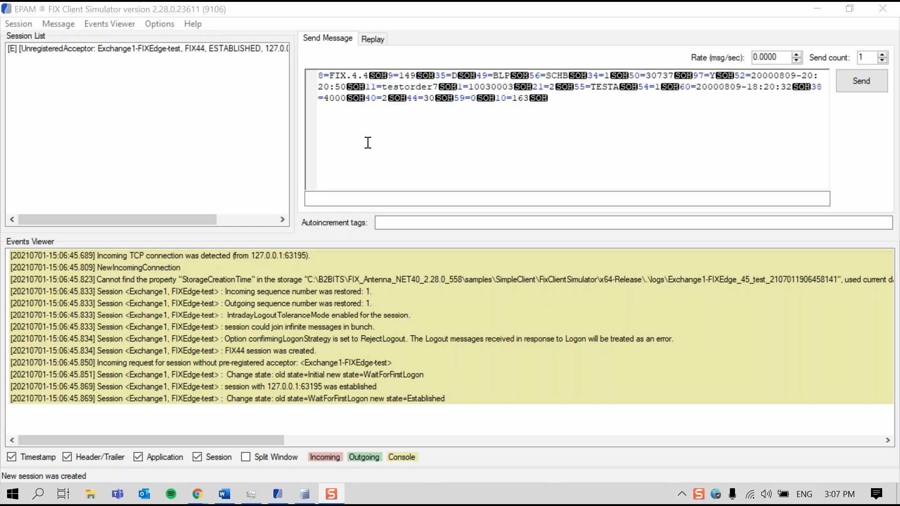
{"action": "mouse_move", "coordinate": [240, 154]}
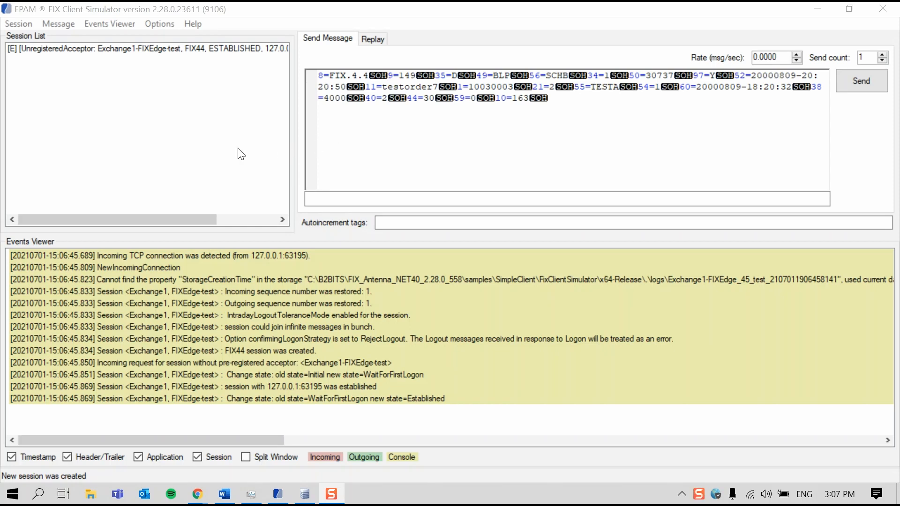
{"action": "mouse_move", "coordinate": [253, 143]}
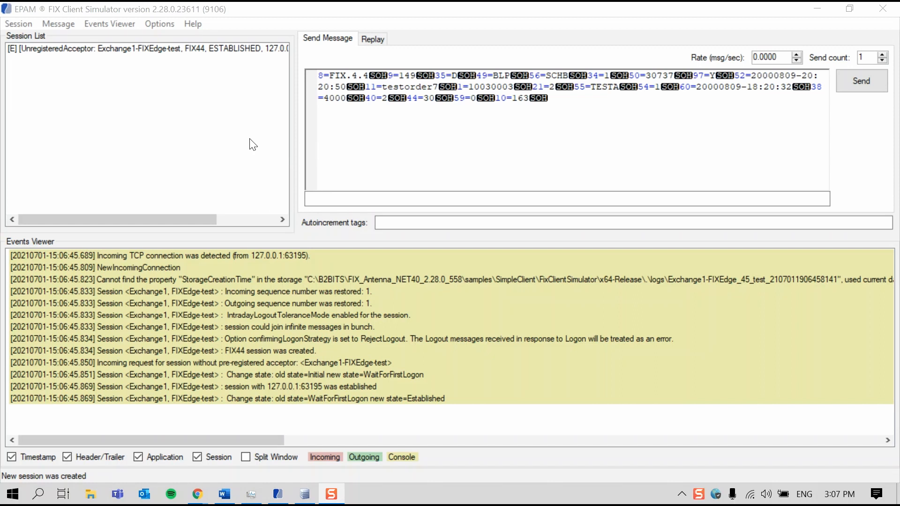
{"action": "mouse_move", "coordinate": [241, 182]}
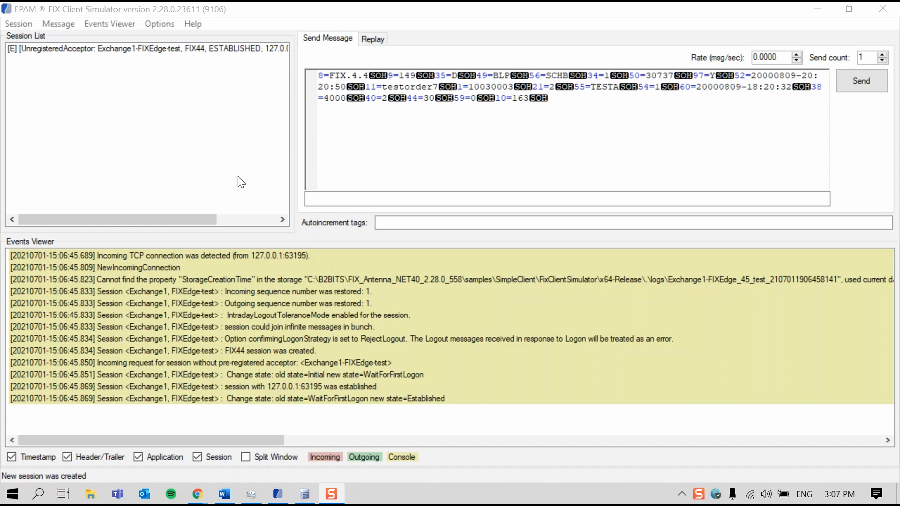
{"action": "mouse_move", "coordinate": [234, 163]}
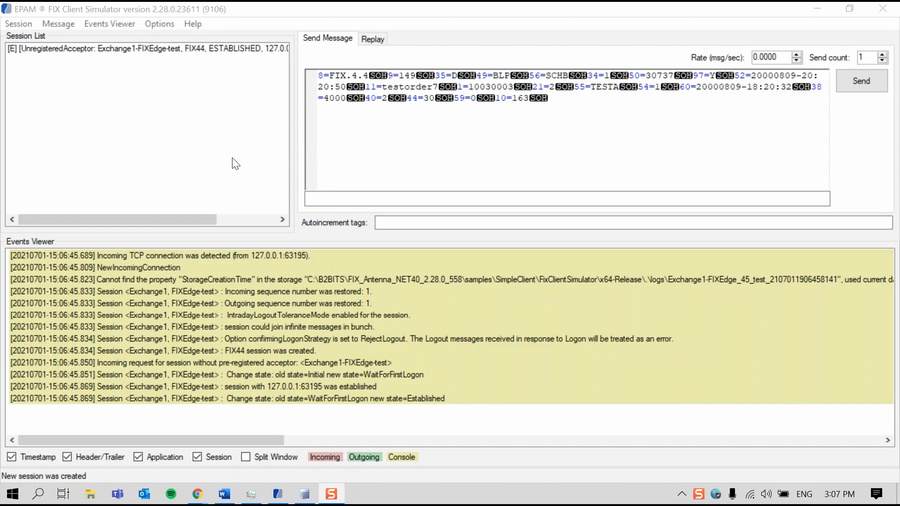
{"action": "mouse_move", "coordinate": [234, 157]}
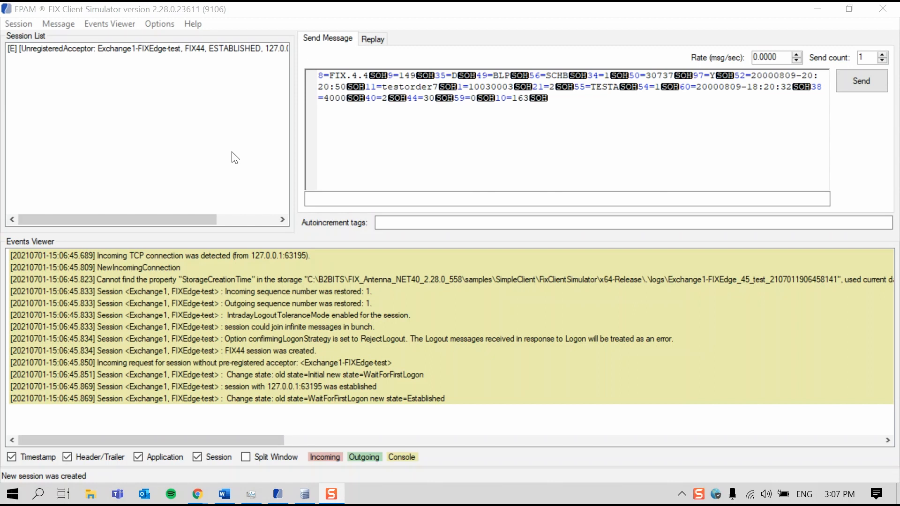
{"action": "mouse_move", "coordinate": [233, 162]}
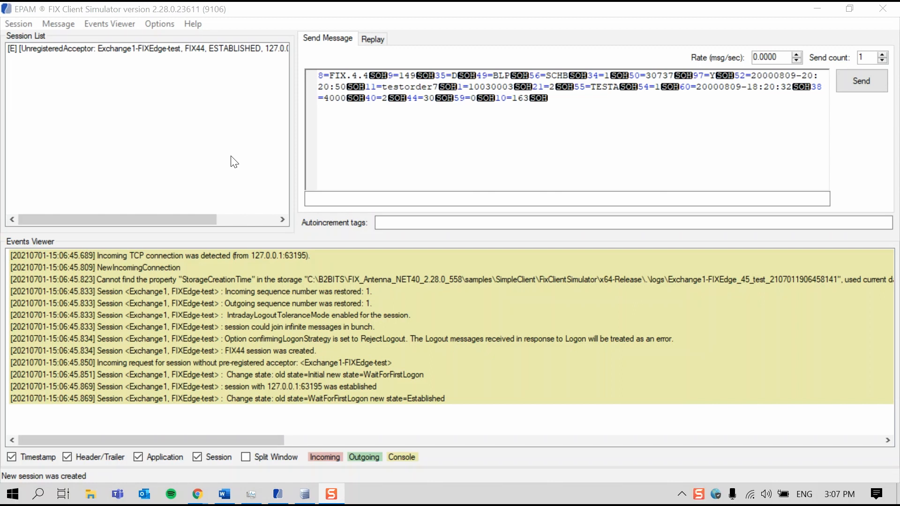
{"action": "mouse_move", "coordinate": [232, 158]}
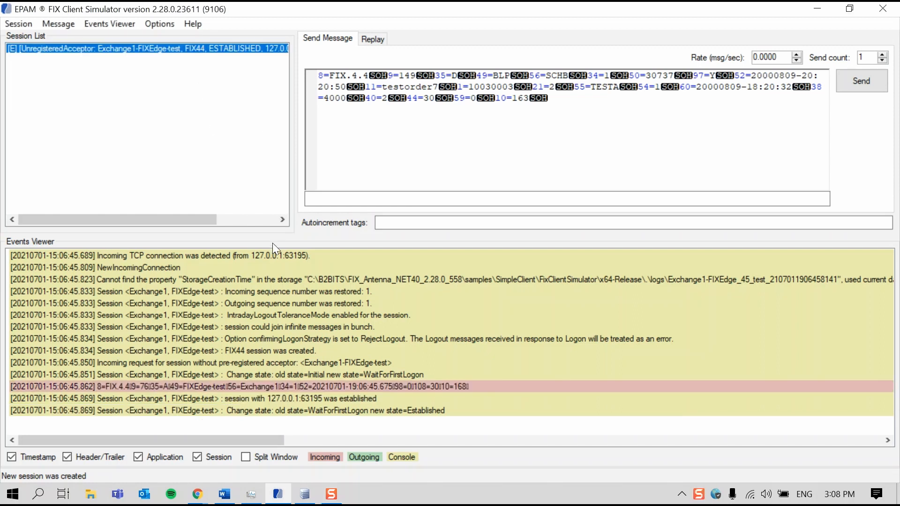
{"action": "mouse_move", "coordinate": [367, 331]}
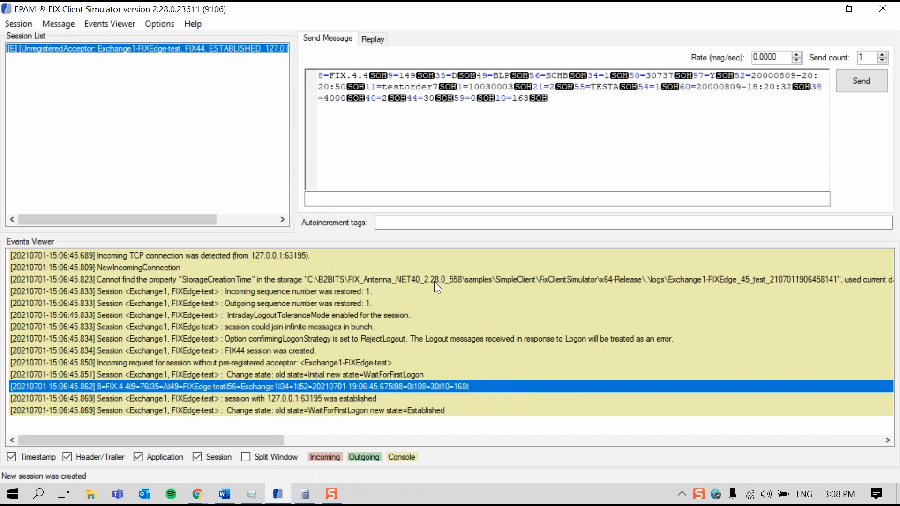
{"action": "mouse_move", "coordinate": [206, 56]}
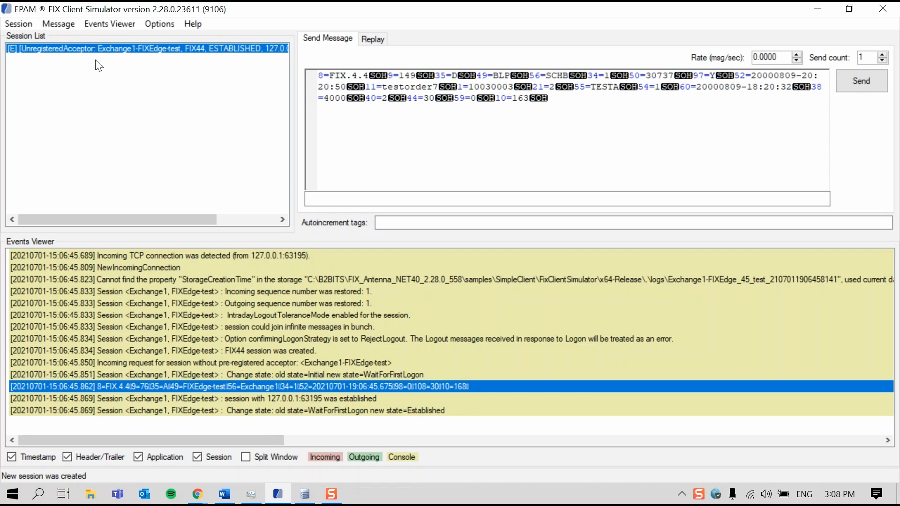
{"action": "mouse_move", "coordinate": [182, 60]}
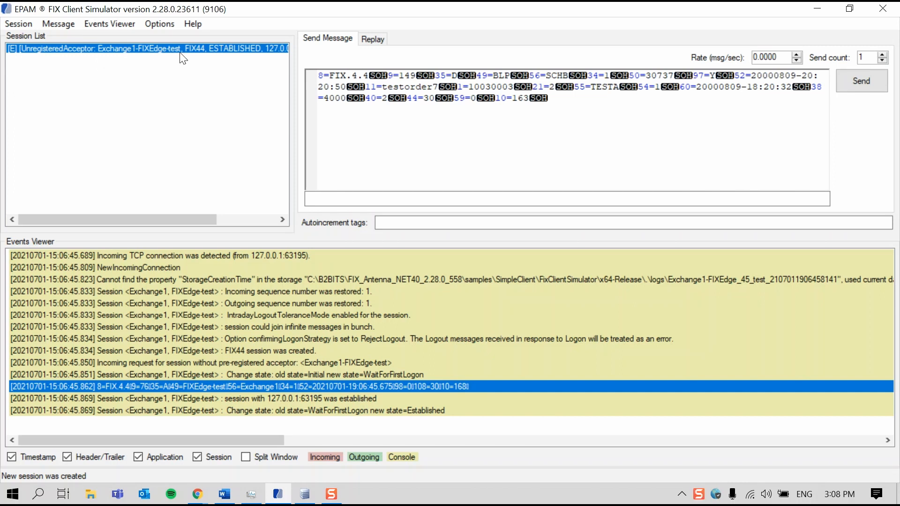
{"action": "mouse_move", "coordinate": [200, 56]}
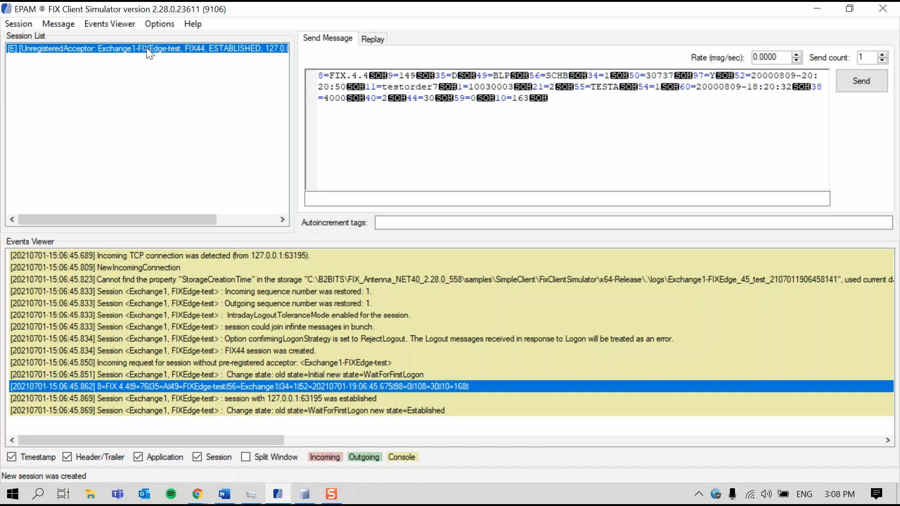
Step: Enable Show session messages for the session, then return to the control center window
{"action": "right_click", "coordinate": [148, 51]}
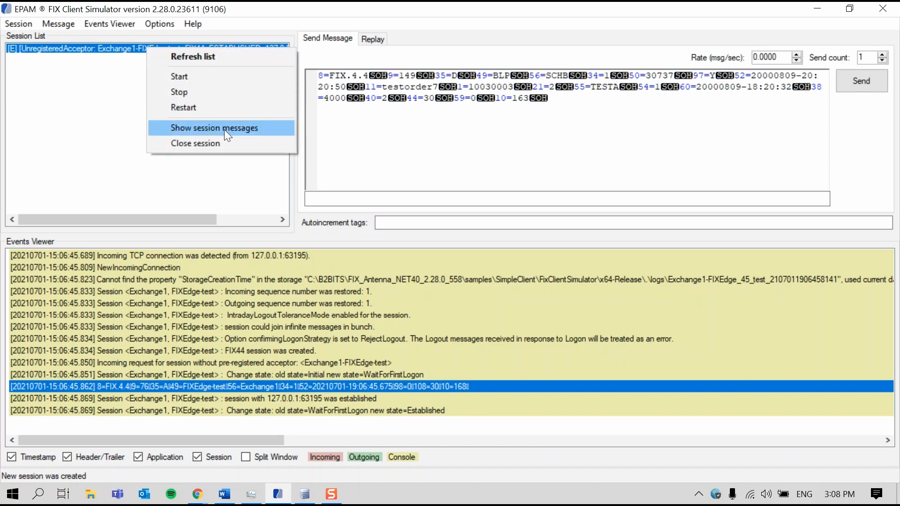
{"action": "left_click", "coordinate": [214, 128]}
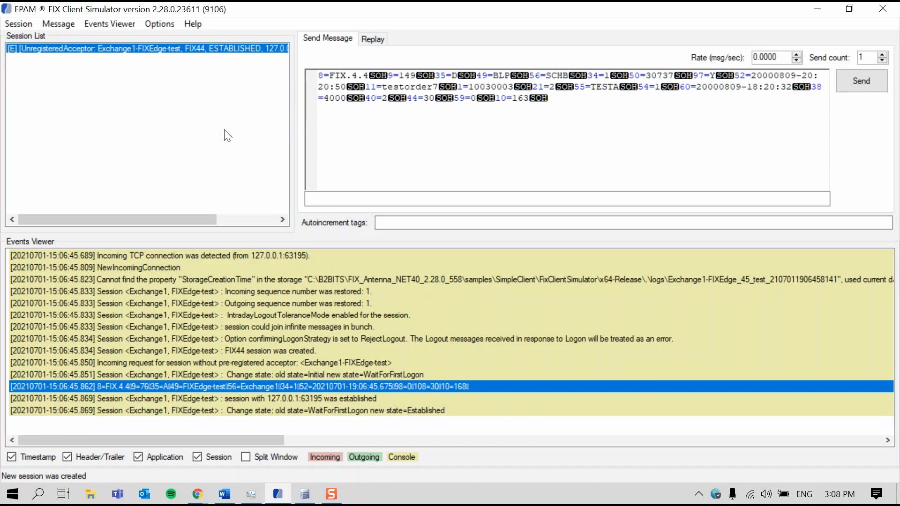
{"action": "mouse_move", "coordinate": [223, 121]}
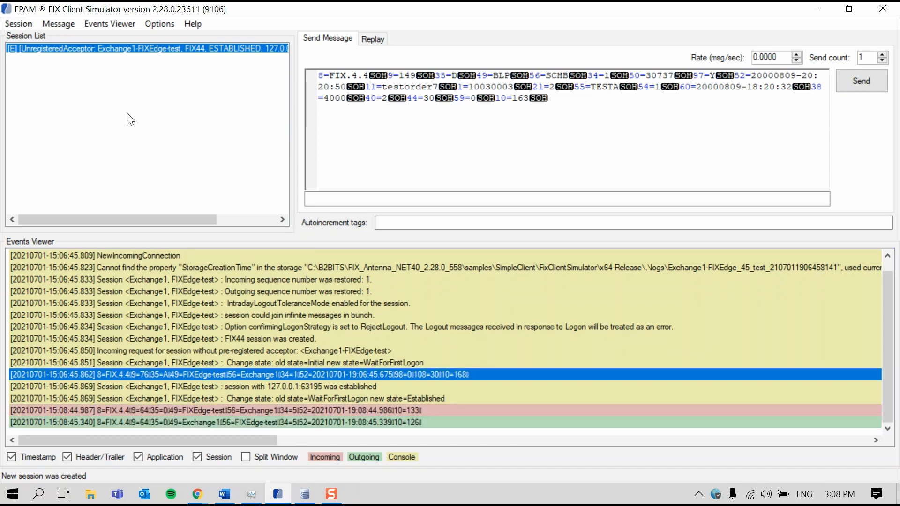
{"action": "mouse_move", "coordinate": [186, 126]}
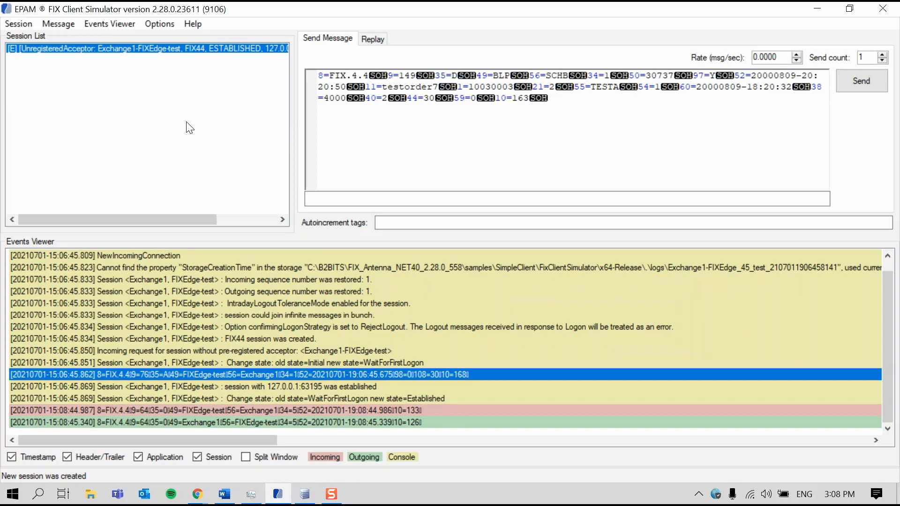
{"action": "mouse_move", "coordinate": [194, 128]}
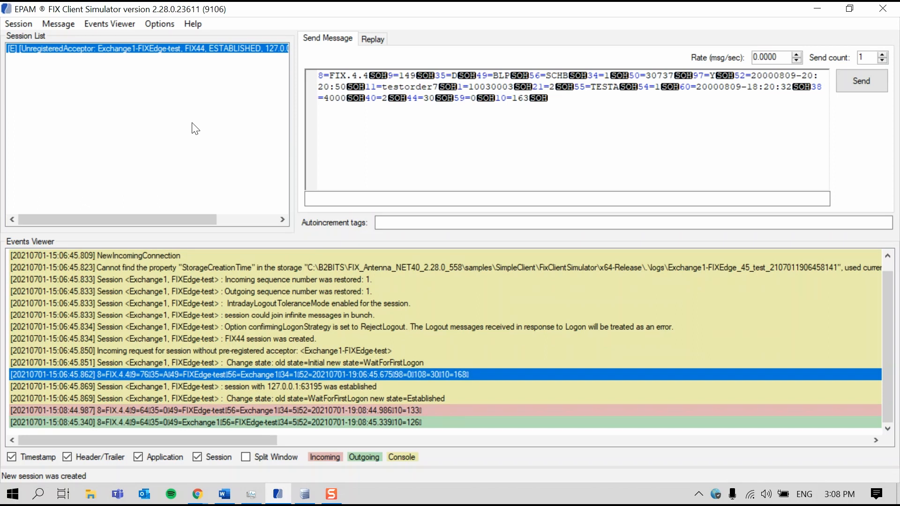
{"action": "mouse_move", "coordinate": [202, 146]}
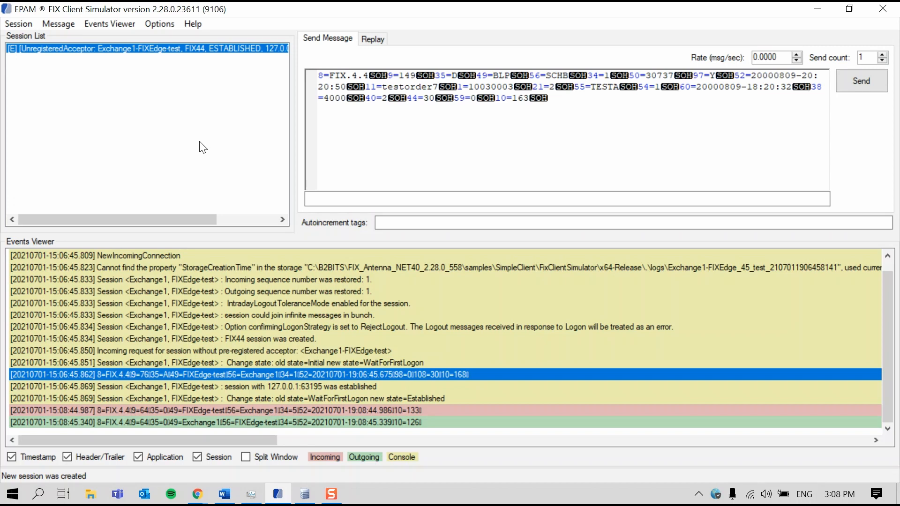
{"action": "mouse_move", "coordinate": [148, 236]}
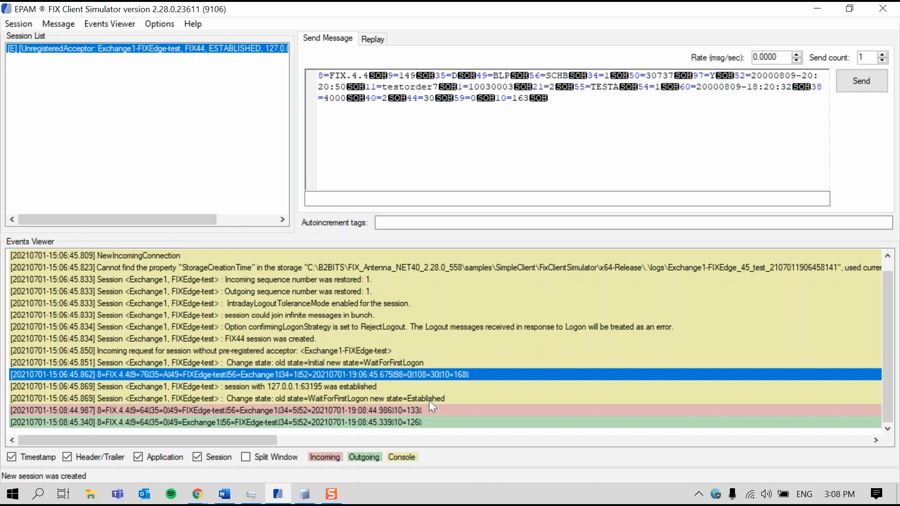
{"action": "mouse_move", "coordinate": [434, 415]}
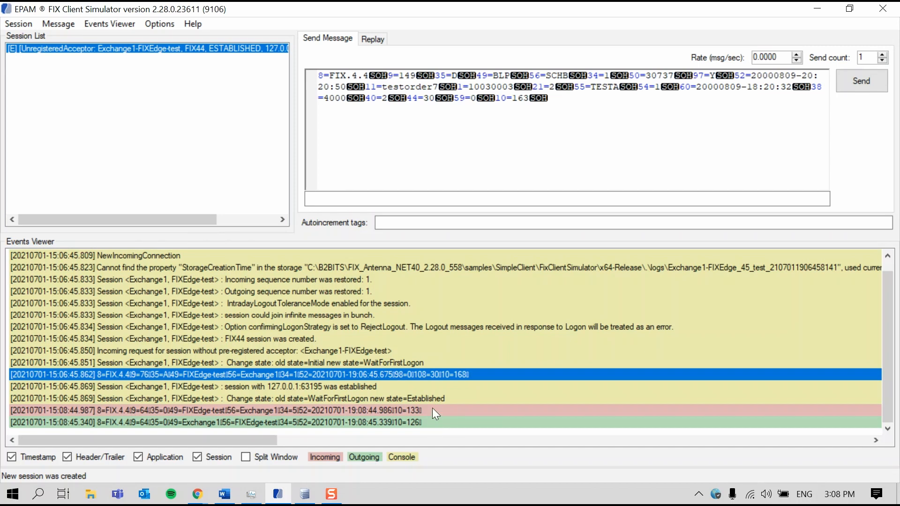
{"action": "mouse_move", "coordinate": [433, 405]}
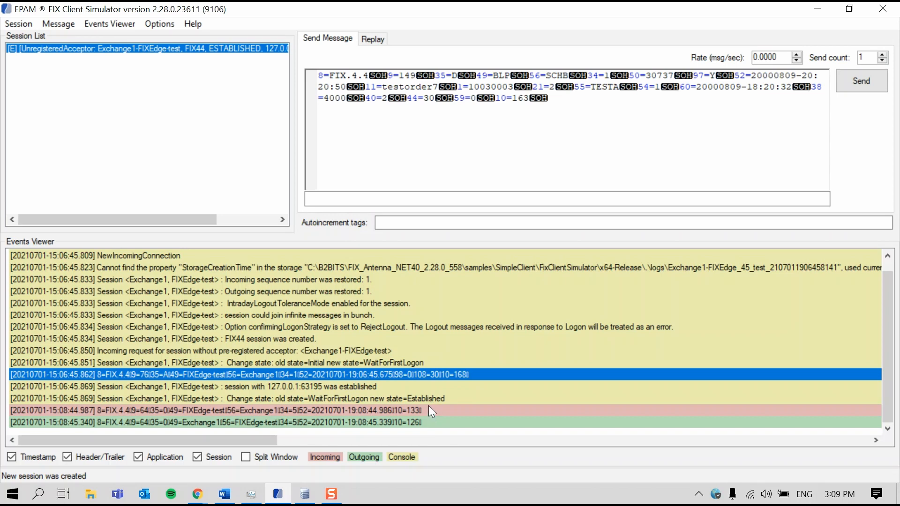
{"action": "mouse_move", "coordinate": [423, 428]}
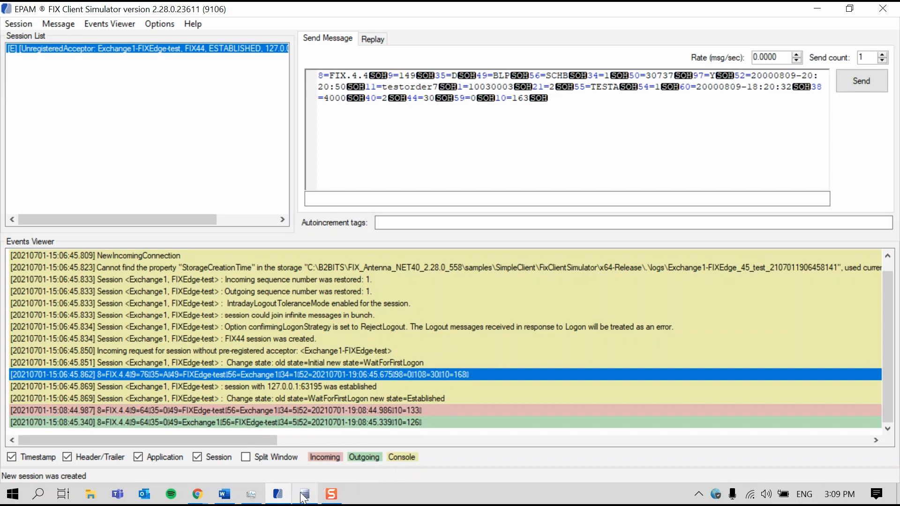
{"action": "left_click", "coordinate": [304, 493]}
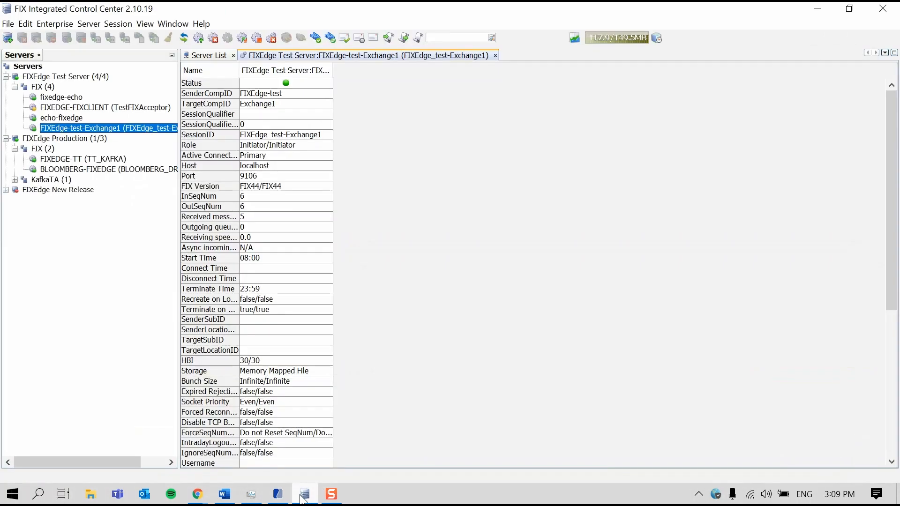
{"action": "mouse_move", "coordinate": [235, 200]}
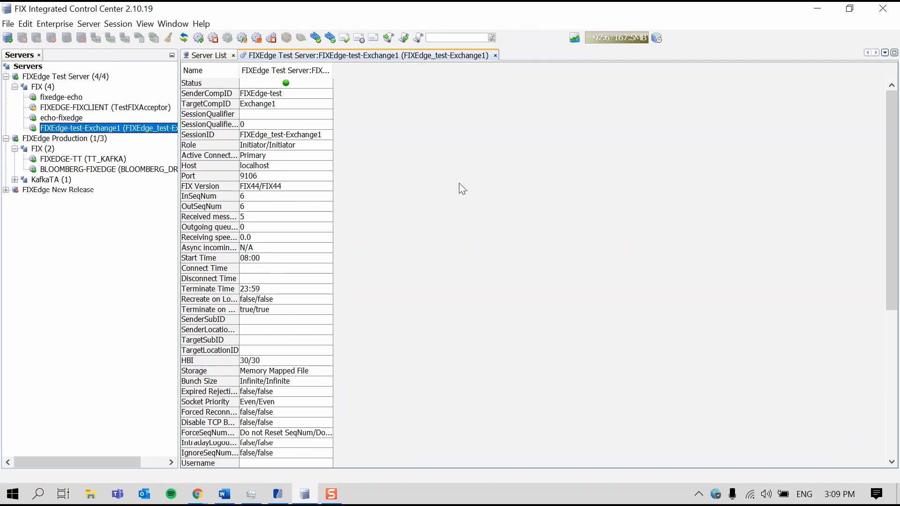
{"action": "mouse_move", "coordinate": [816, 10]}
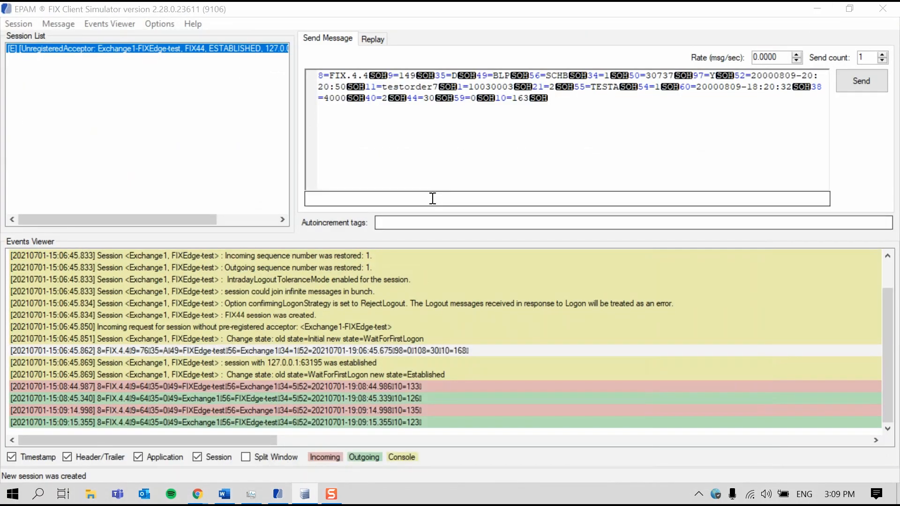
{"action": "mouse_move", "coordinate": [453, 162]}
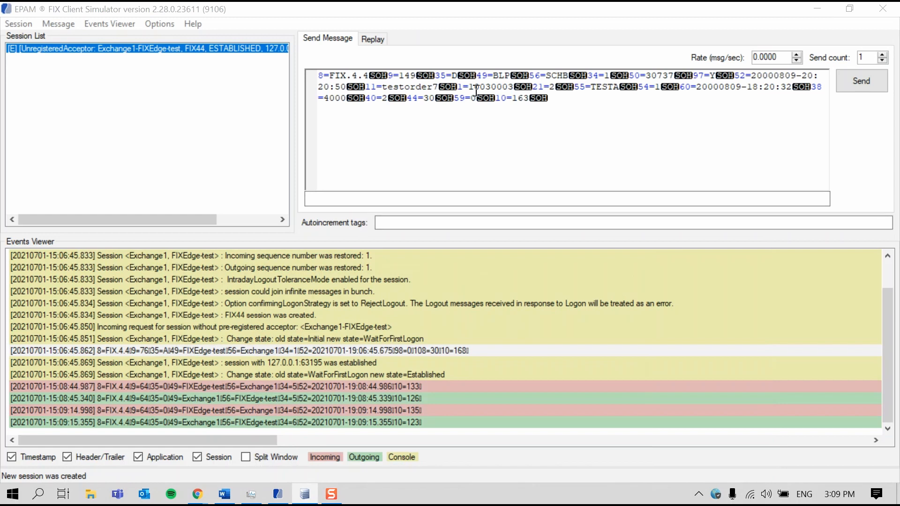
Step: Edit the order message's ClOrdID to testorder8 and send it to FIXEdge
{"action": "right_click", "coordinate": [476, 89]}
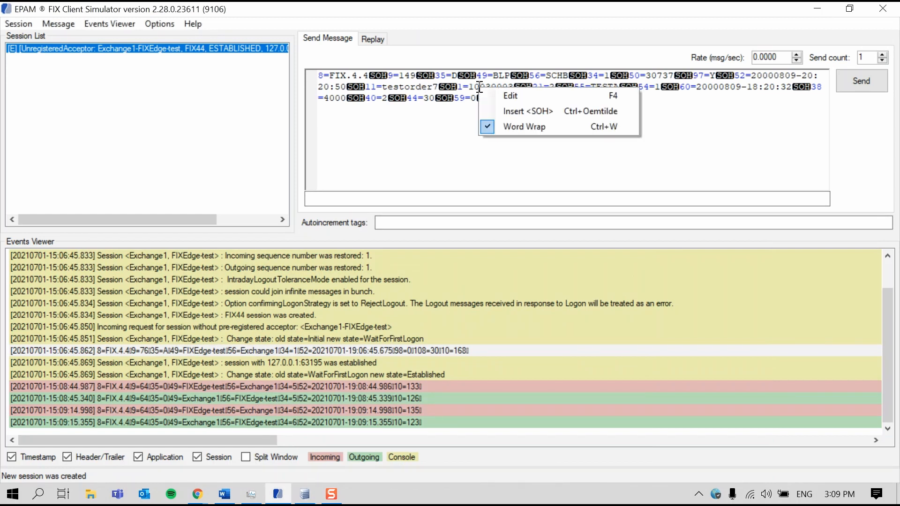
{"action": "mouse_move", "coordinate": [510, 95]}
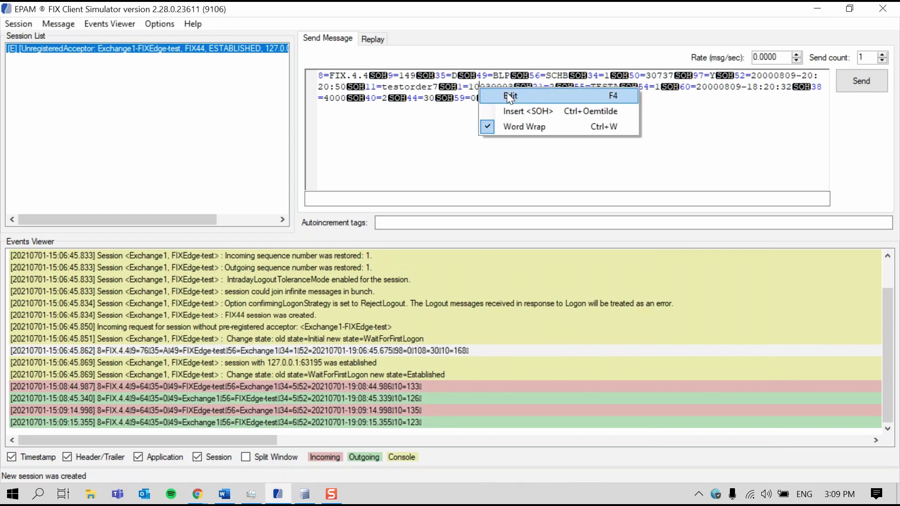
{"action": "left_click", "coordinate": [510, 95]}
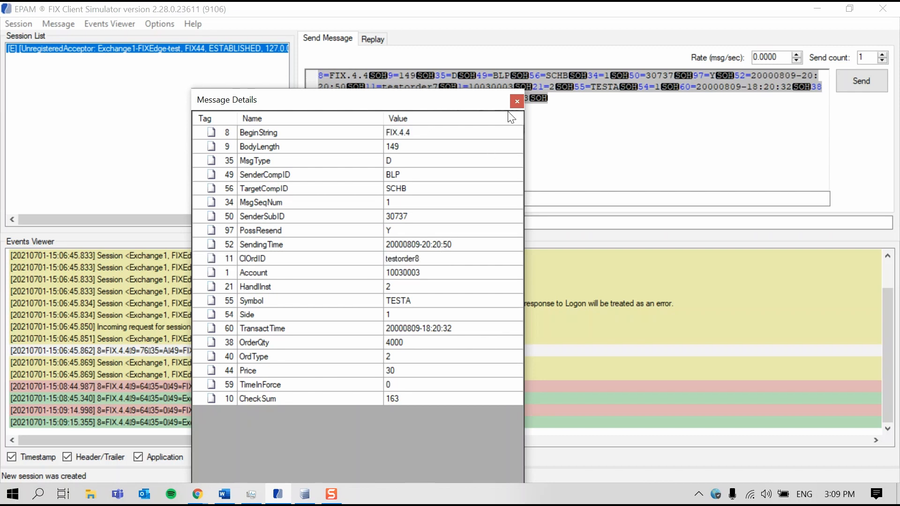
{"action": "left_click", "coordinate": [517, 101]}
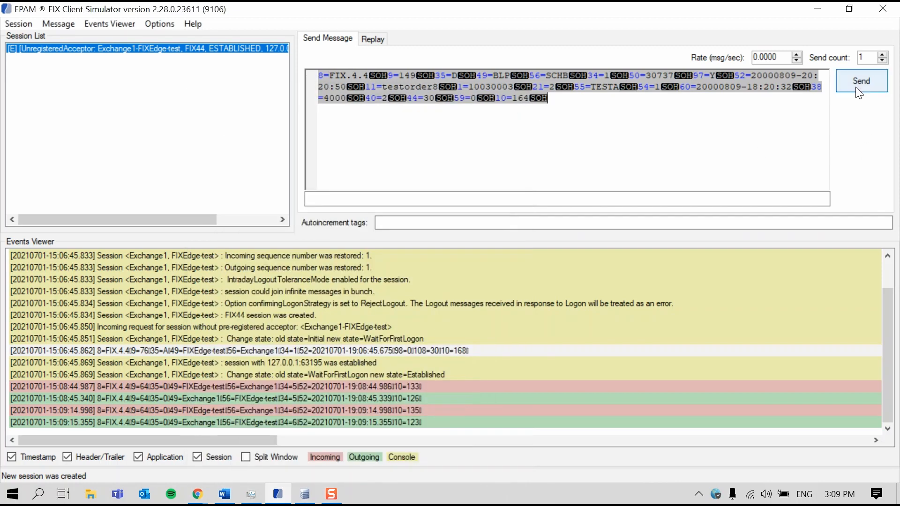
{"action": "left_click", "coordinate": [861, 80]}
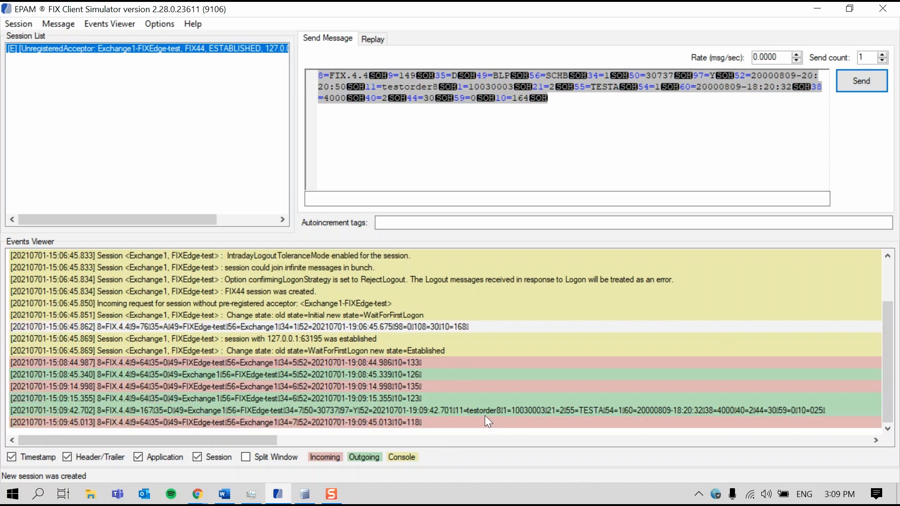
{"action": "mouse_move", "coordinate": [479, 417]}
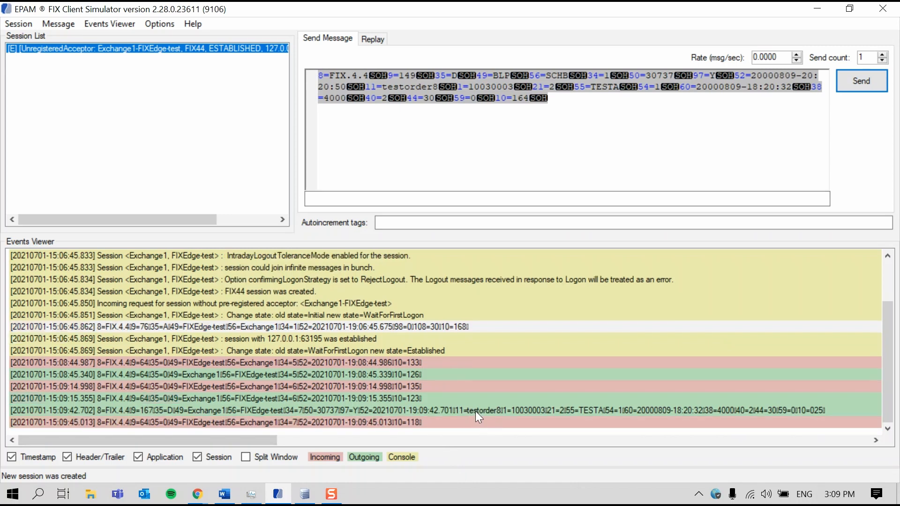
{"action": "mouse_move", "coordinate": [503, 418]}
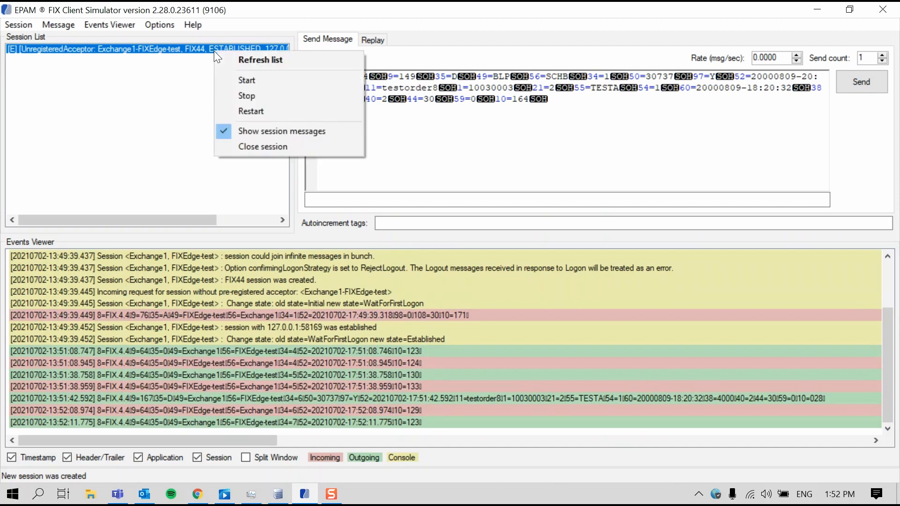
Step: Select the Exchange1-FIXEdge-test session and show its Replay settings
{"action": "left_click", "coordinate": [281, 132]}
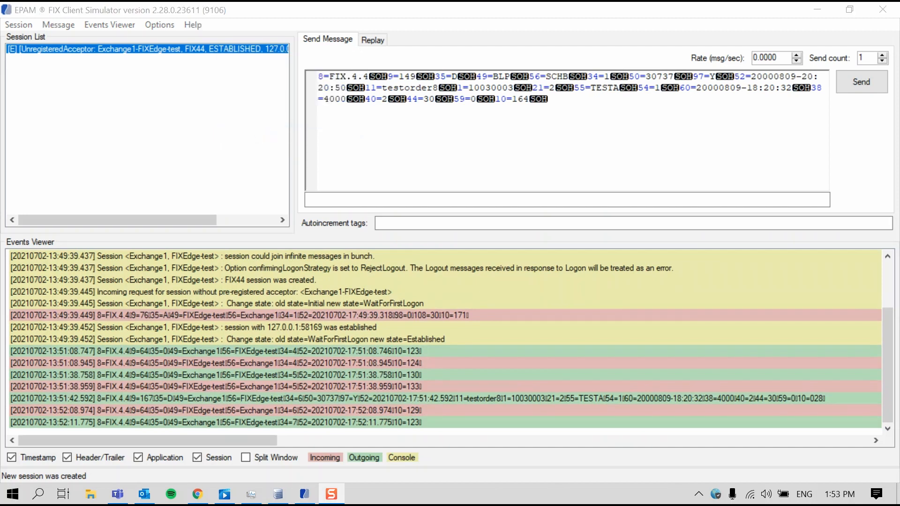
{"action": "mouse_move", "coordinate": [394, 34]}
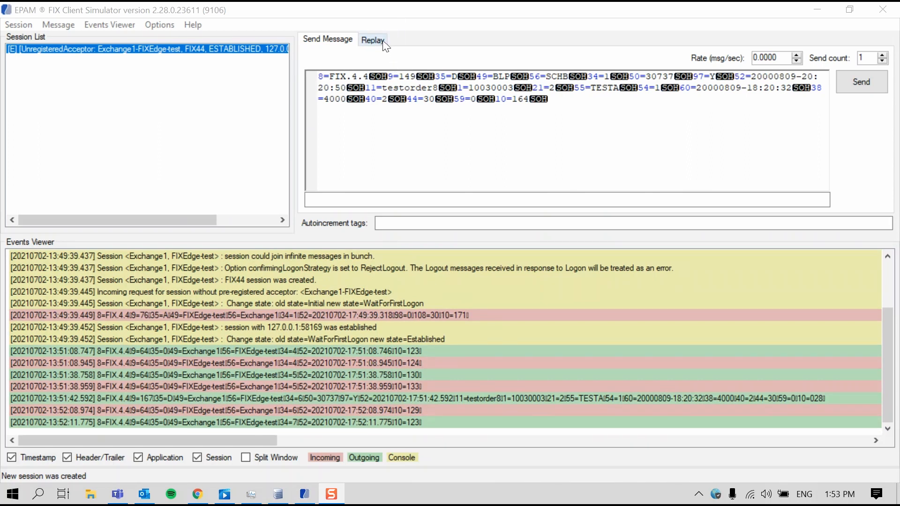
{"action": "left_click", "coordinate": [373, 39]}
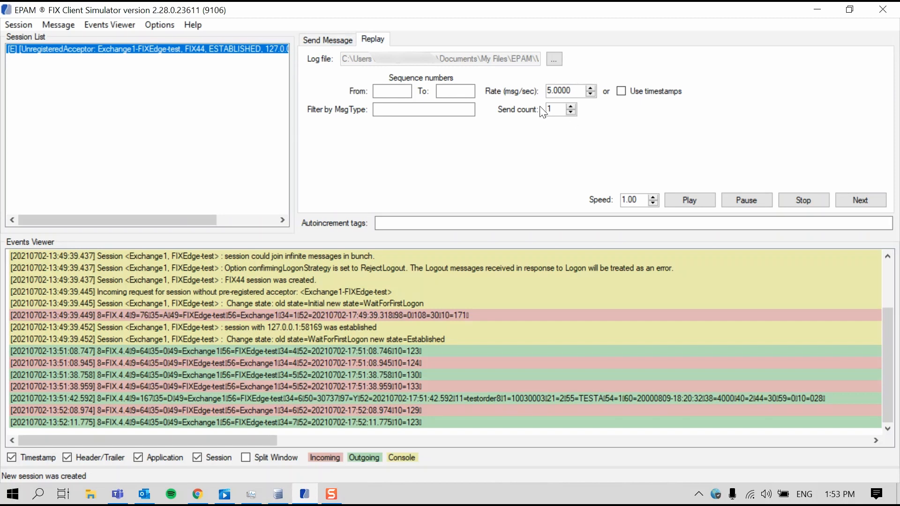
{"action": "mouse_move", "coordinate": [514, 92]}
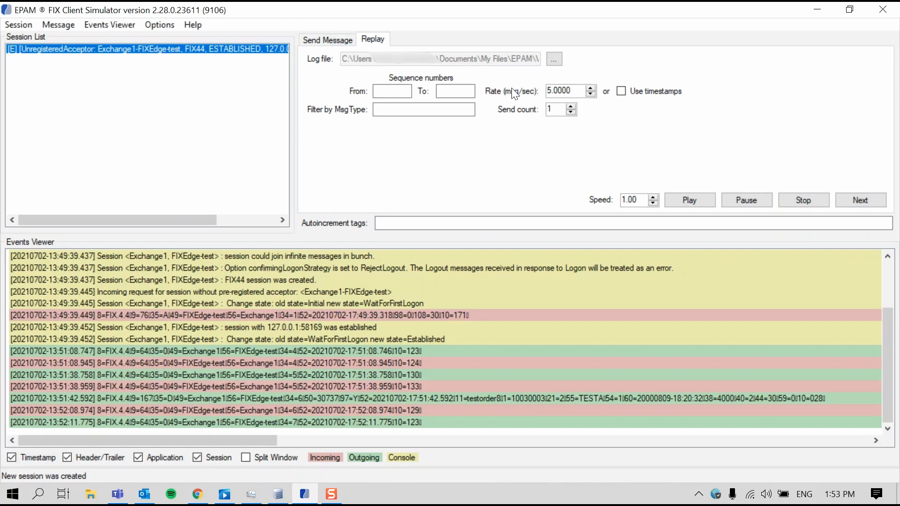
{"action": "mouse_move", "coordinate": [596, 104]}
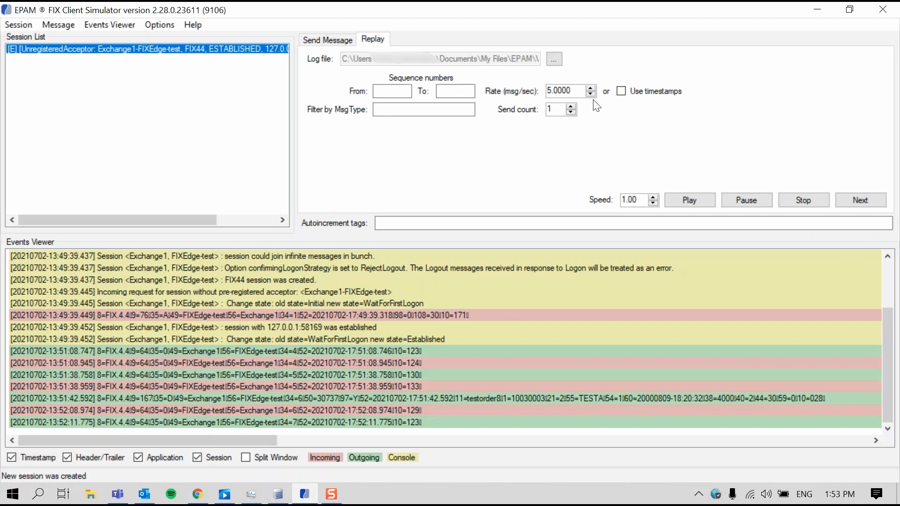
{"action": "mouse_move", "coordinate": [609, 66]}
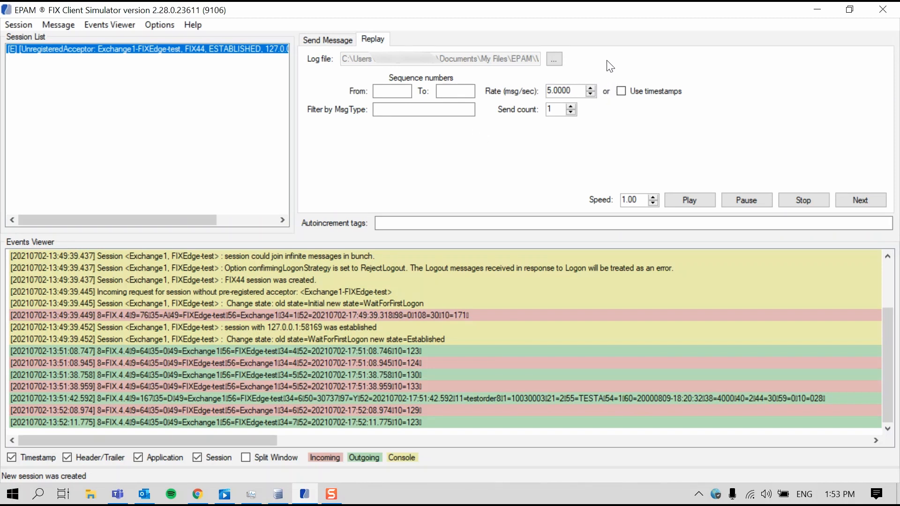
{"action": "mouse_move", "coordinate": [569, 57]}
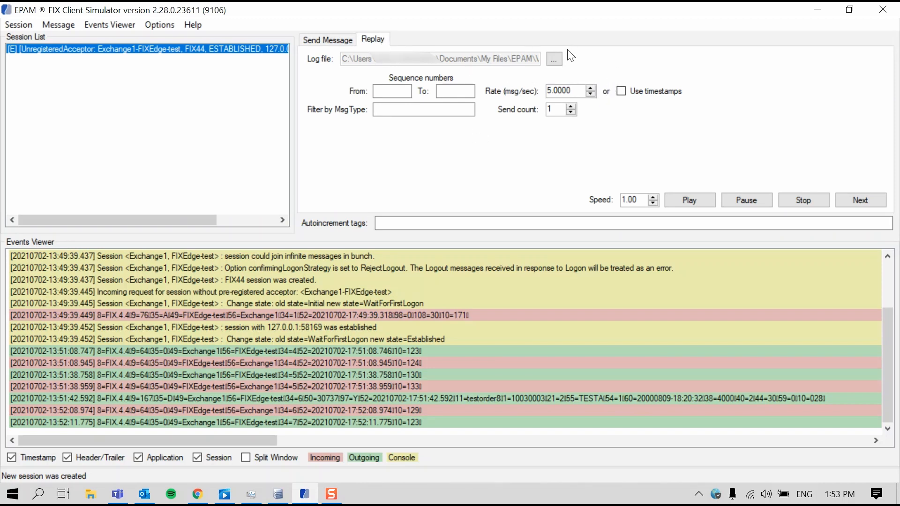
Step: Choose test-cases.fix from the Video tutorials folder as the replay log file
{"action": "left_click", "coordinate": [554, 60]}
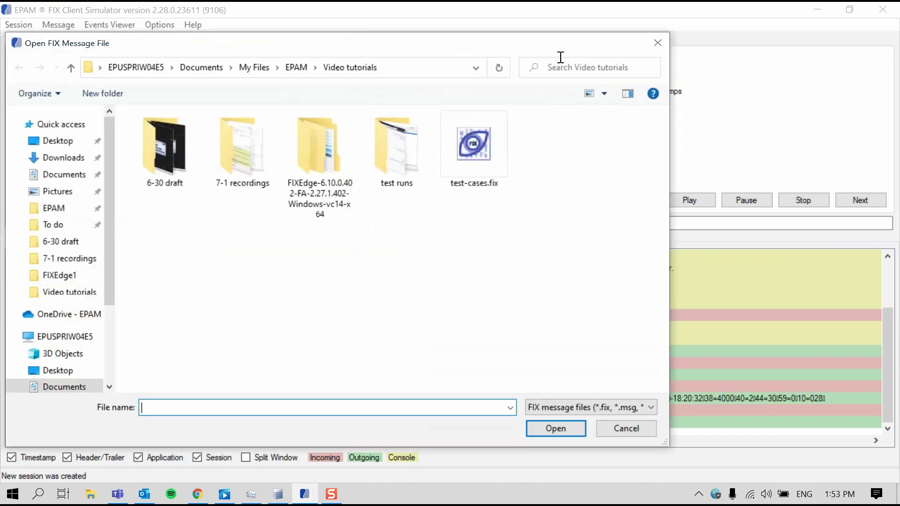
{"action": "left_click", "coordinate": [474, 144]}
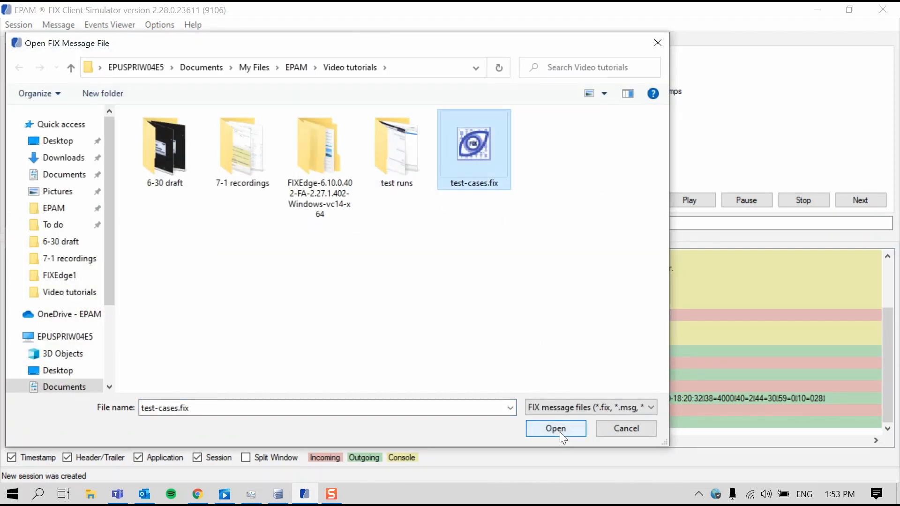
{"action": "left_click", "coordinate": [556, 429]}
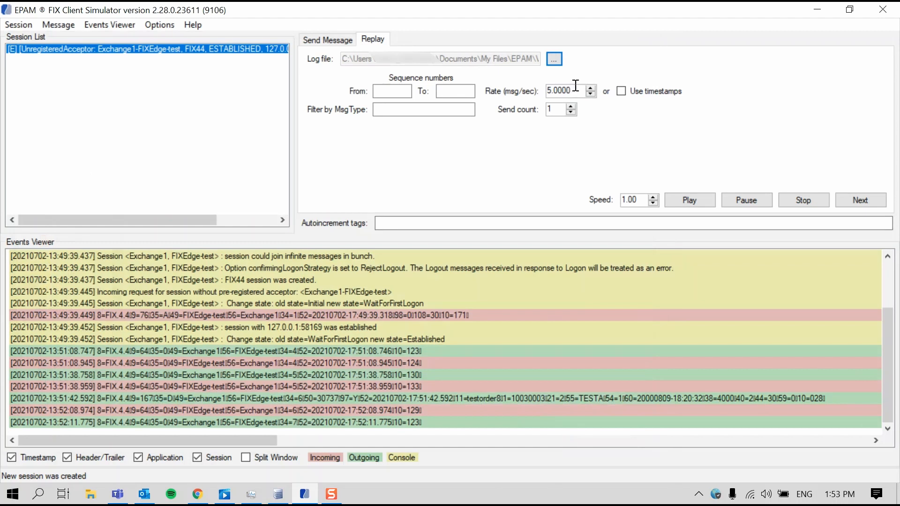
{"action": "mouse_move", "coordinate": [520, 95]}
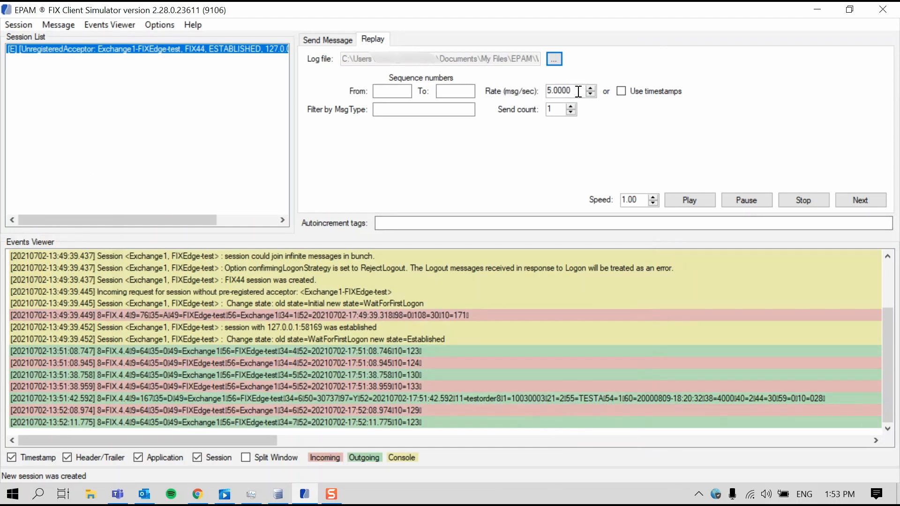
{"action": "mouse_move", "coordinate": [615, 100]}
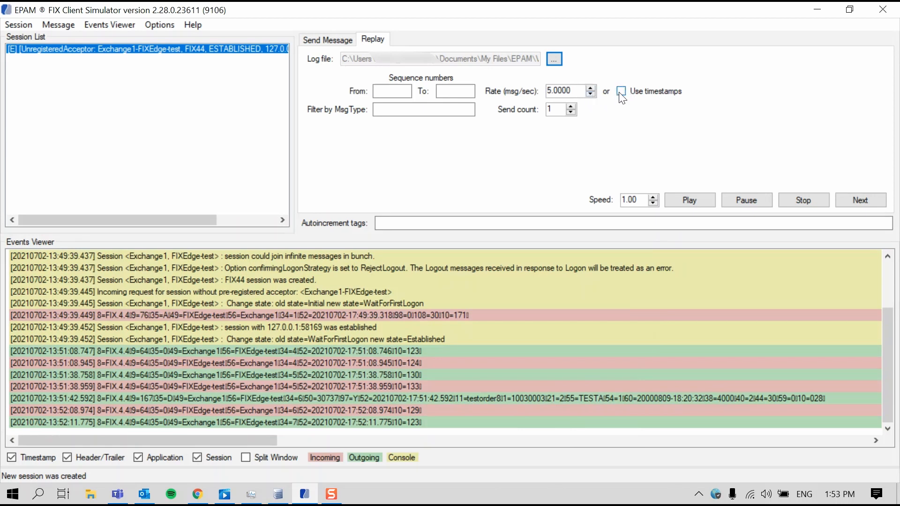
{"action": "mouse_move", "coordinate": [560, 111]}
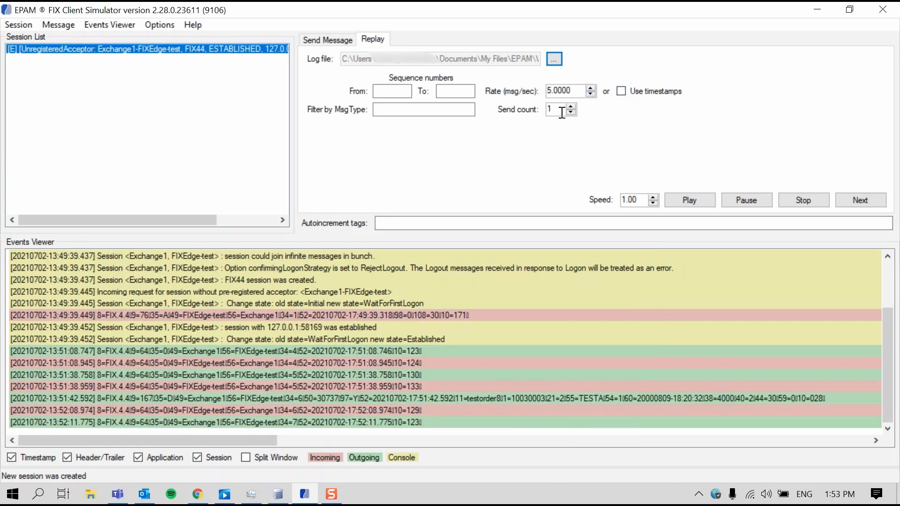
{"action": "mouse_move", "coordinate": [525, 120]}
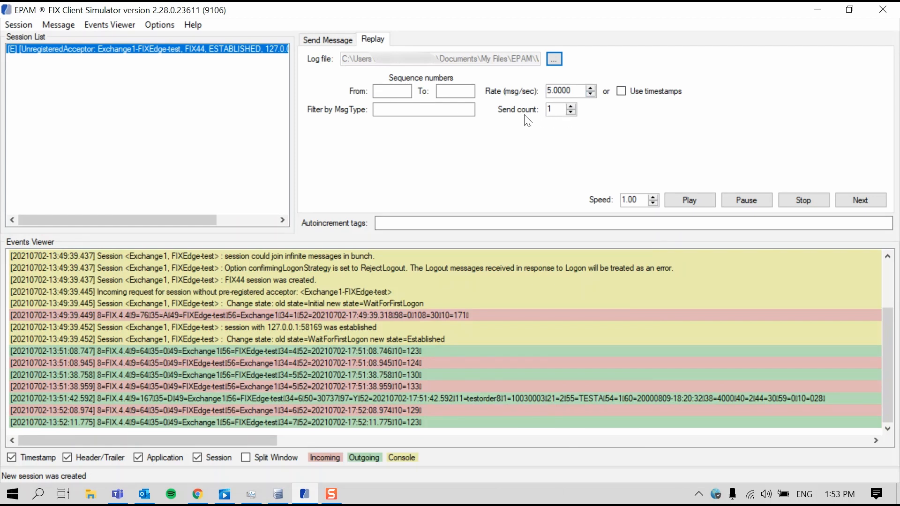
{"action": "mouse_move", "coordinate": [557, 109]}
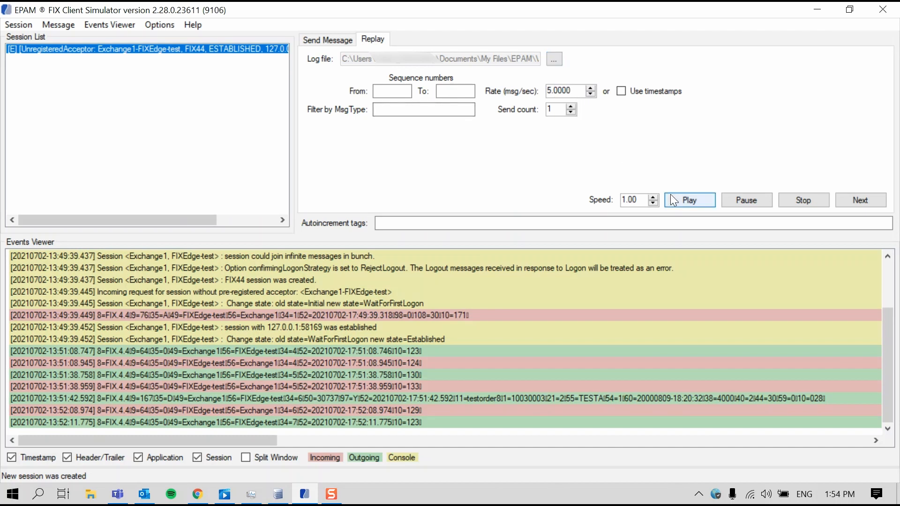
Step: Replay test-cases.fix to the Exchange1-FIXEdge-test session, sending 13 of 14 messages
{"action": "left_click", "coordinate": [690, 200]}
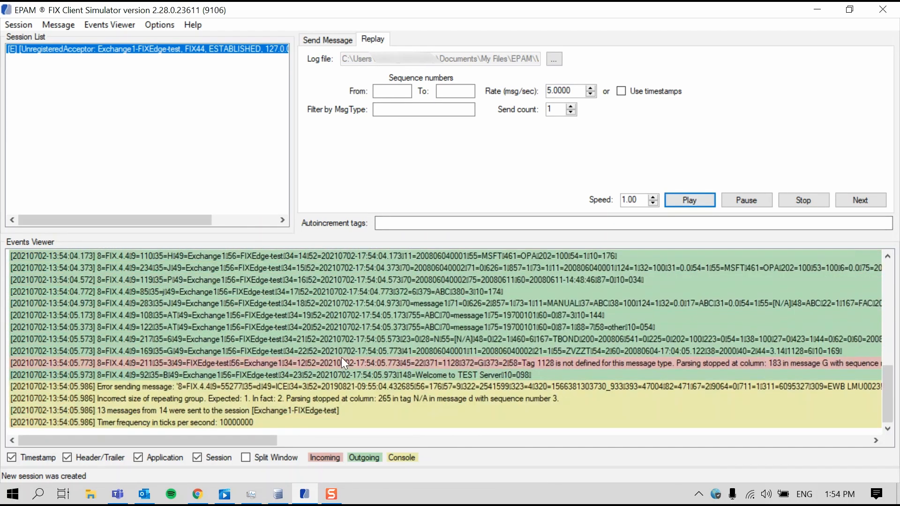
{"action": "mouse_move", "coordinate": [577, 305]}
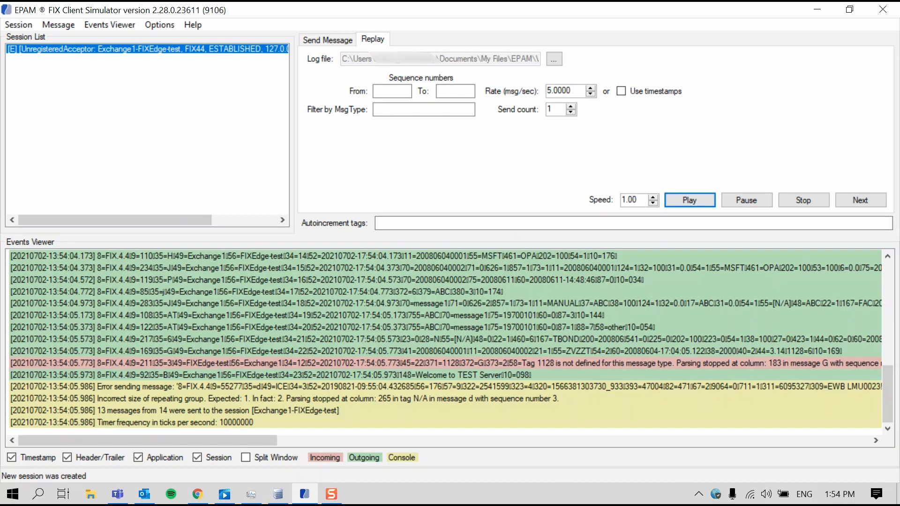
{"action": "mouse_move", "coordinate": [512, 261]}
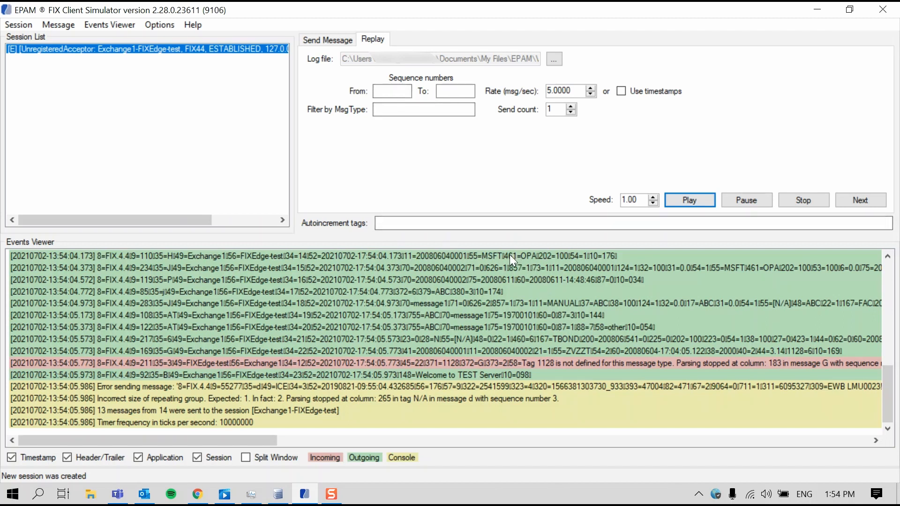
{"action": "mouse_move", "coordinate": [421, 371]}
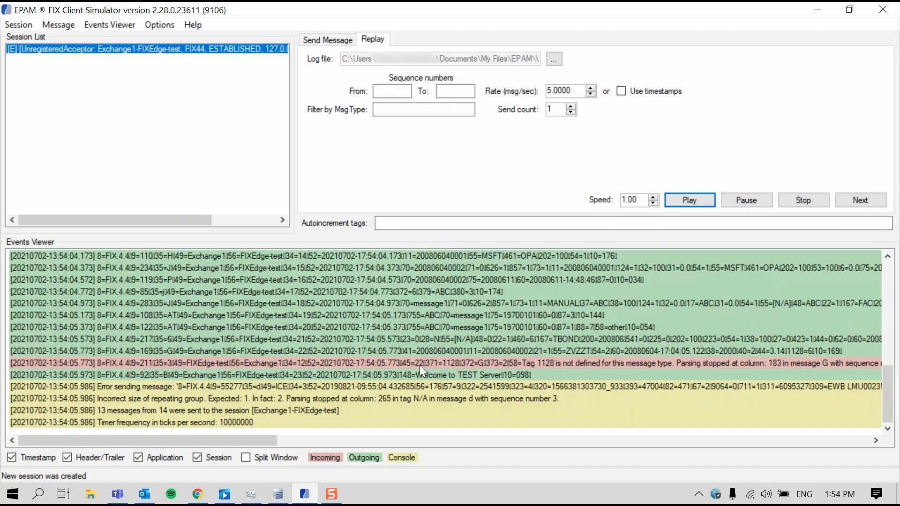
{"action": "mouse_move", "coordinate": [414, 372]}
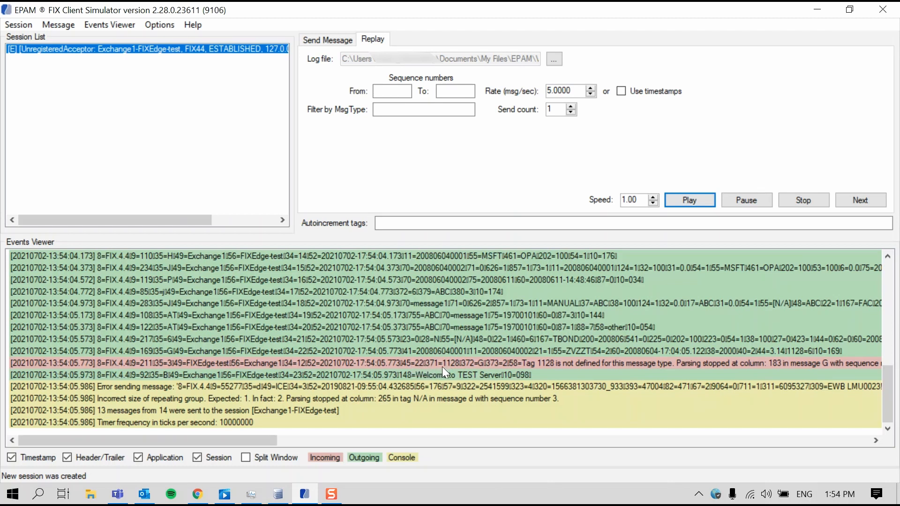
{"action": "mouse_move", "coordinate": [518, 368]}
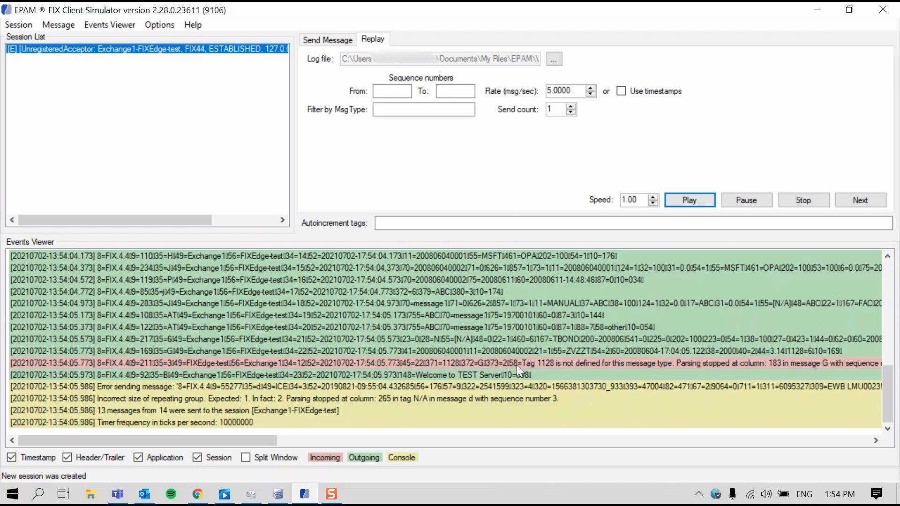
{"action": "mouse_move", "coordinate": [546, 370]}
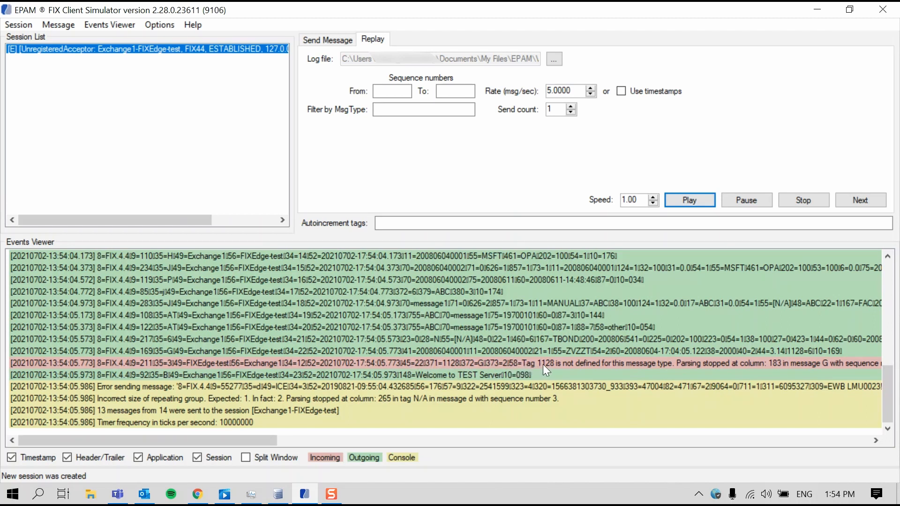
{"action": "mouse_move", "coordinate": [575, 393]}
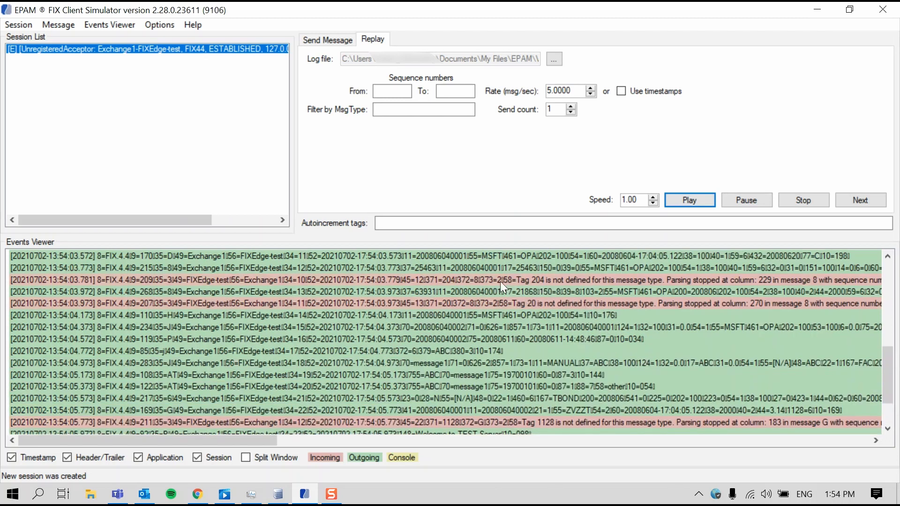
{"action": "mouse_move", "coordinate": [520, 289]}
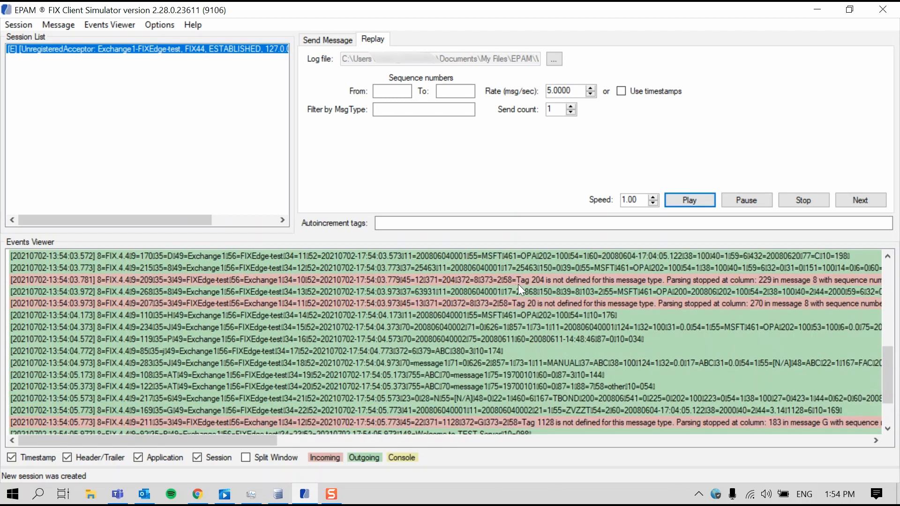
{"action": "mouse_move", "coordinate": [555, 306]}
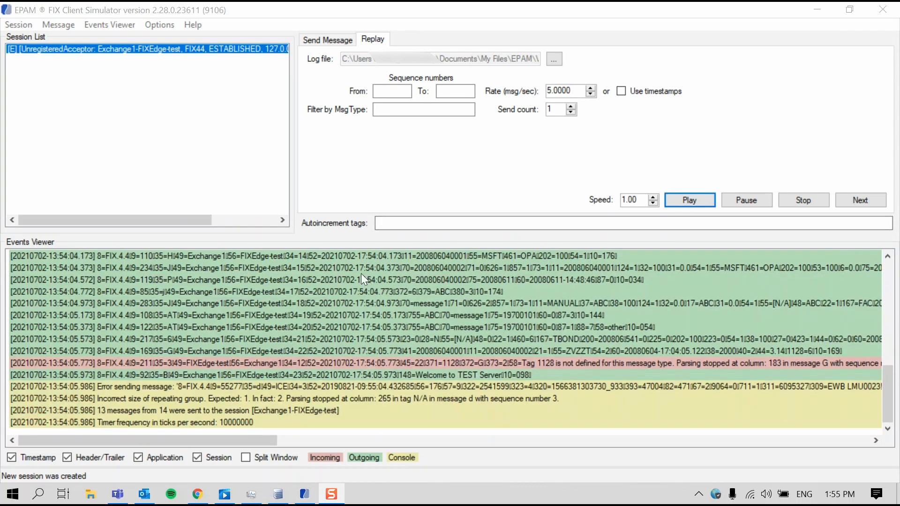
{"action": "mouse_move", "coordinate": [120, 157]}
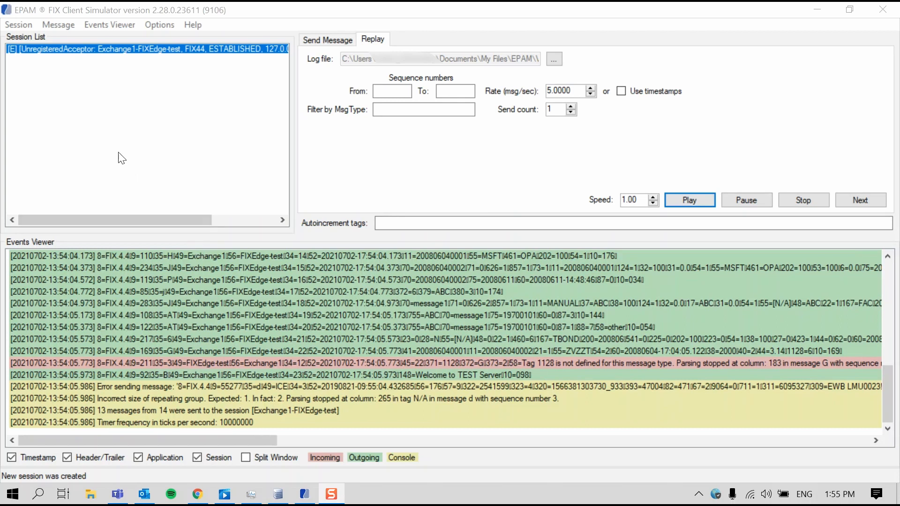
{"action": "mouse_move", "coordinate": [38, 92]}
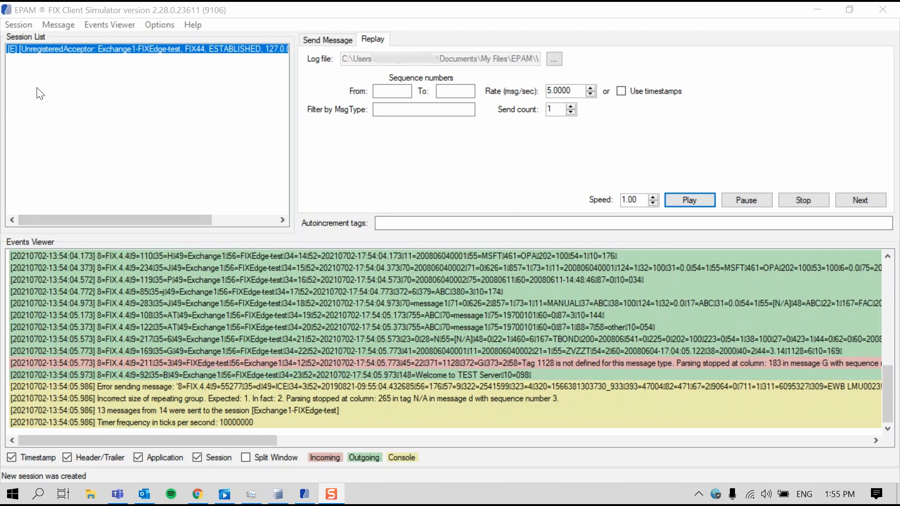
Step: Create a new FIXCLIENT-to-FIXEDGE initiator session from the fixedge testing configuration on localhost port 8901
{"action": "left_click", "coordinate": [15, 24]}
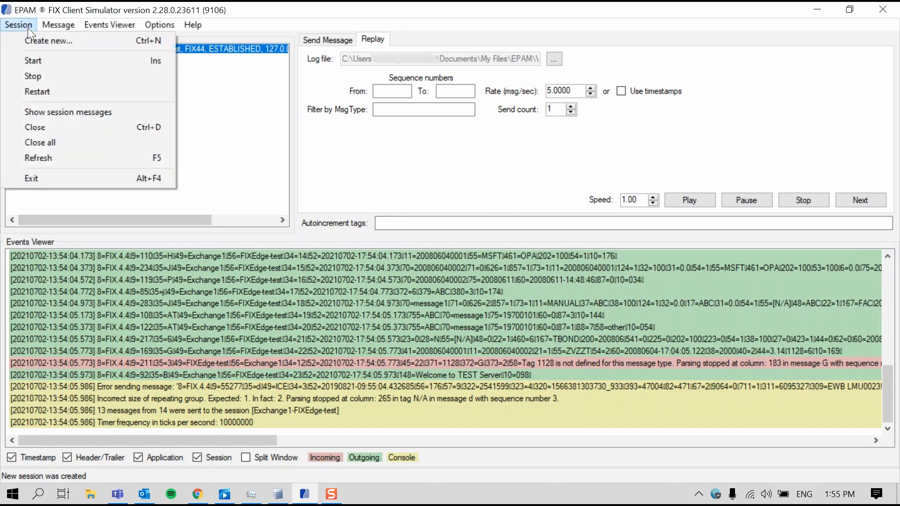
{"action": "left_click", "coordinate": [46, 41]}
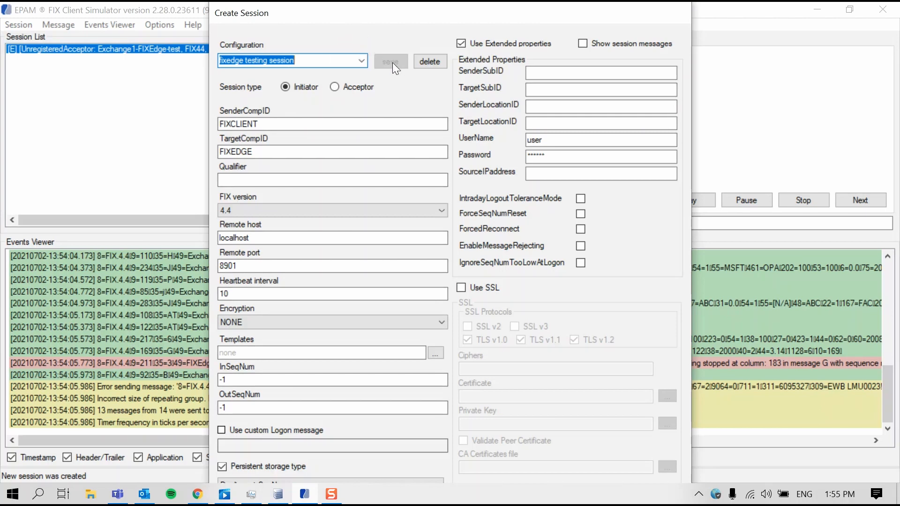
{"action": "left_click", "coordinate": [360, 61]}
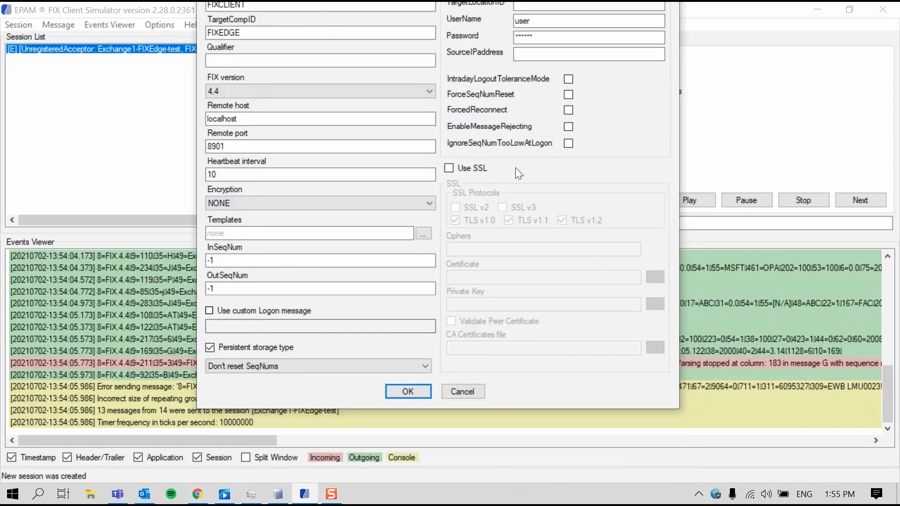
{"action": "left_click", "coordinate": [408, 392]}
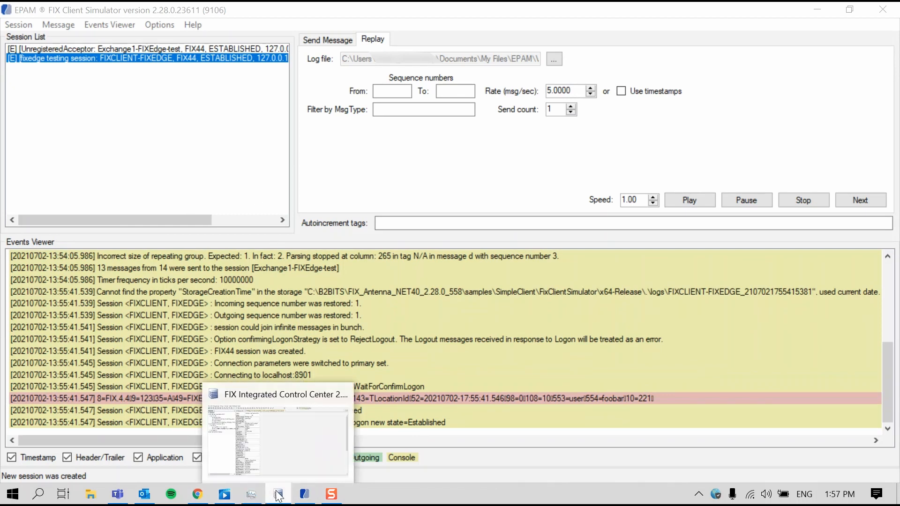
{"action": "left_click", "coordinate": [278, 494]}
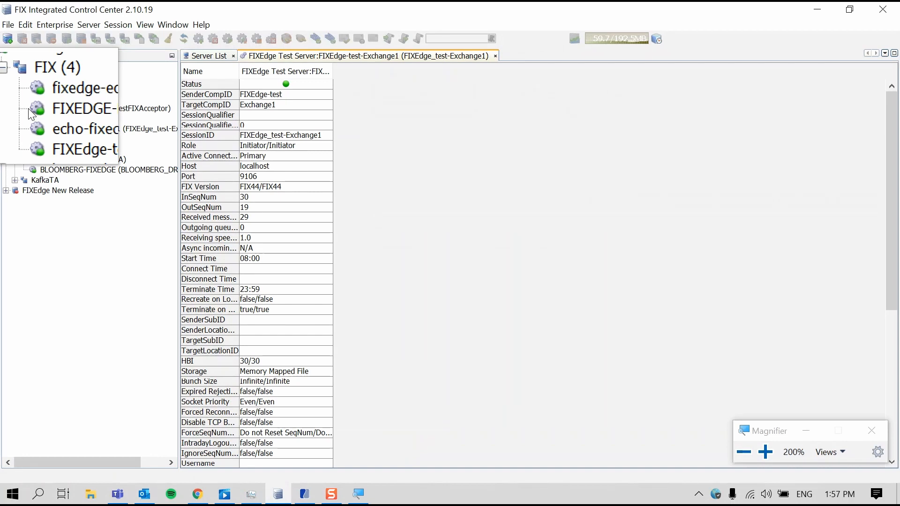
{"action": "mouse_move", "coordinate": [32, 114]}
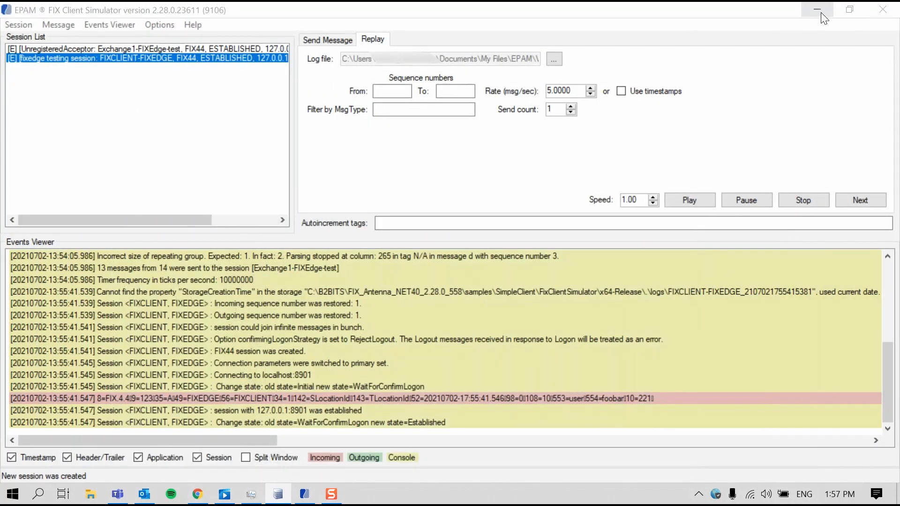
Step: Browse to the FIXEdge1 log folder and select the test-Exchange1 .in and .out log files
{"action": "left_click", "coordinate": [817, 9]}
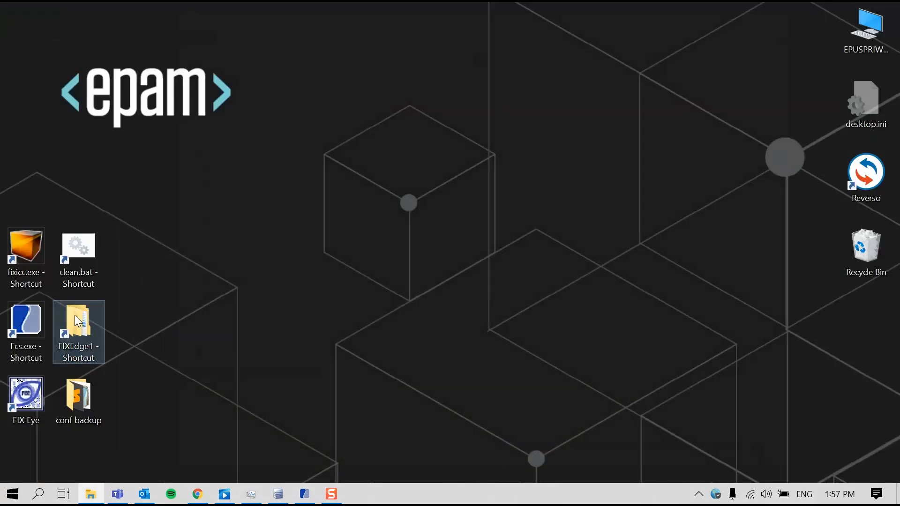
{"action": "double_click", "coordinate": [79, 321]}
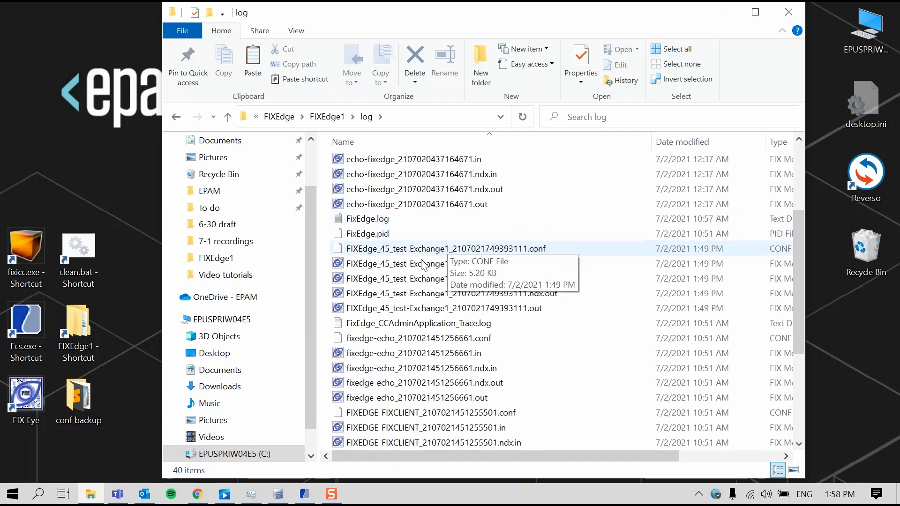
{"action": "mouse_move", "coordinate": [362, 273]}
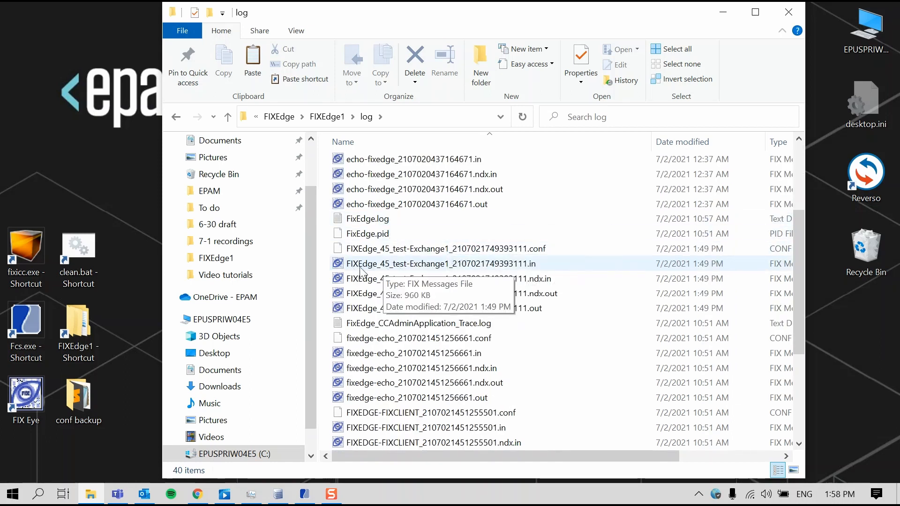
{"action": "mouse_move", "coordinate": [393, 270]}
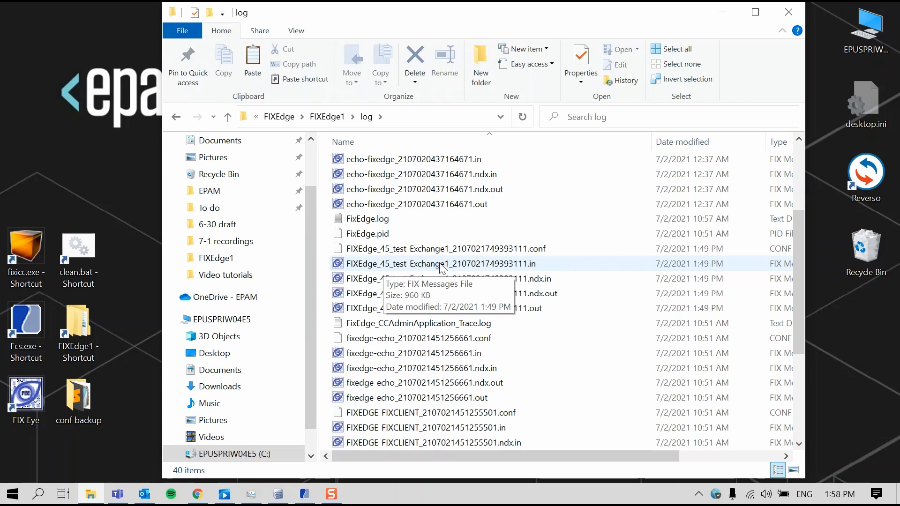
{"action": "left_click", "coordinate": [441, 265]}
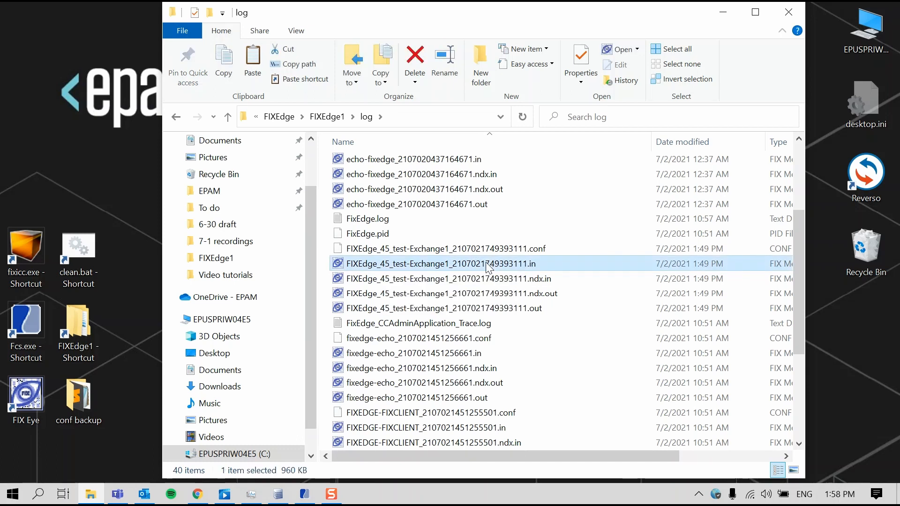
{"action": "mouse_move", "coordinate": [492, 293]}
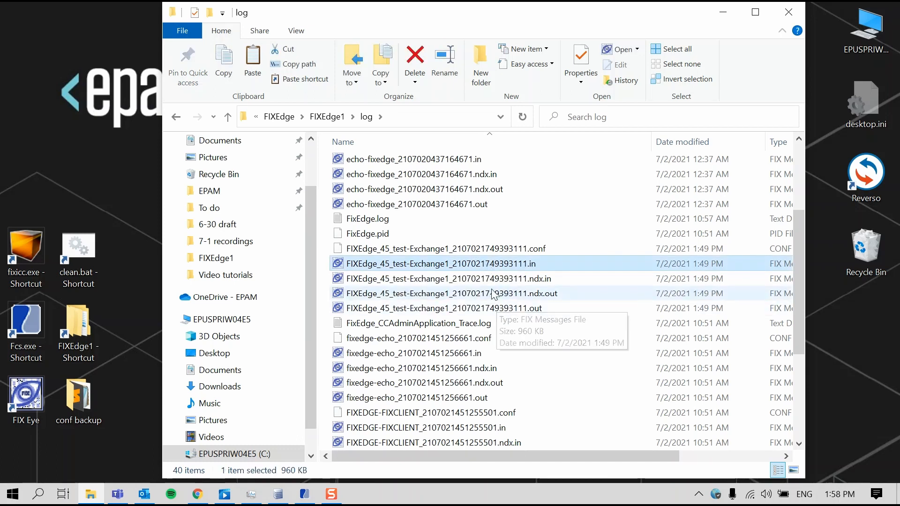
{"action": "left_click", "coordinate": [443, 308]}
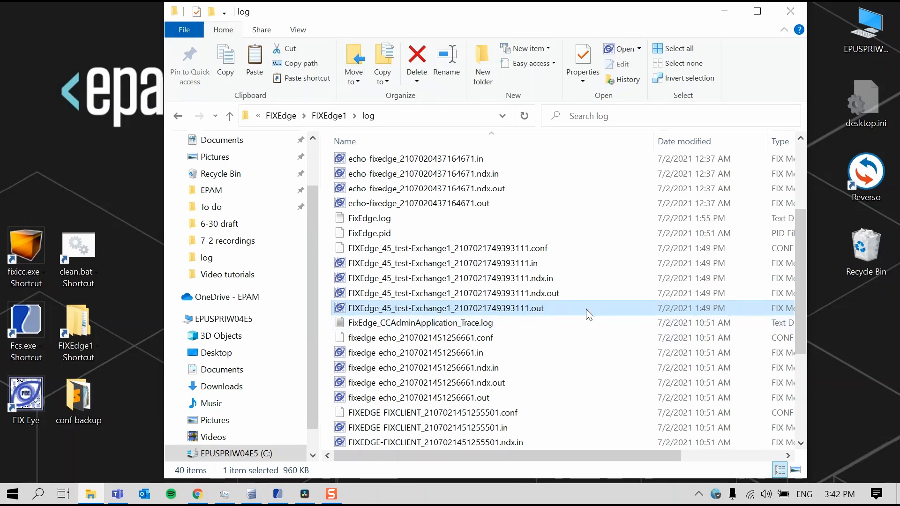
{"action": "mouse_move", "coordinate": [550, 267]}
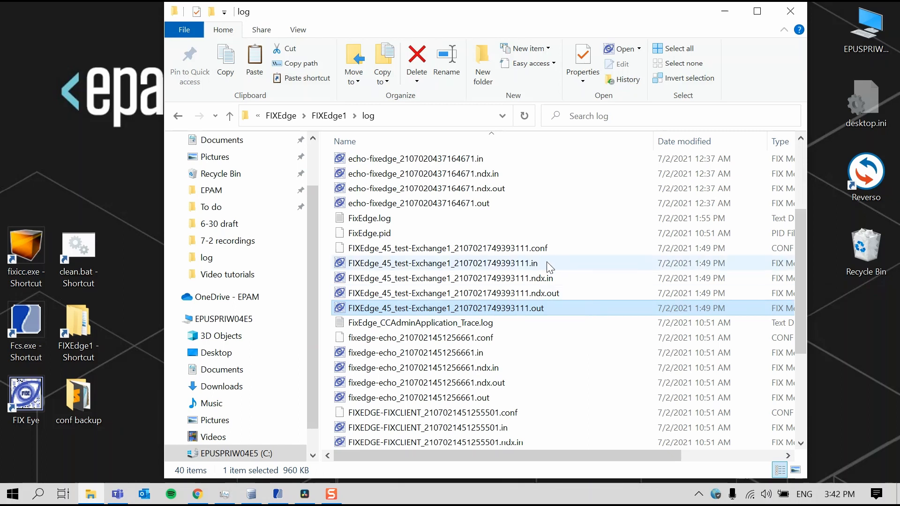
{"action": "right_click", "coordinate": [442, 263]}
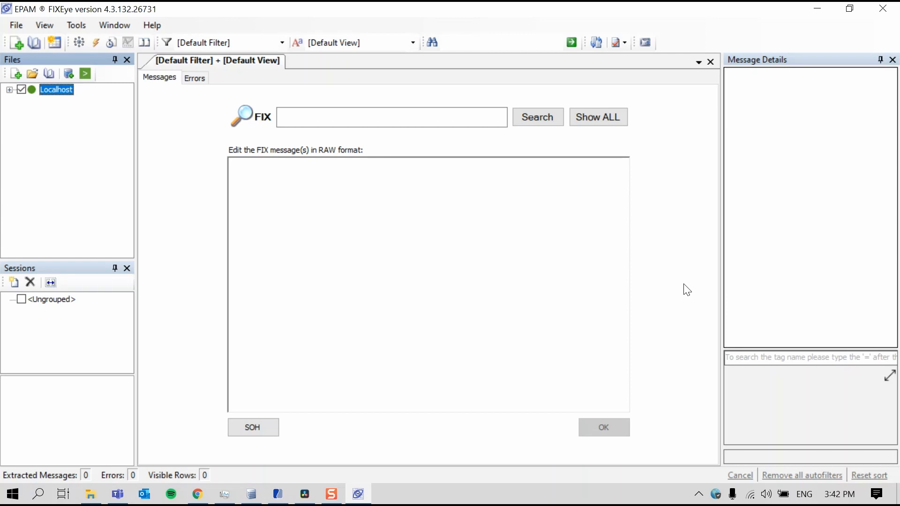
{"action": "mouse_move", "coordinate": [651, 122]}
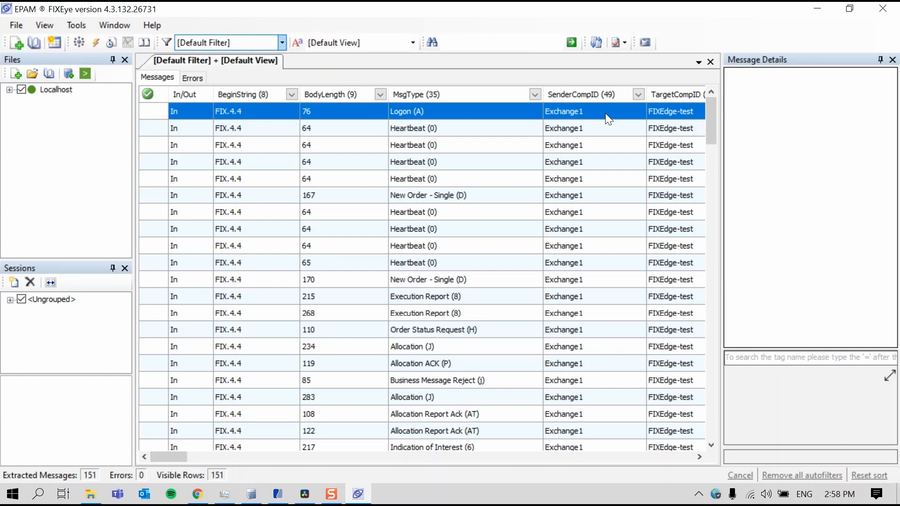
Step: Apply the Orders filter, narrowing the log to 7 order-related messages
{"action": "left_click", "coordinate": [282, 42]}
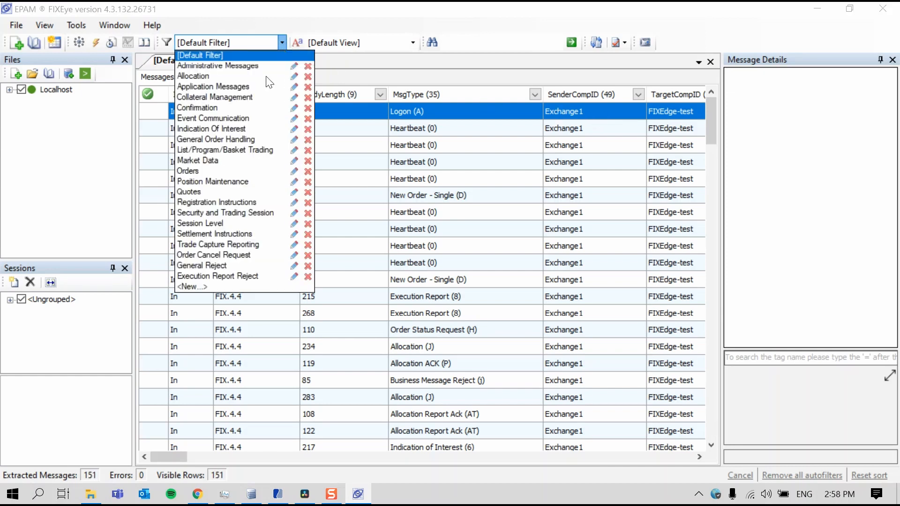
{"action": "left_click", "coordinate": [187, 170]}
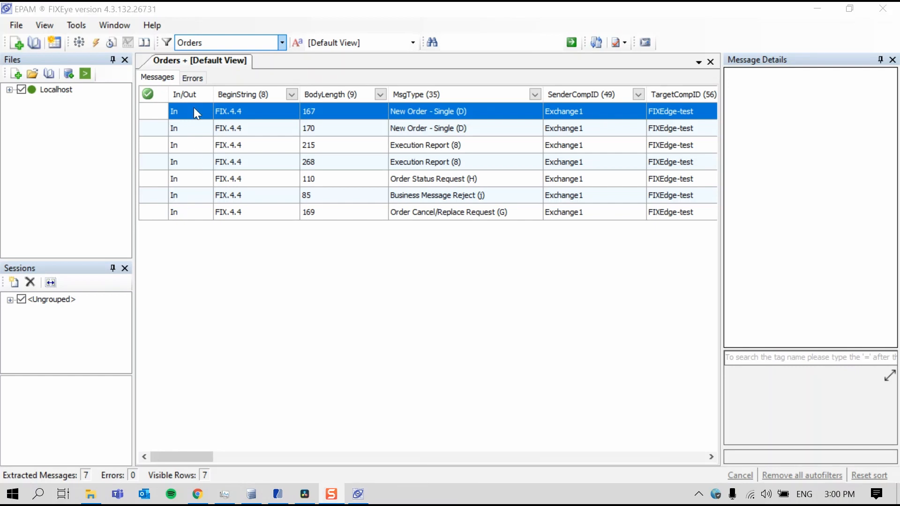
{"action": "mouse_move", "coordinate": [202, 115]}
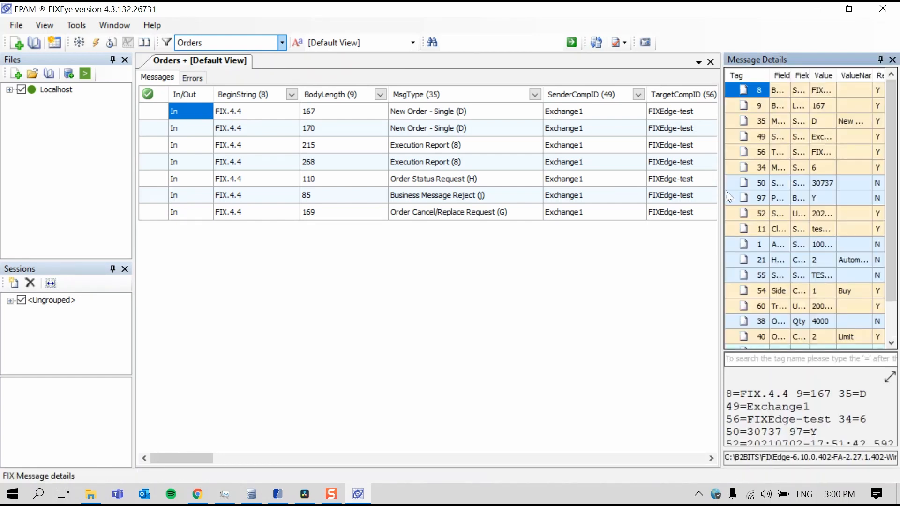
{"action": "mouse_move", "coordinate": [722, 194]}
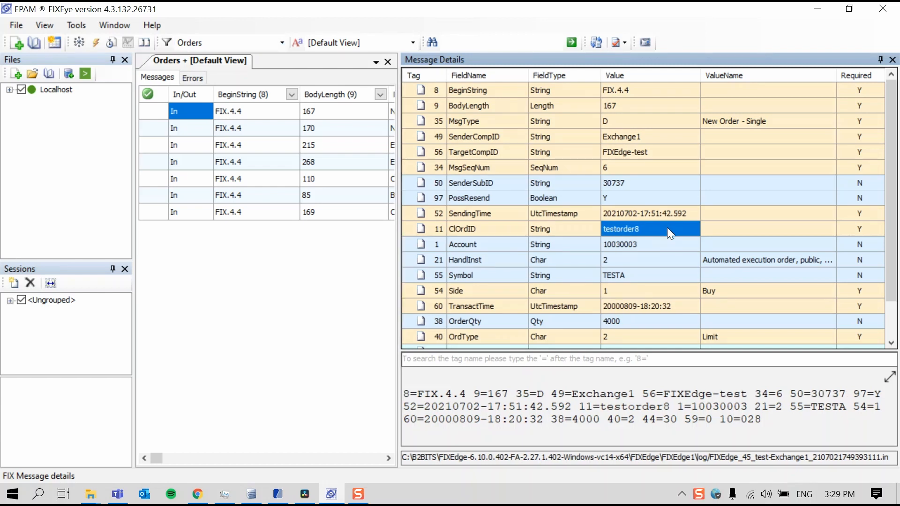
Step: Add every file from the FIXEdge1 log folder via Add Files with Ctrl+A selection
{"action": "left_click", "coordinate": [16, 42]}
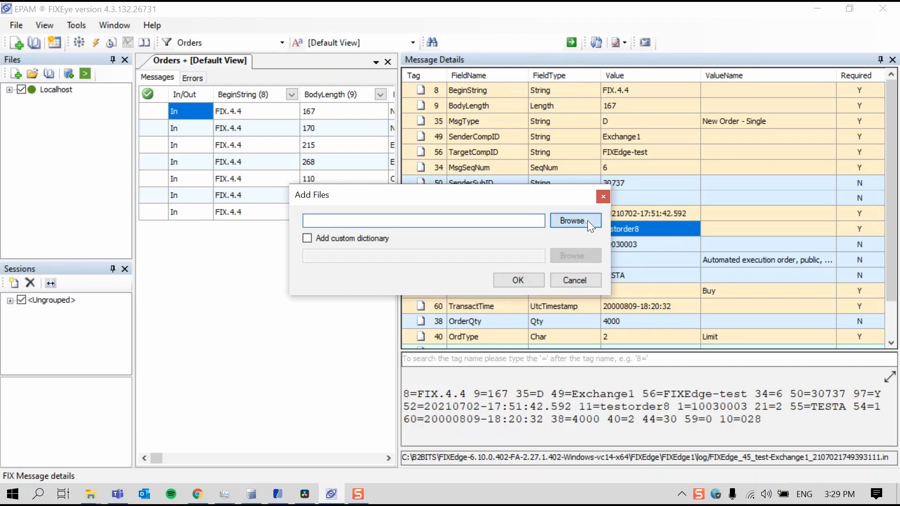
{"action": "left_click", "coordinate": [576, 220]}
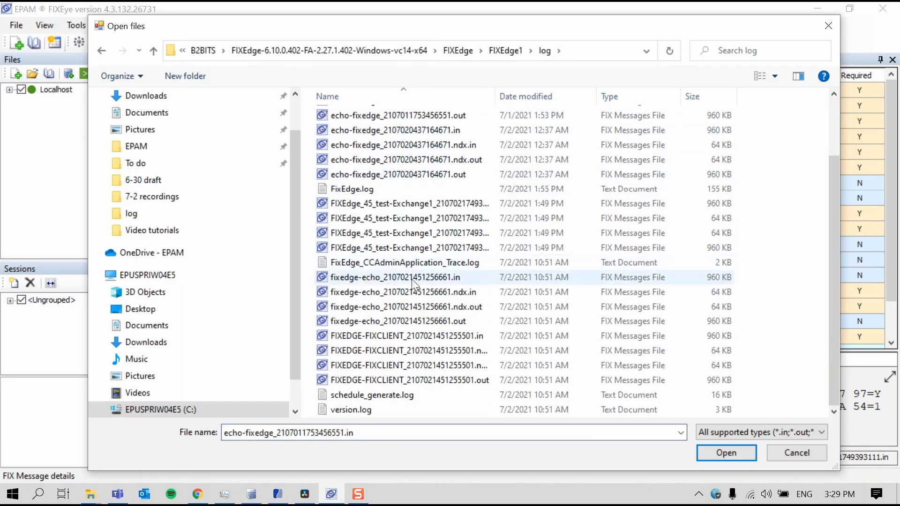
{"action": "key", "text": "ctrl+a"}
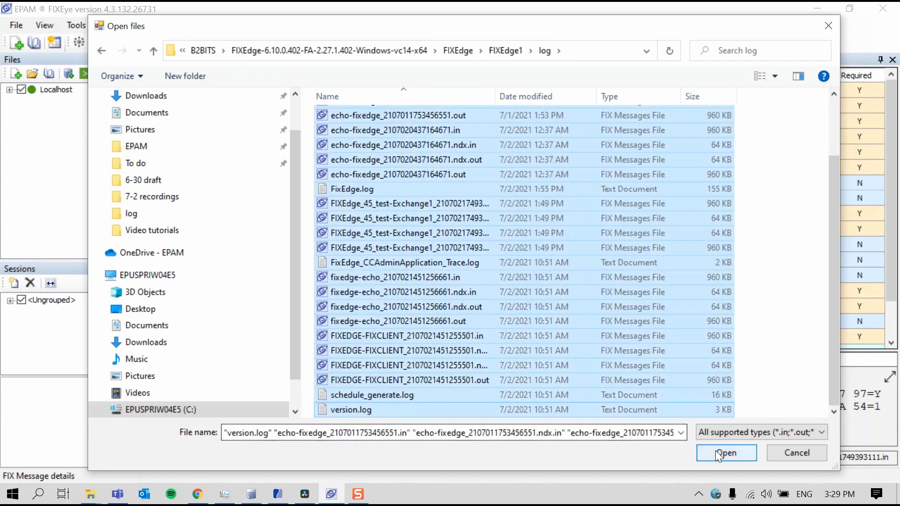
{"action": "left_click", "coordinate": [726, 453]}
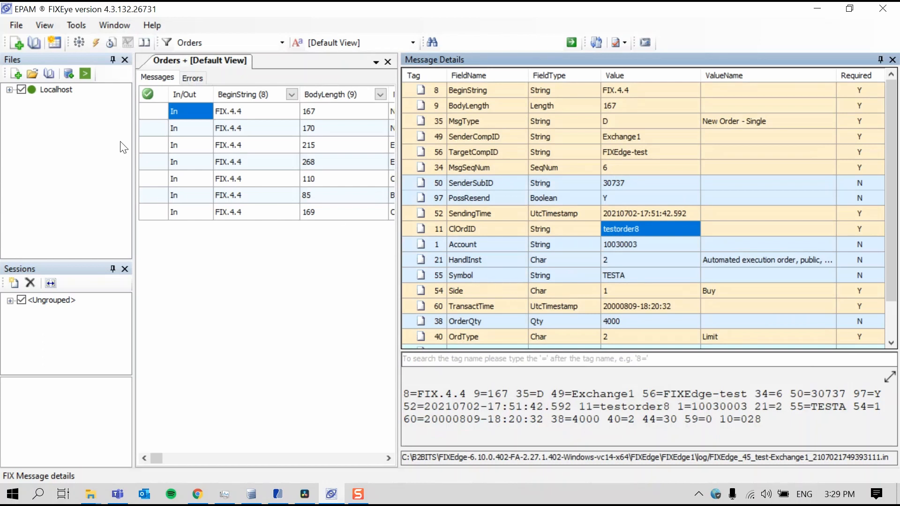
{"action": "mouse_move", "coordinate": [25, 104]}
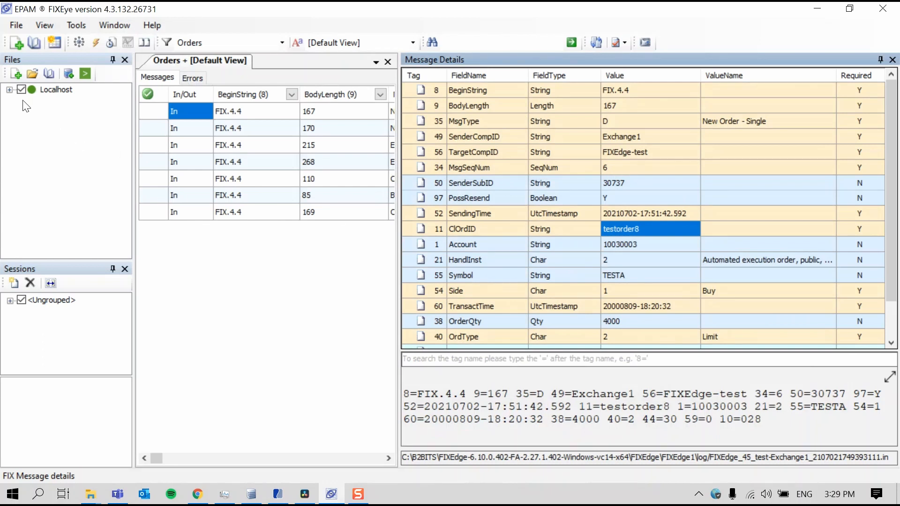
Step: Expand Localhost > Files to list the loaded log files
{"action": "left_click", "coordinate": [10, 90]}
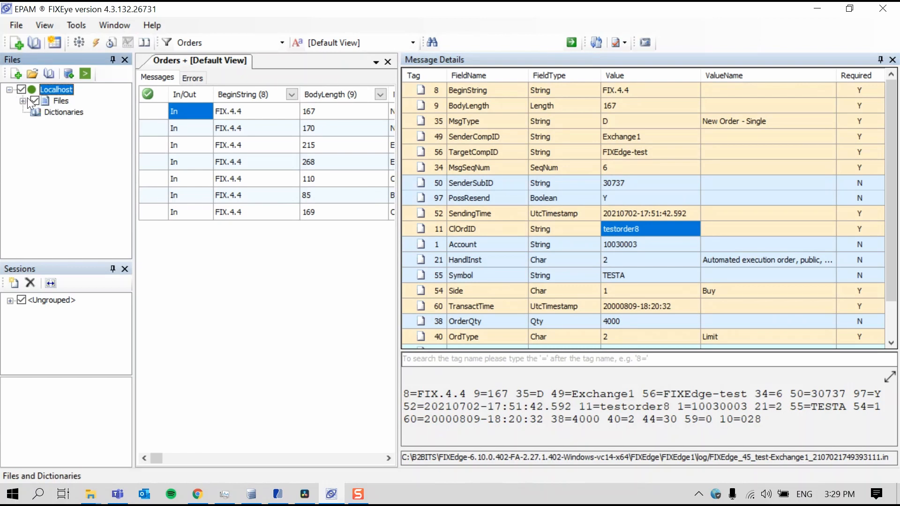
{"action": "left_click", "coordinate": [24, 101]}
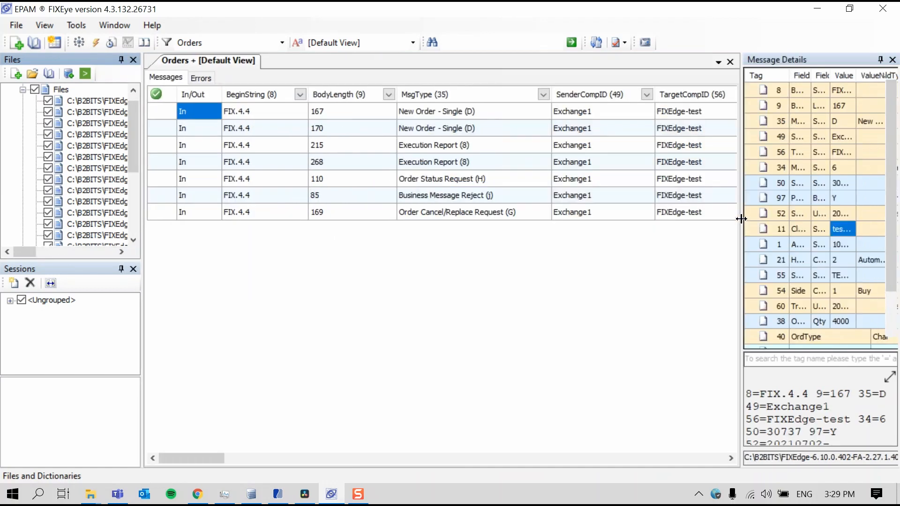
Step: Switch back to [Default Filter] to show all 4693 messages
{"action": "left_click", "coordinate": [278, 43]}
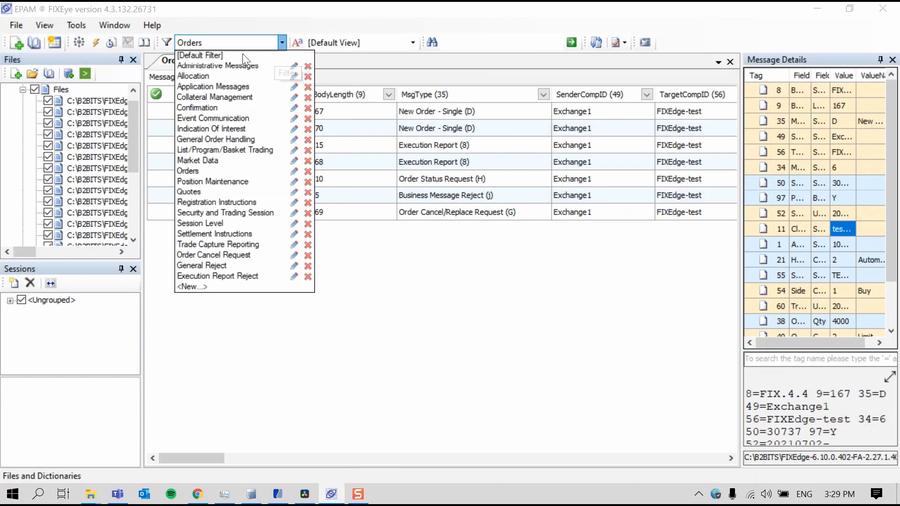
{"action": "left_click", "coordinate": [200, 56]}
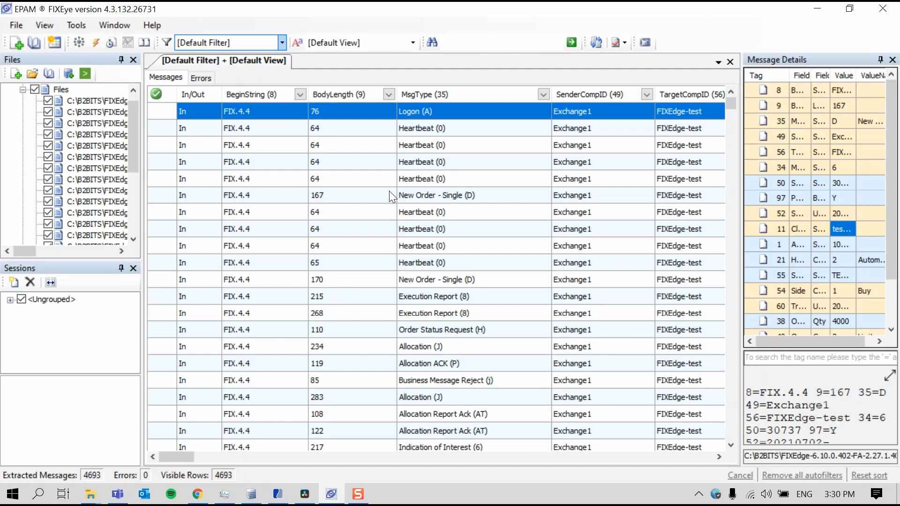
Step: Search for 35=3, narrowing the list to three outgoing Reject (3) messages
{"action": "left_click", "coordinate": [495, 43]}
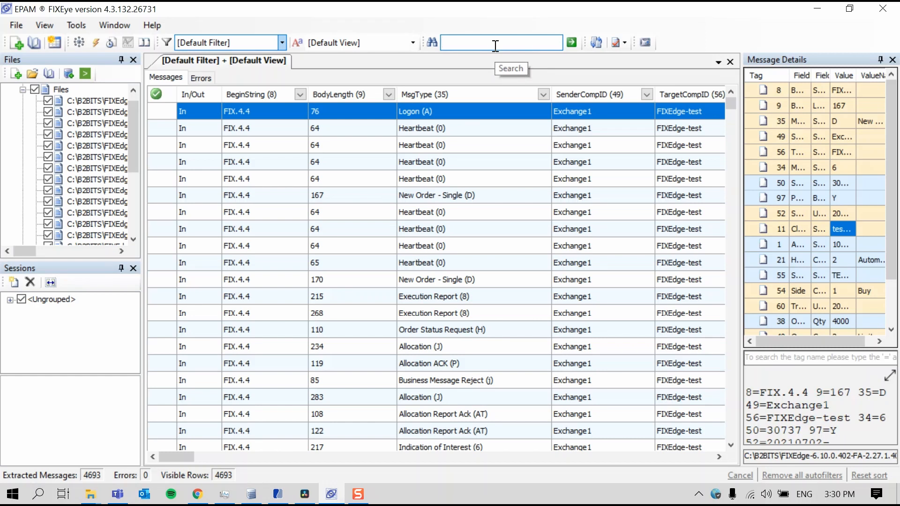
{"action": "mouse_move", "coordinate": [494, 58]}
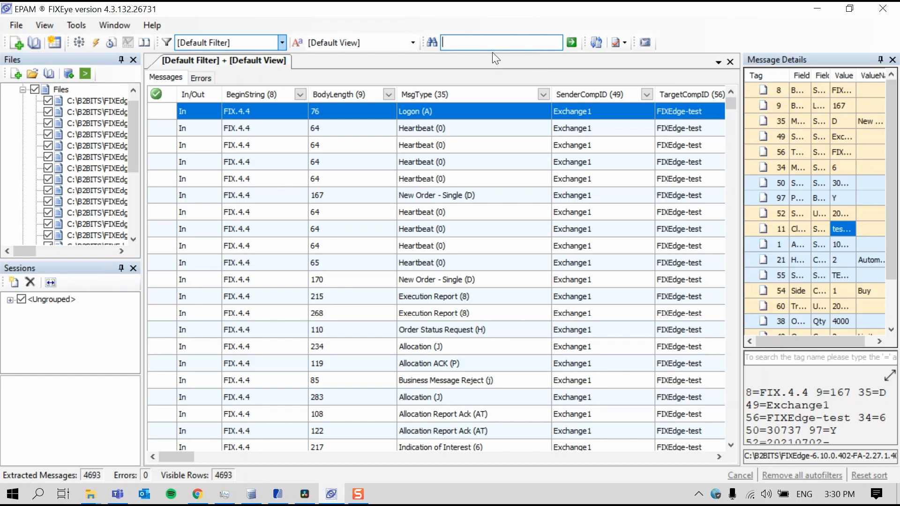
{"action": "type", "text": "35"}
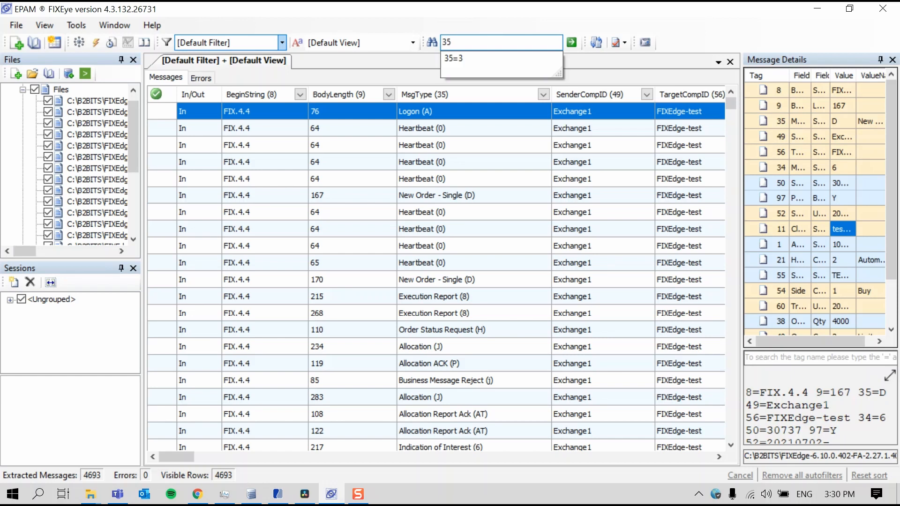
{"action": "left_click", "coordinate": [454, 59]}
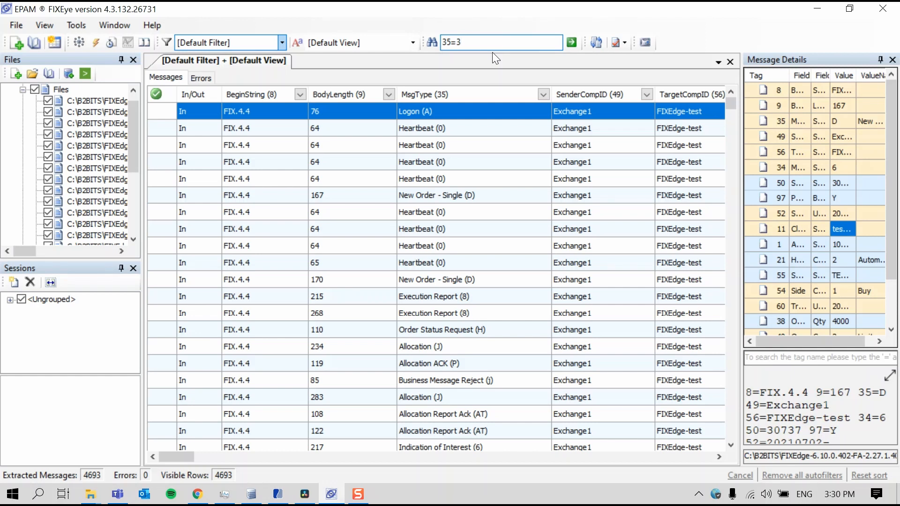
{"action": "left_click", "coordinate": [572, 42]}
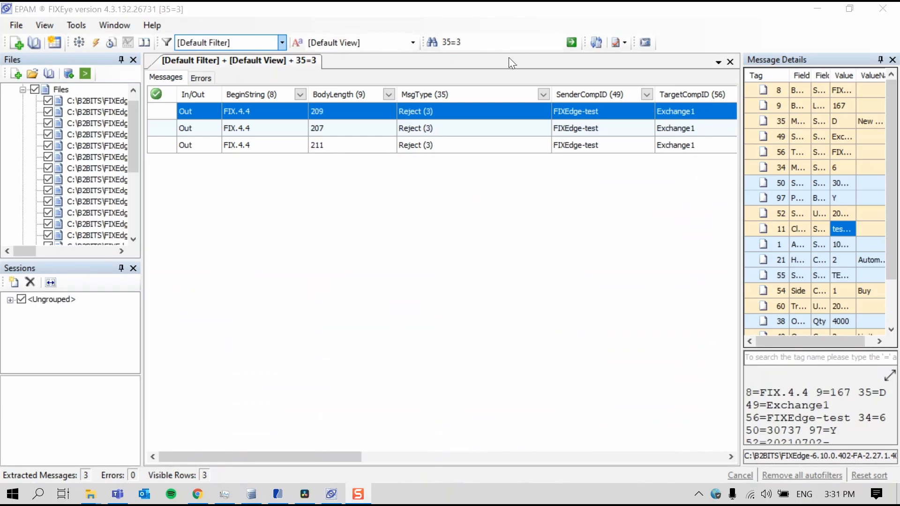
{"action": "mouse_move", "coordinate": [475, 70]}
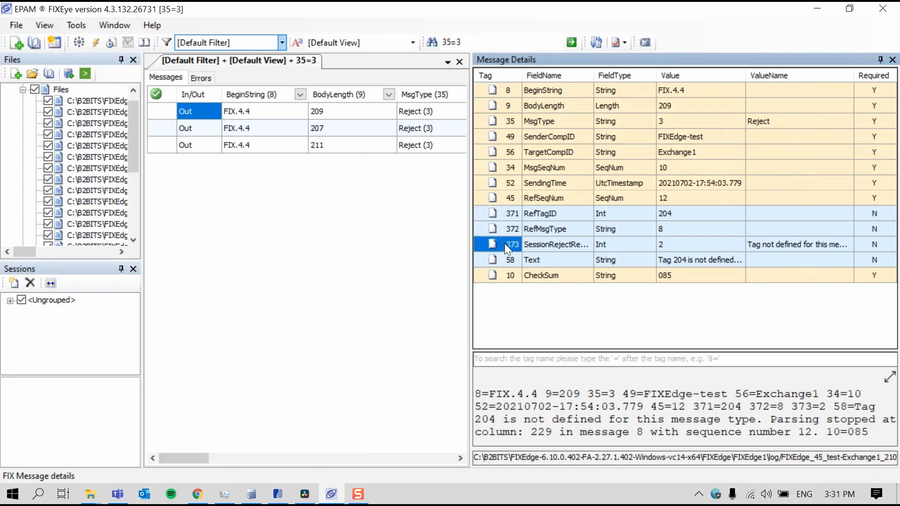
Step: Inspect the Reject's SessionRejectReason (373): tag 204 not defined for this message type
{"action": "left_click", "coordinate": [694, 244]}
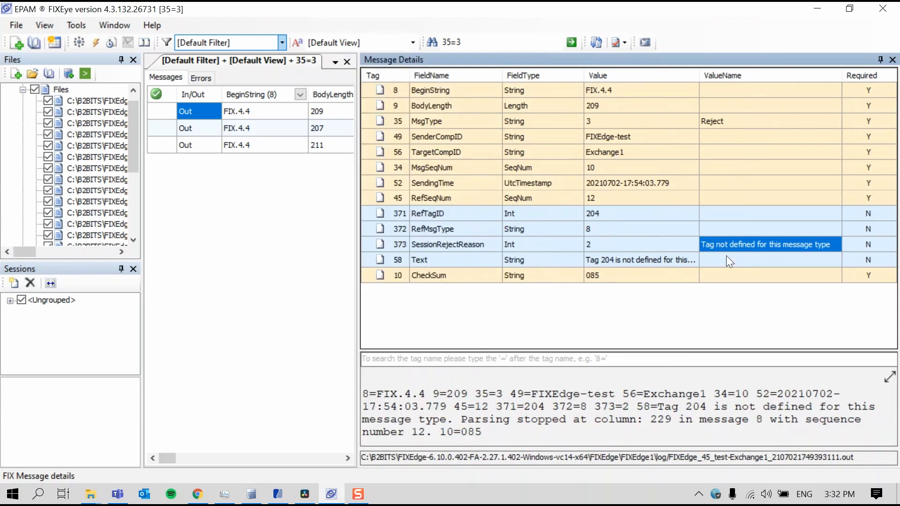
{"action": "mouse_move", "coordinate": [718, 90]}
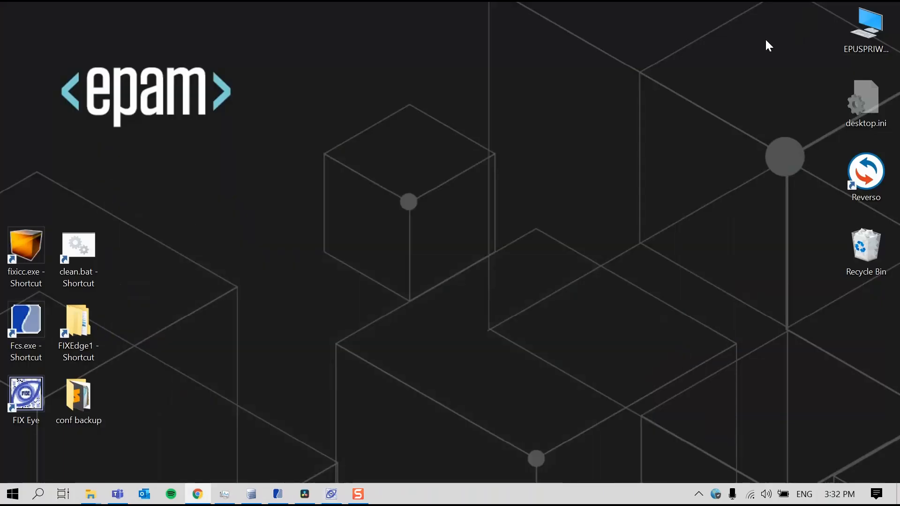
{"action": "mouse_move", "coordinate": [493, 209]}
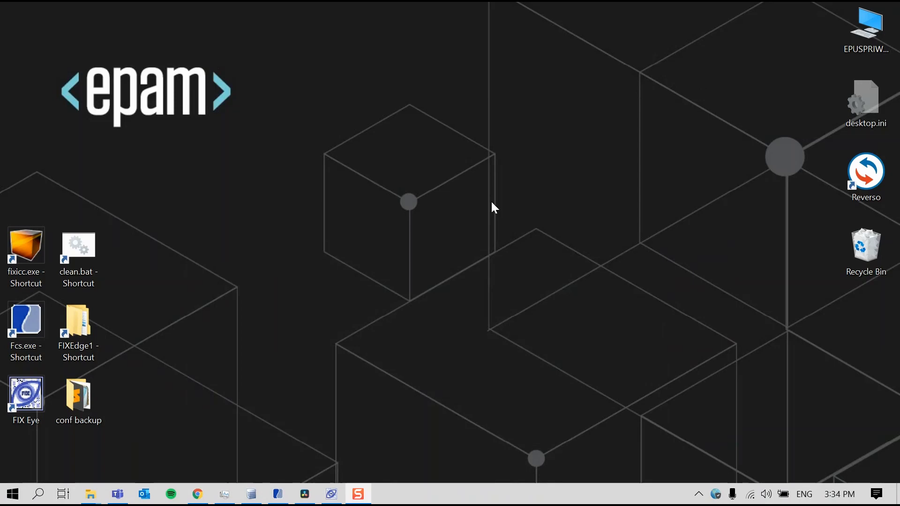